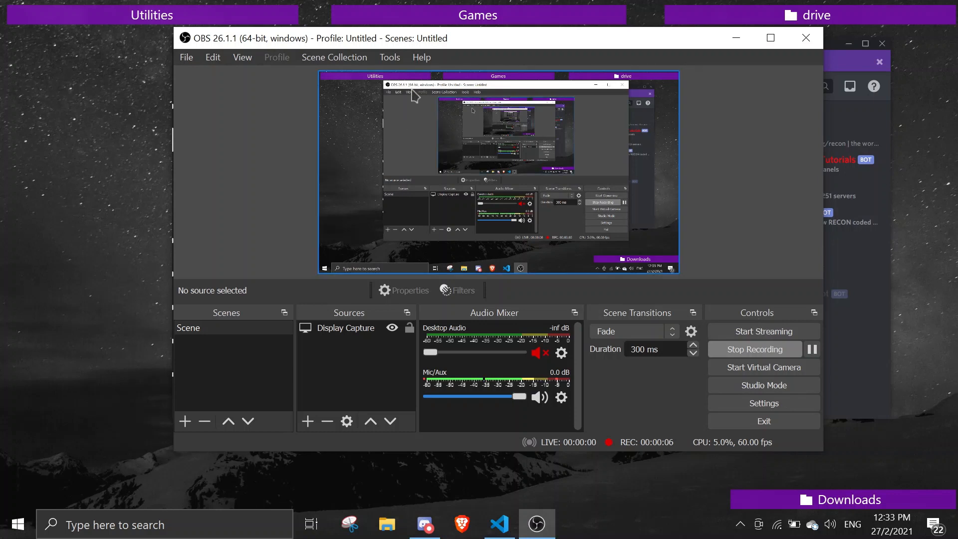
pyautogui.moveTo(741, 72)
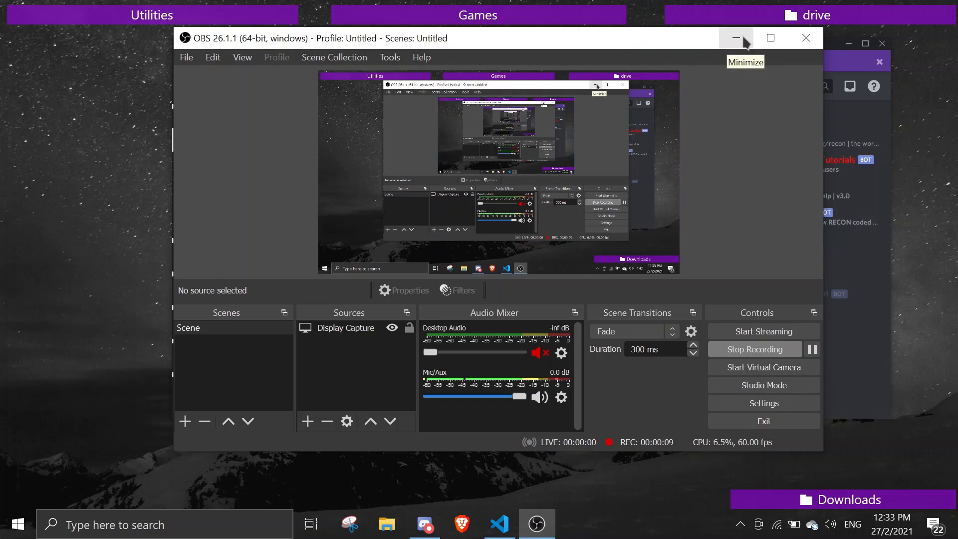
# Hide OBS, then briefly join and leave the 'join here to create a new private voice channel' channel
pyautogui.click(736, 38)
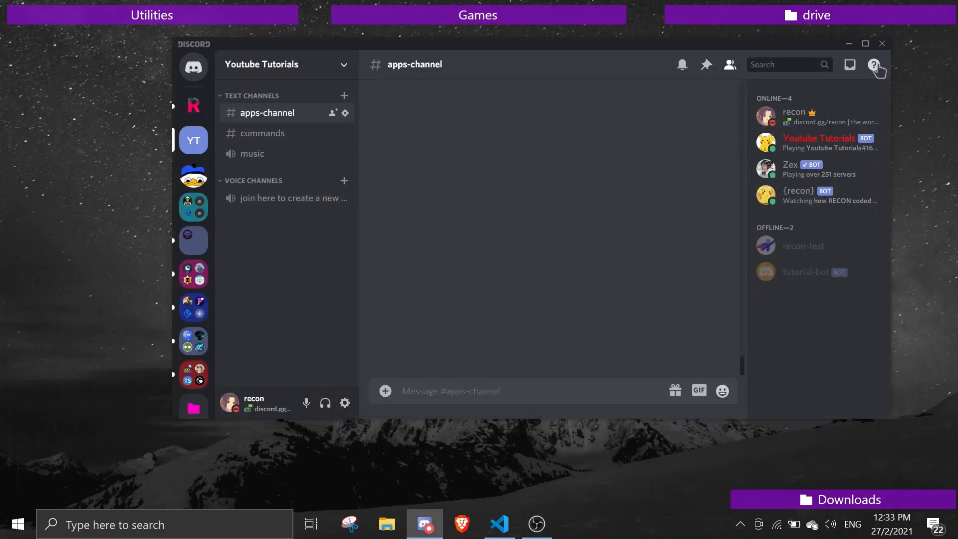
pyautogui.moveTo(301, 197)
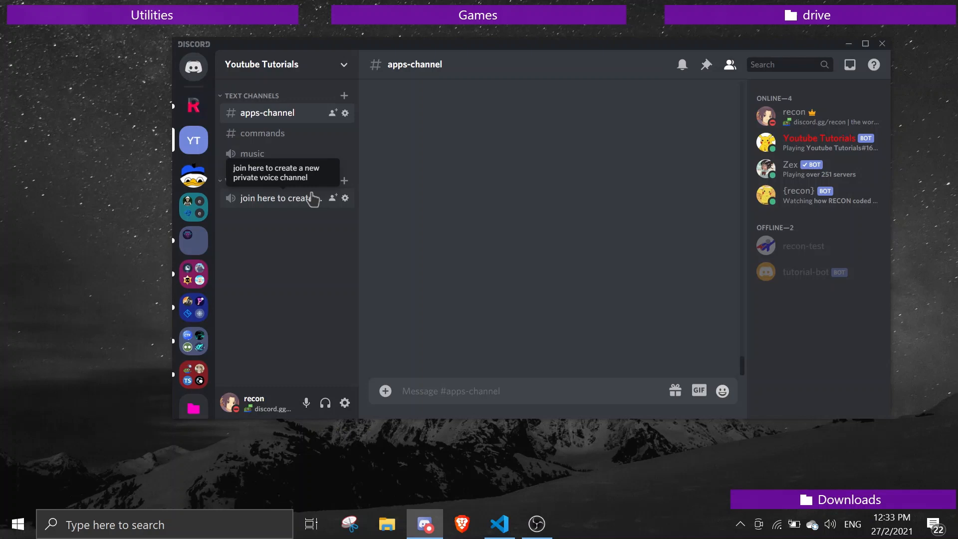
pyautogui.moveTo(270, 204)
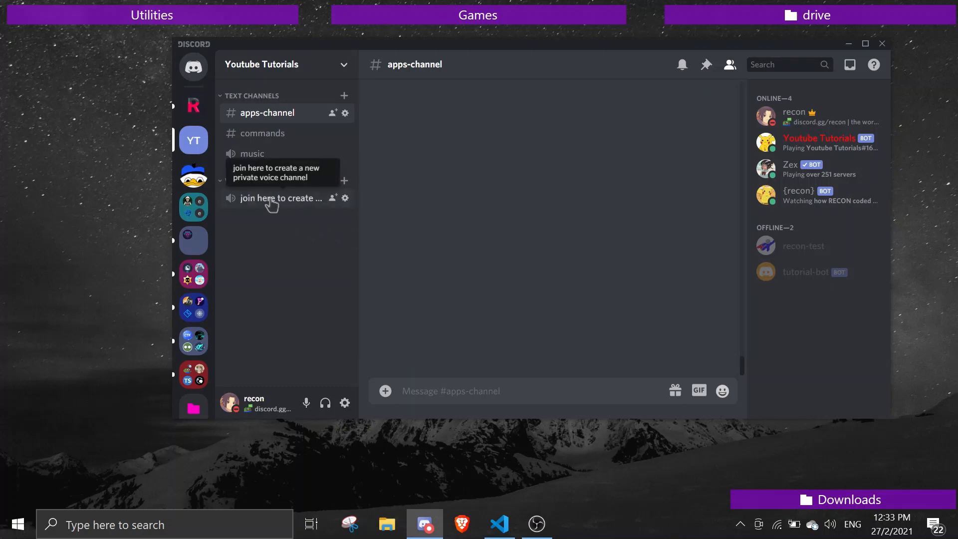
pyautogui.click(281, 197)
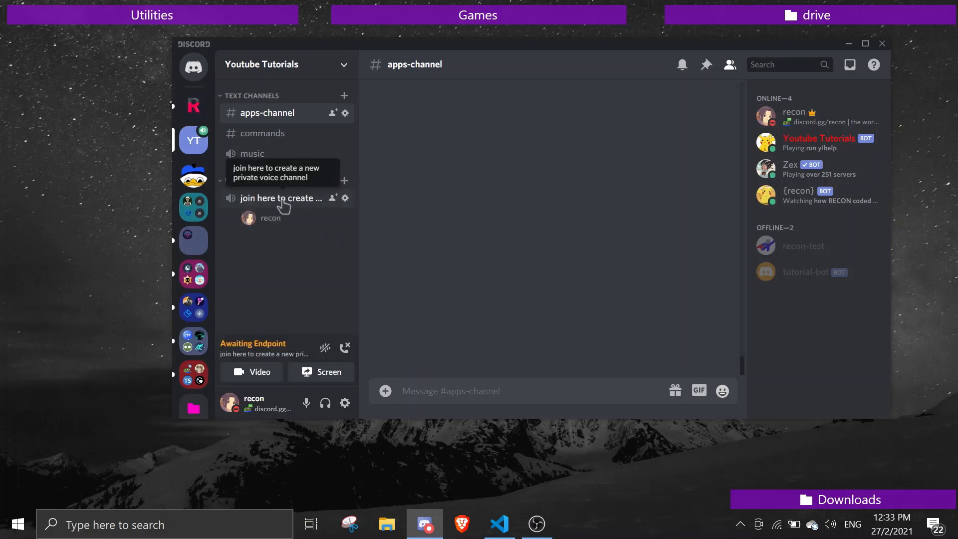
pyautogui.click(281, 198)
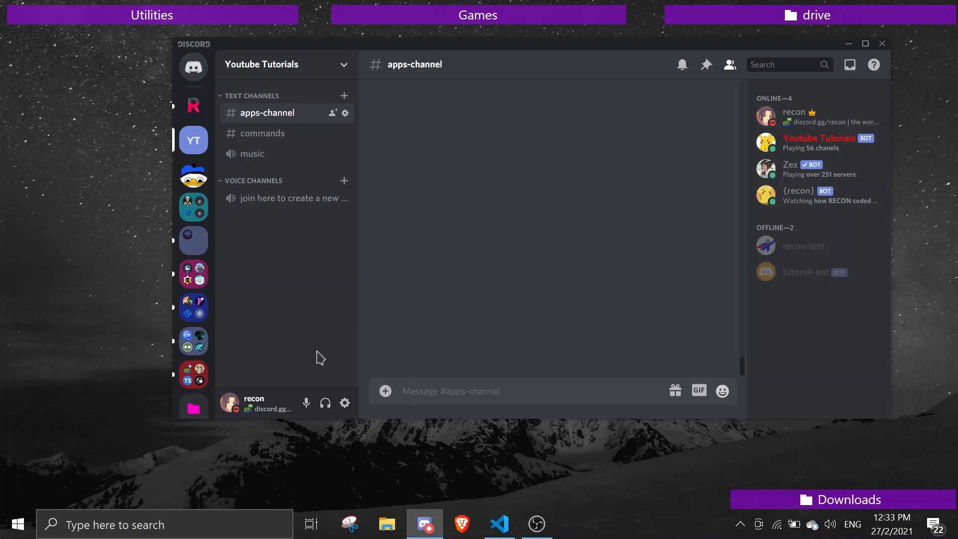
pyautogui.moveTo(151, 205)
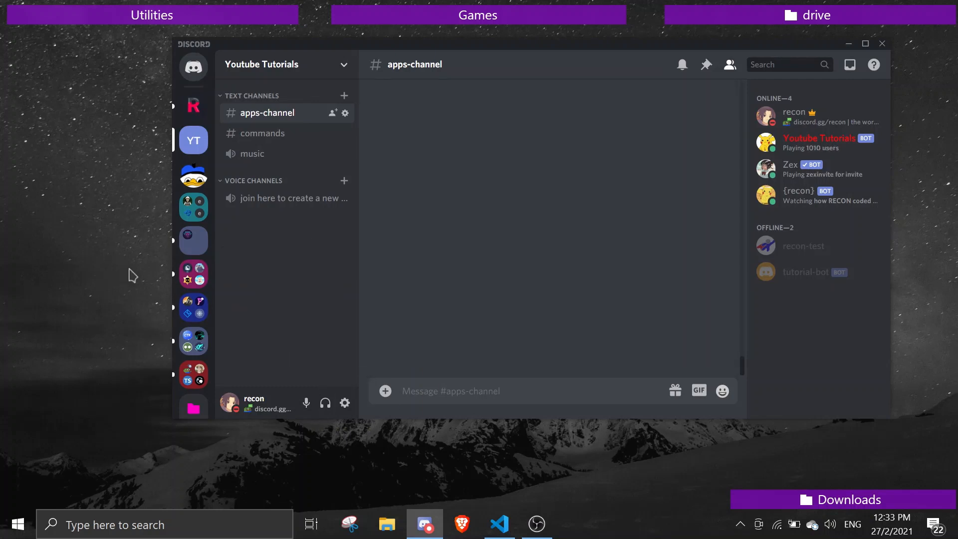
pyautogui.moveTo(260, 190)
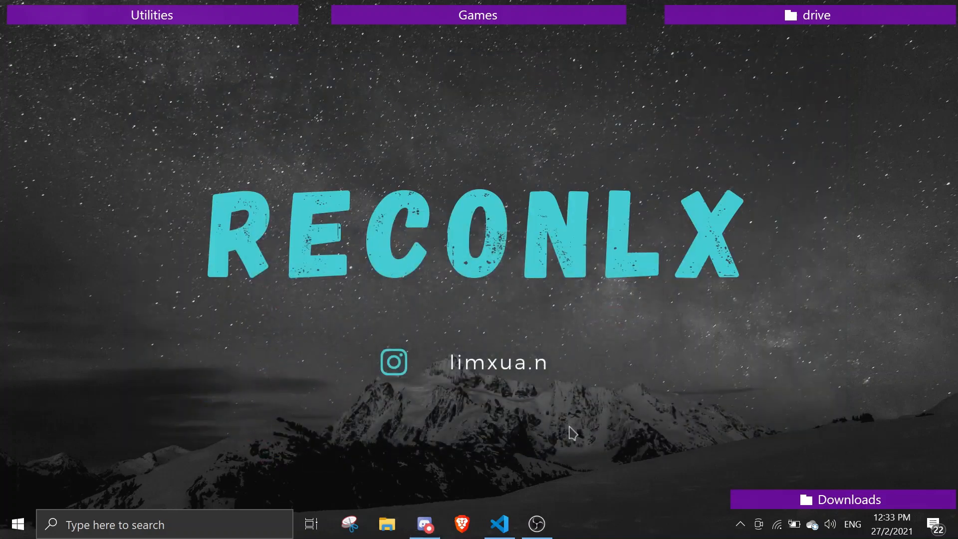
# Bring VS Code to the front and close the terminal panel
pyautogui.click(499, 525)
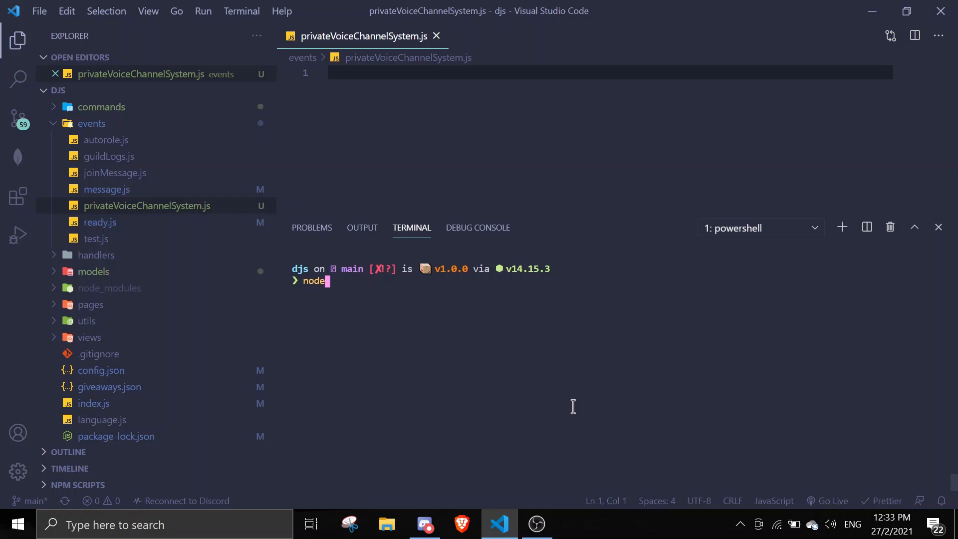
pyautogui.click(938, 226)
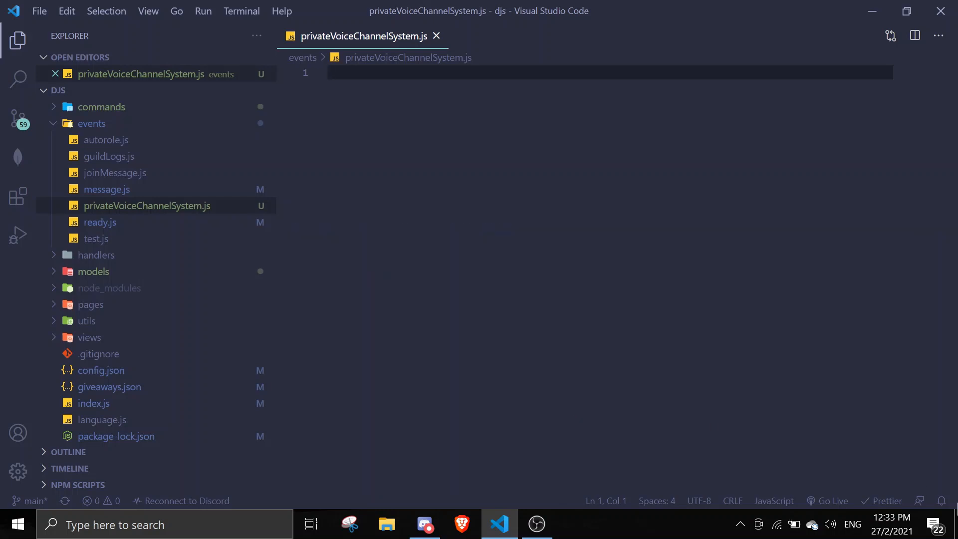
pyautogui.moveTo(86, 117)
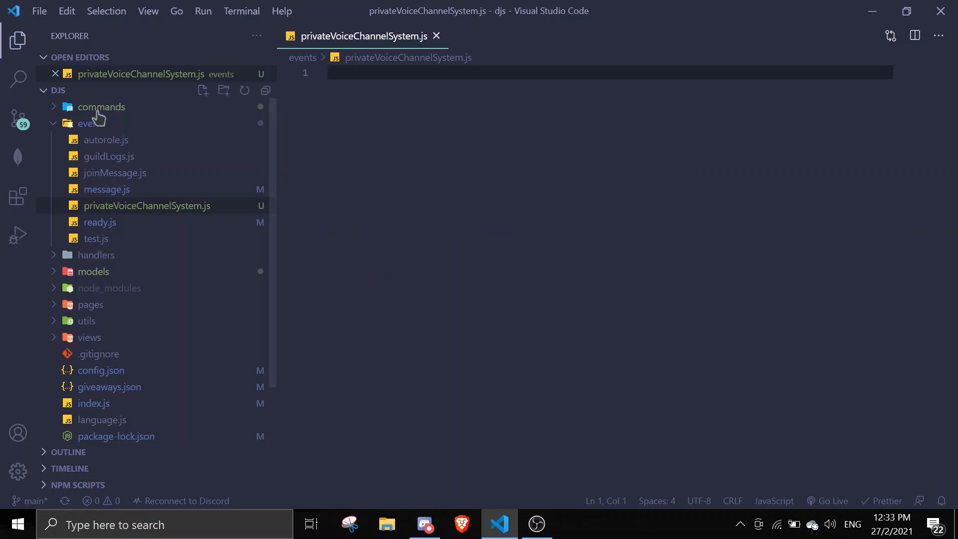
pyautogui.moveTo(102, 135)
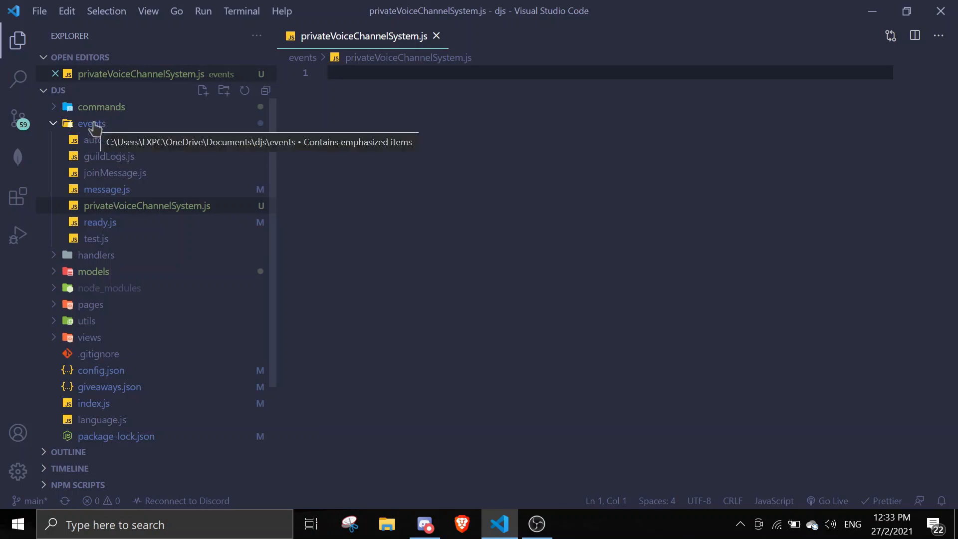
pyautogui.moveTo(94, 194)
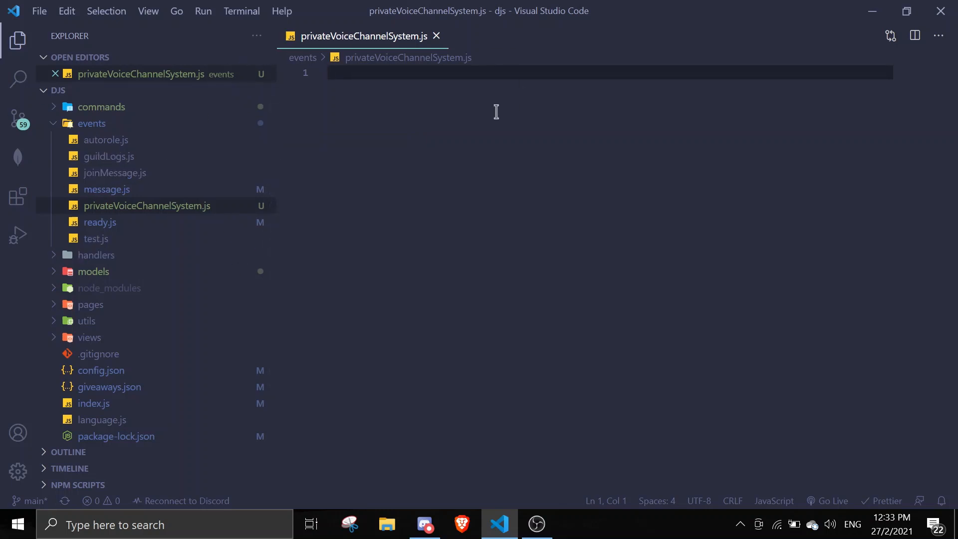
pyautogui.moveTo(474, 115)
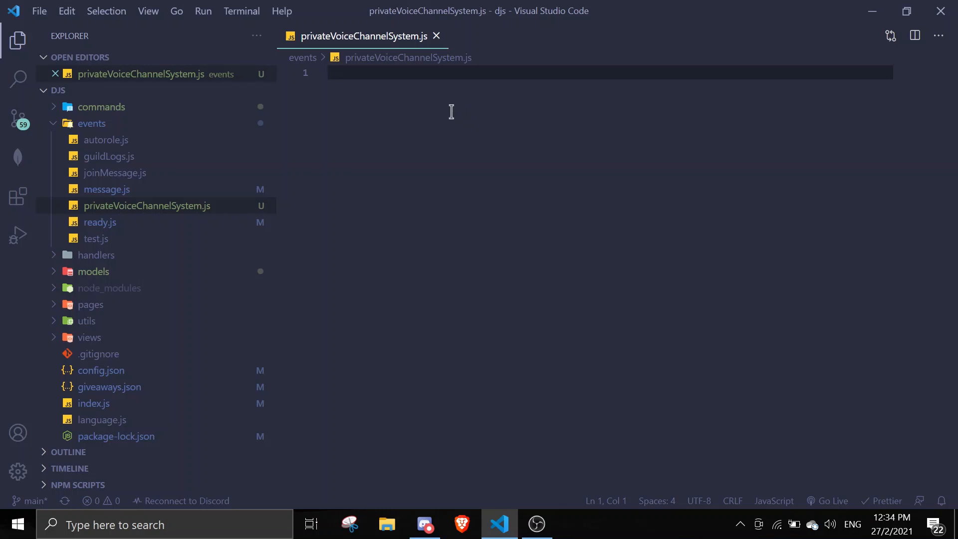
# Require client from '../index' and { Collection } from 'discord.js', then declare const voiceCollection = new Collection()
pyautogui.write("const client = require(',")
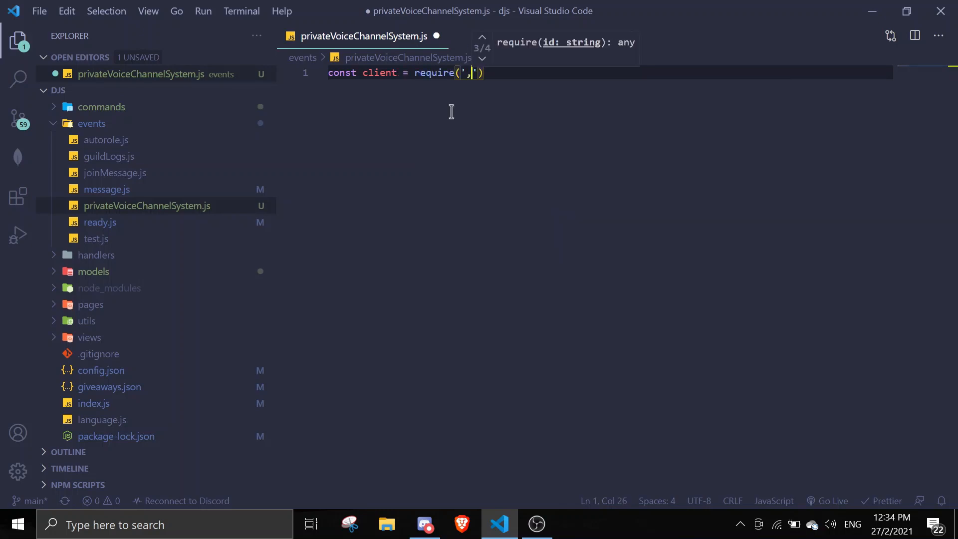
pyautogui.write('./')
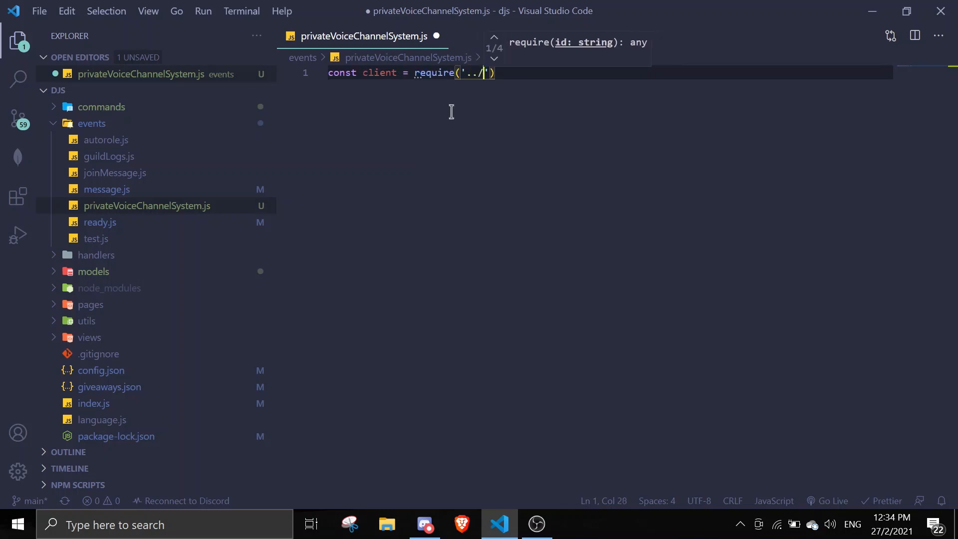
pyautogui.press('Backspace')
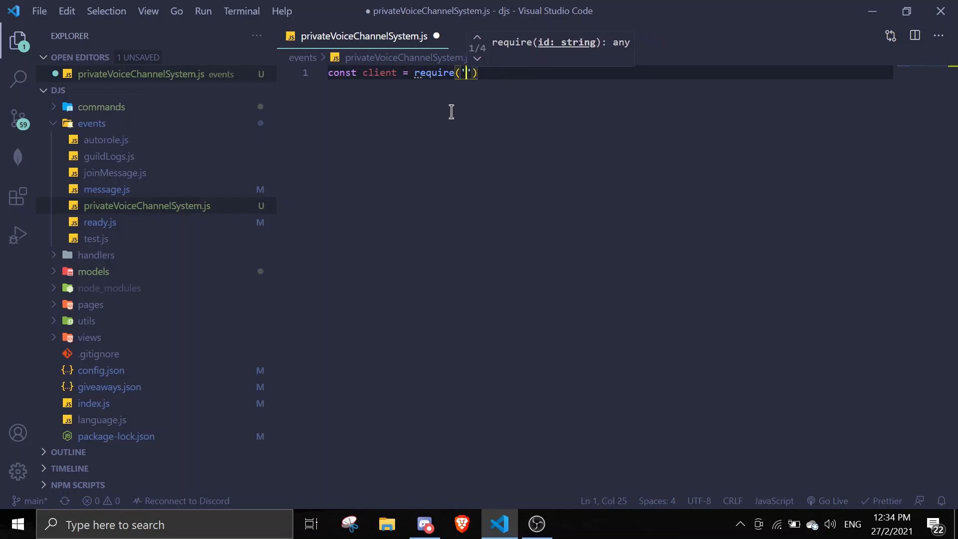
pyautogui.write('../index')
pyautogui.write("const { } = require('dis")
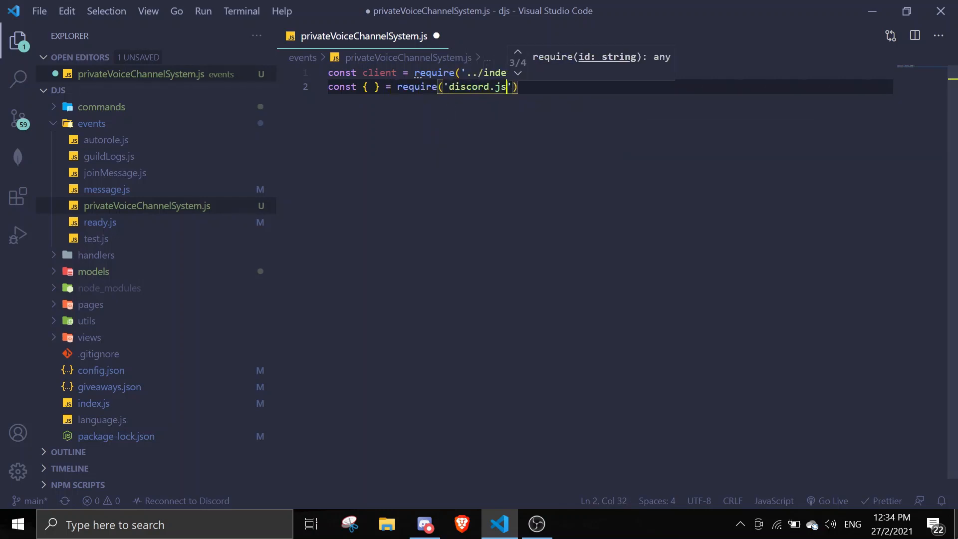
pyautogui.write('co')
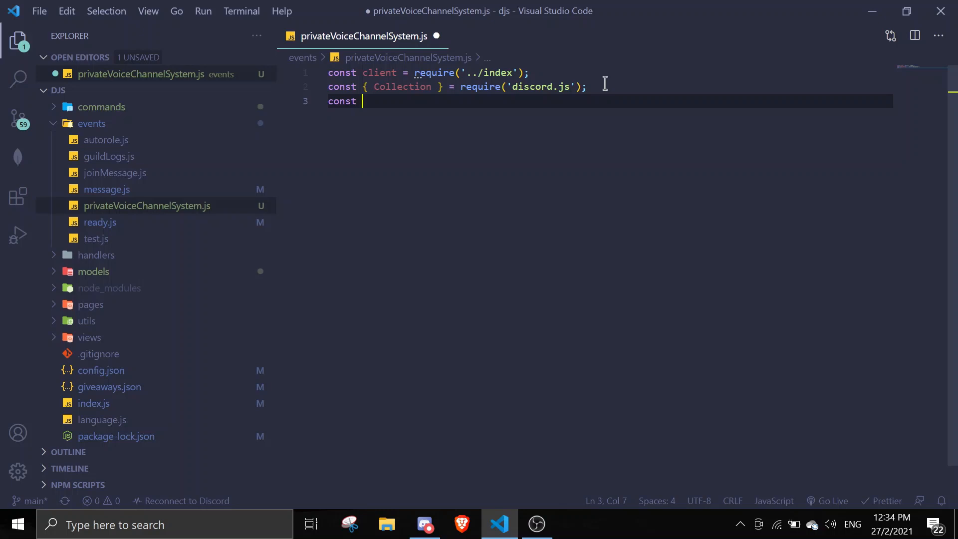
pyautogui.write('voice')
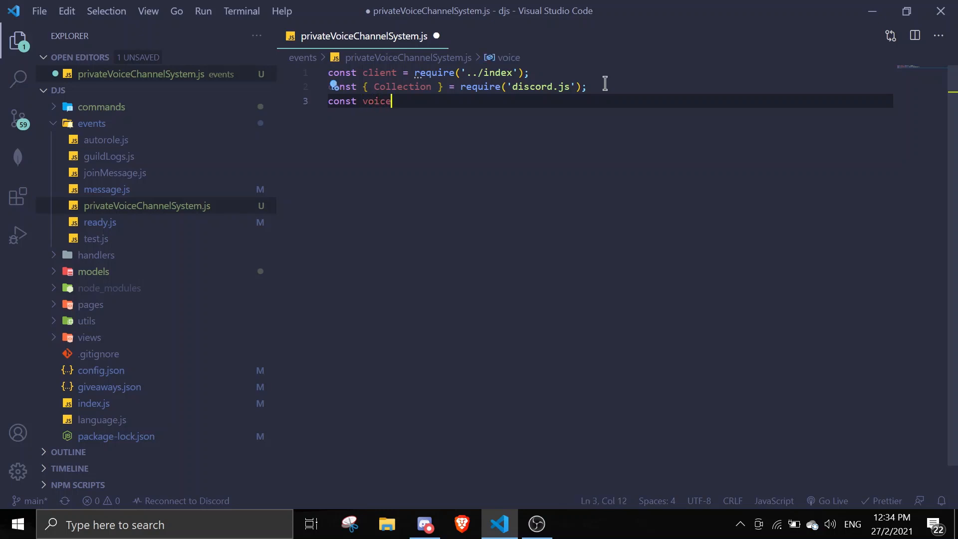
pyautogui.write('Collection')
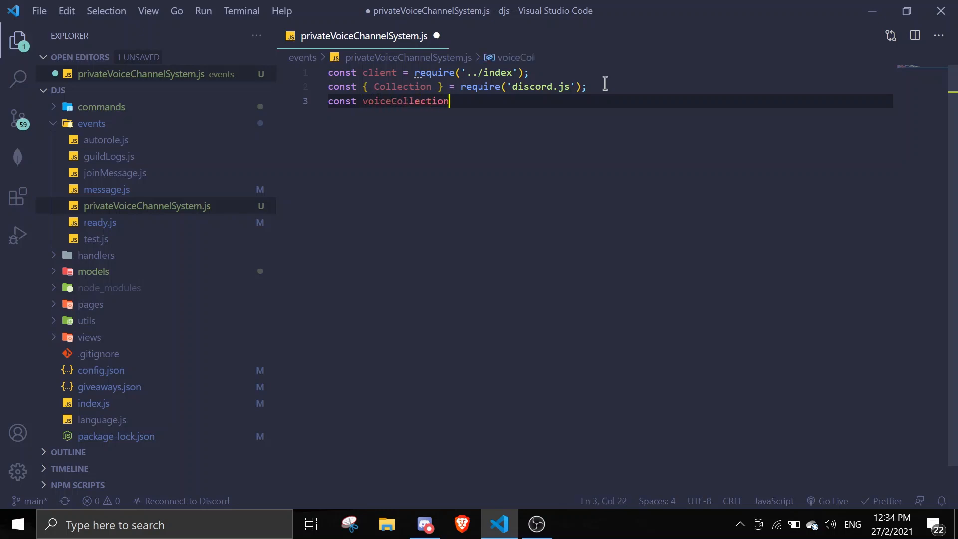
pyautogui.write('= new collection();')
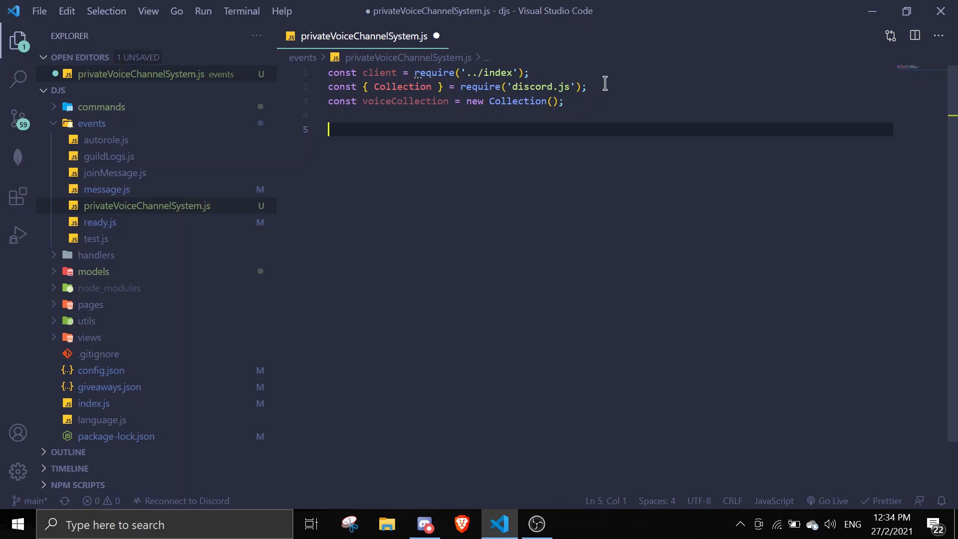
# Start a client.on('voiceStateUpdate', async (oldState, newState) => { handler
pyautogui.write('client.on("voiceStateUpdate", *')
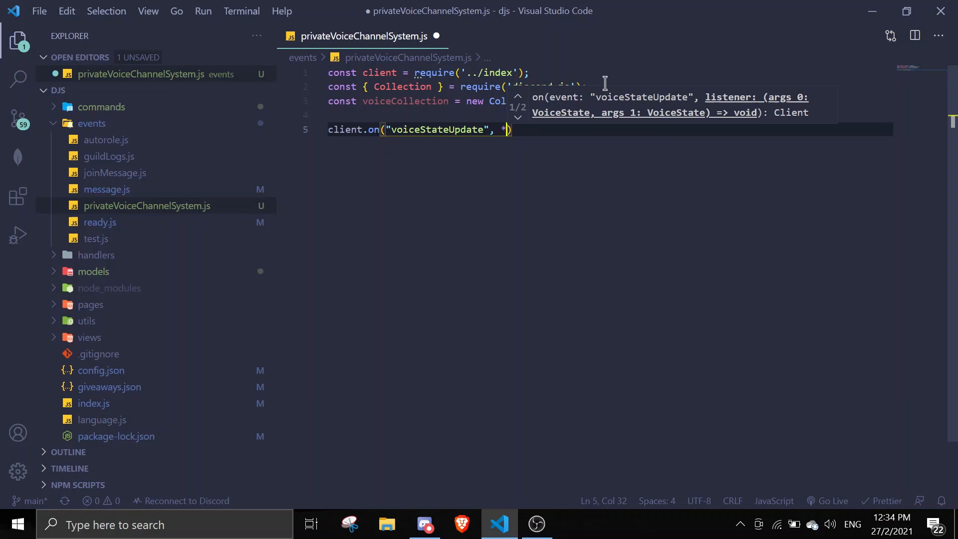
pyautogui.write('(old')
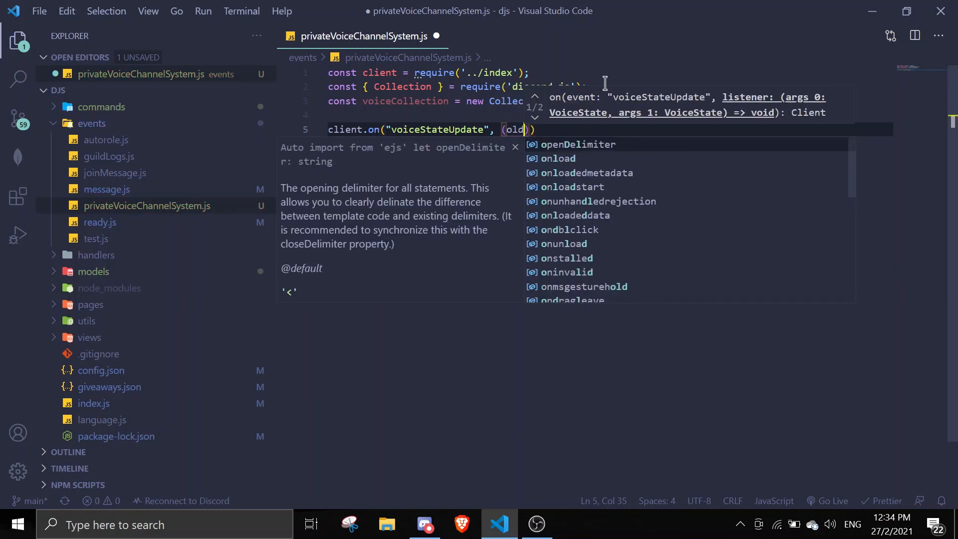
pyautogui.write('State,')
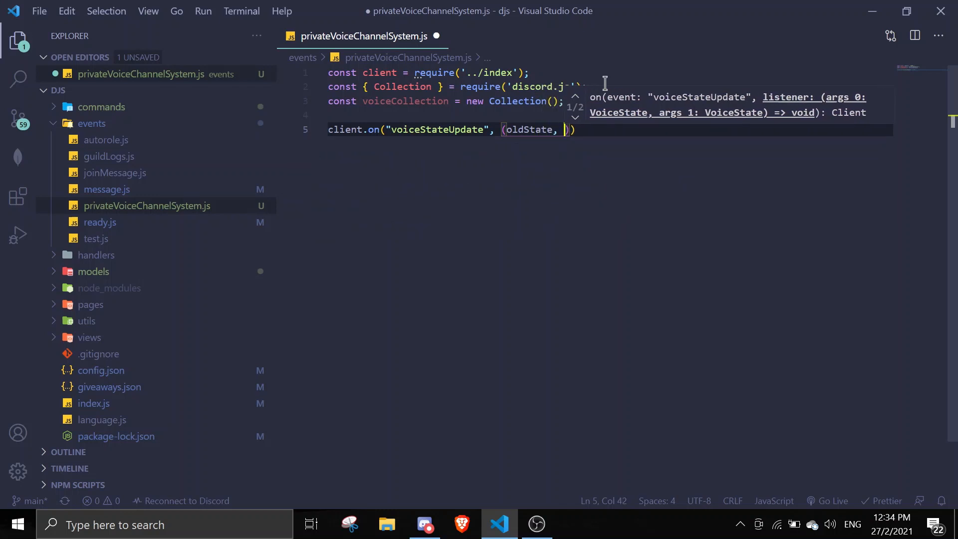
pyautogui.write('newState')
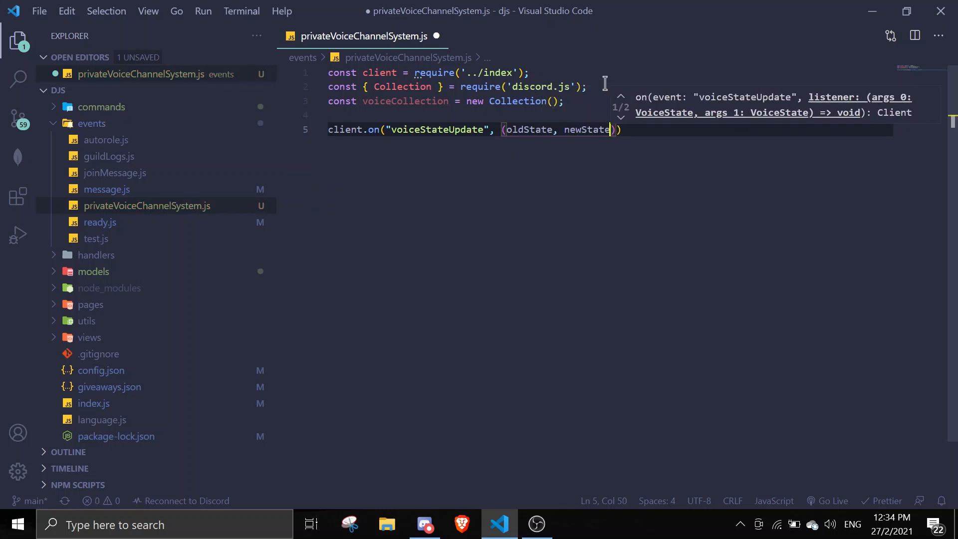
pyautogui.write('=> {')
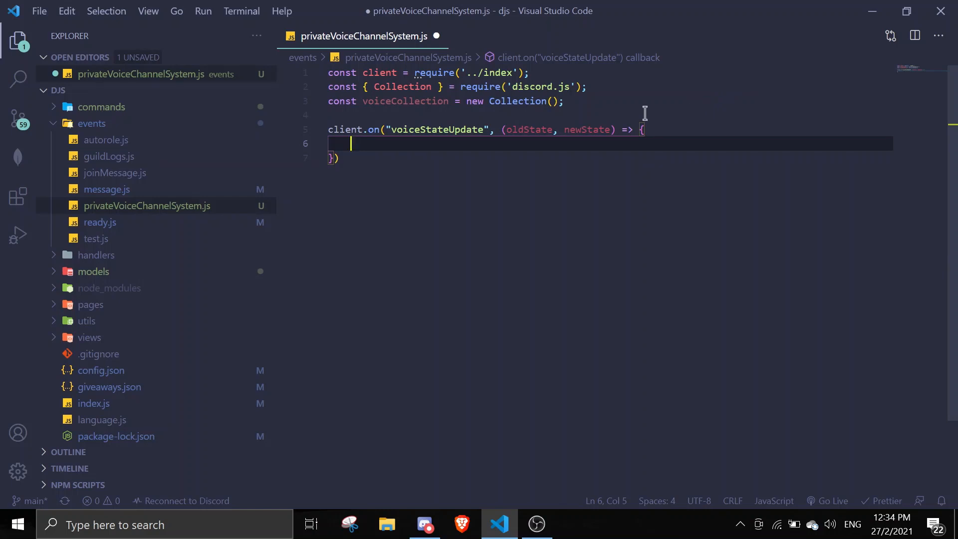
# Fetch the user with const user = await client.users.fetch(newState.id)
pyautogui.write('const user =')
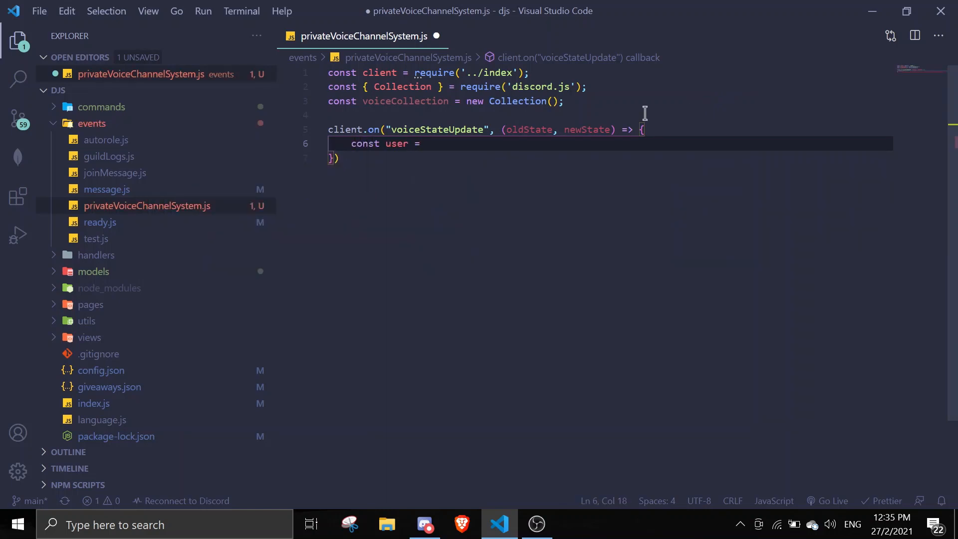
pyautogui.write('awiat')
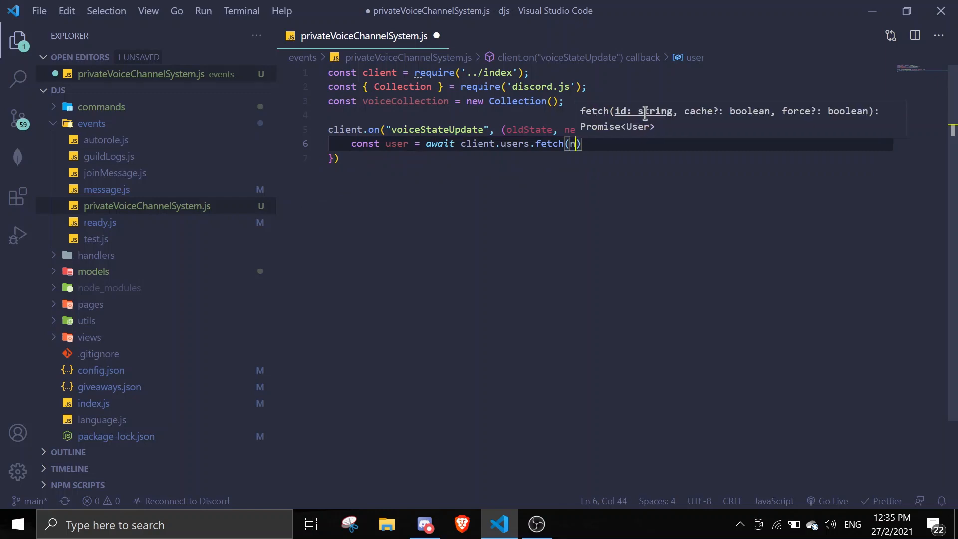
pyautogui.write('ewState.')
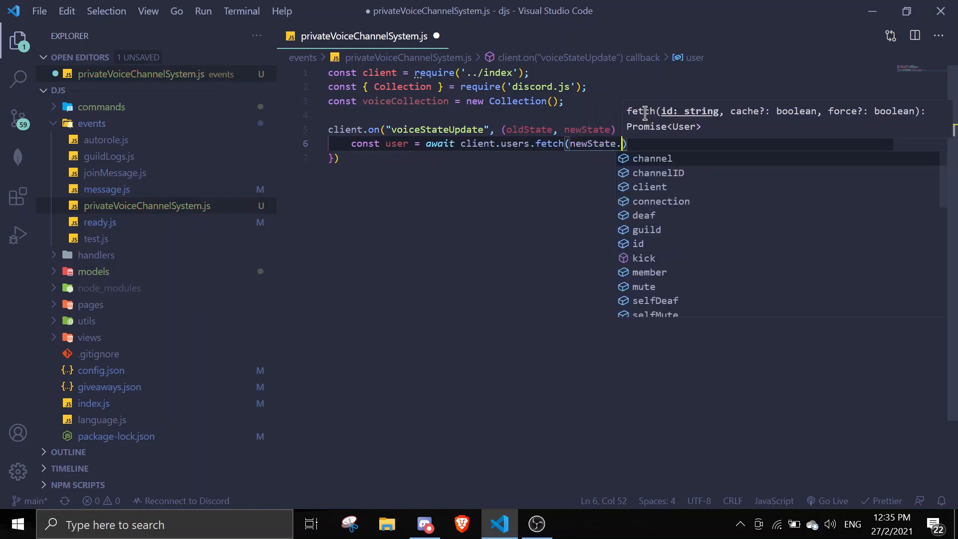
pyautogui.write('id)')
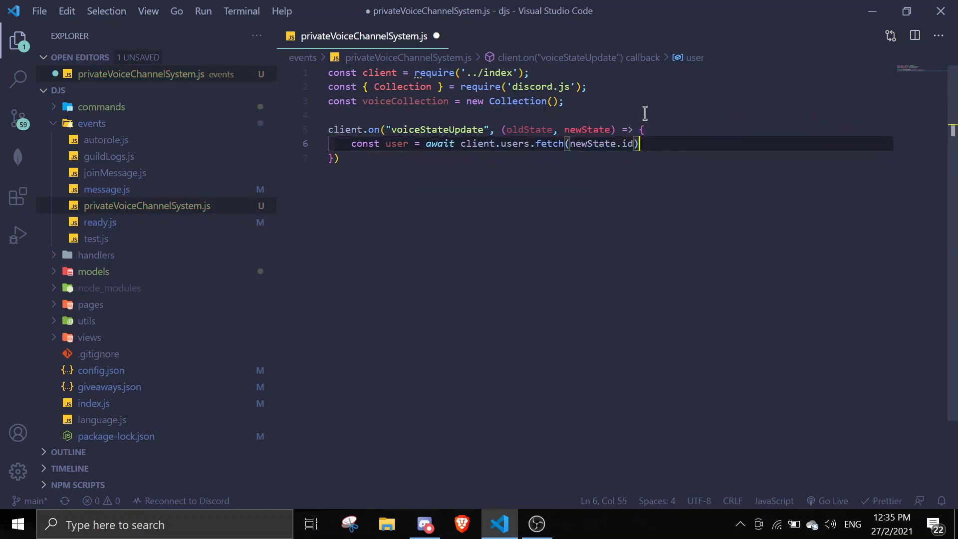
# Get the guild member with const member = newState.guild.member(user)
pyautogui.write('const member = m')
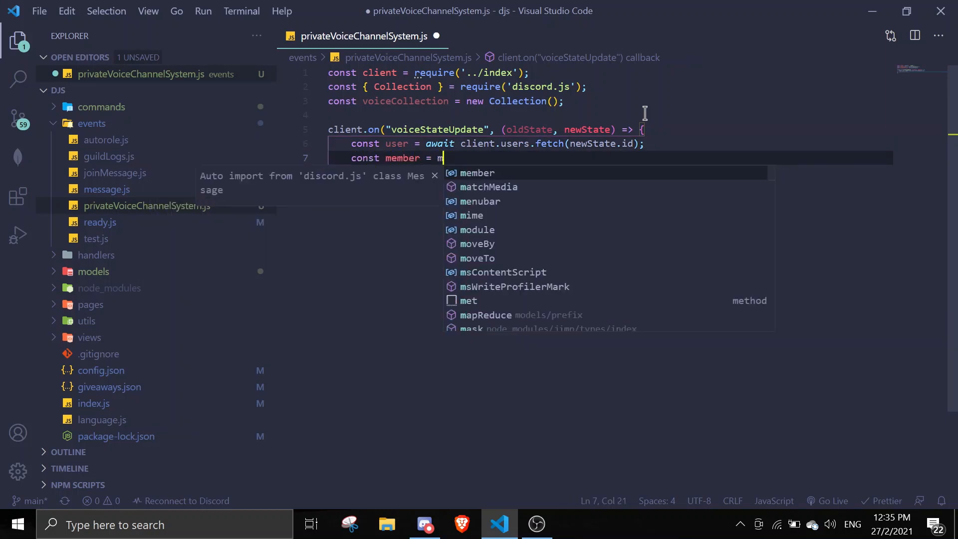
pyautogui.write('newState.')
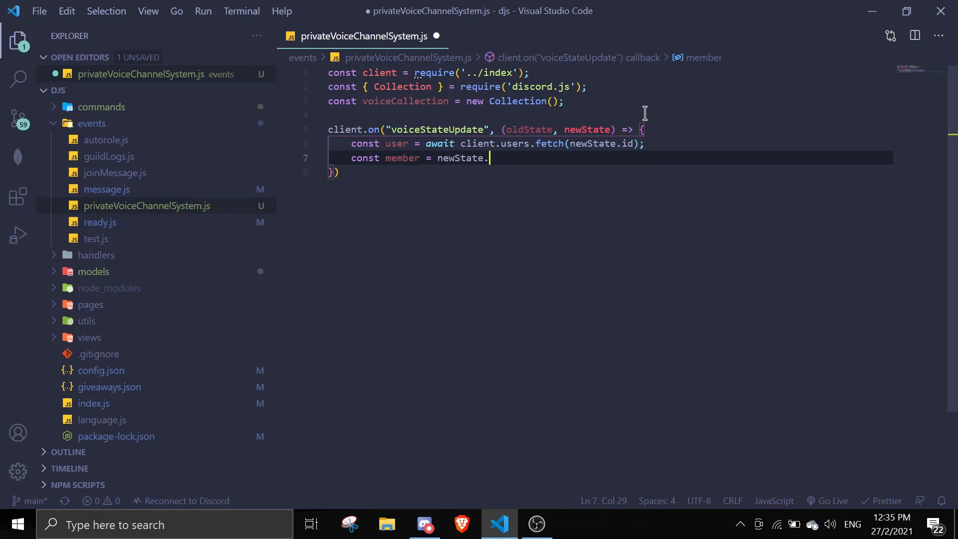
pyautogui.write('guild.')
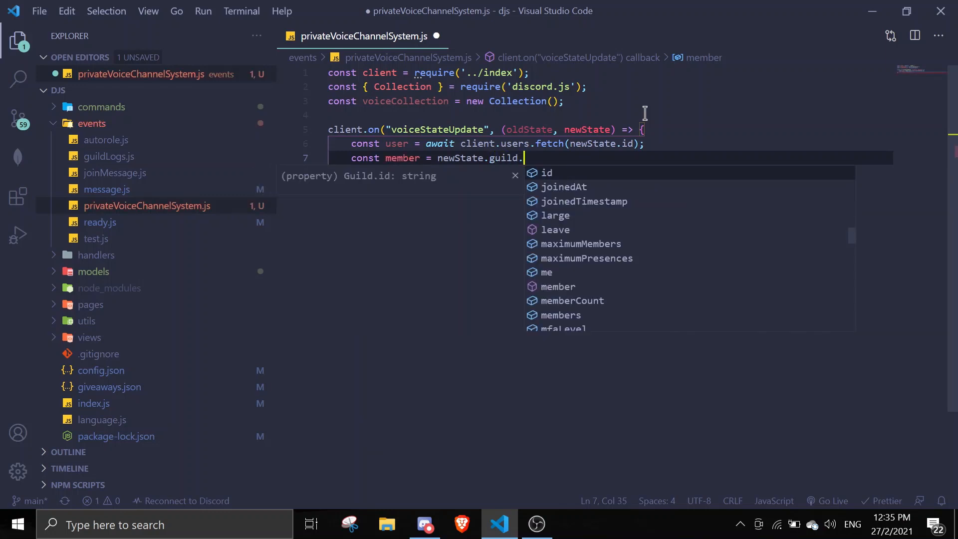
pyautogui.write('member(')
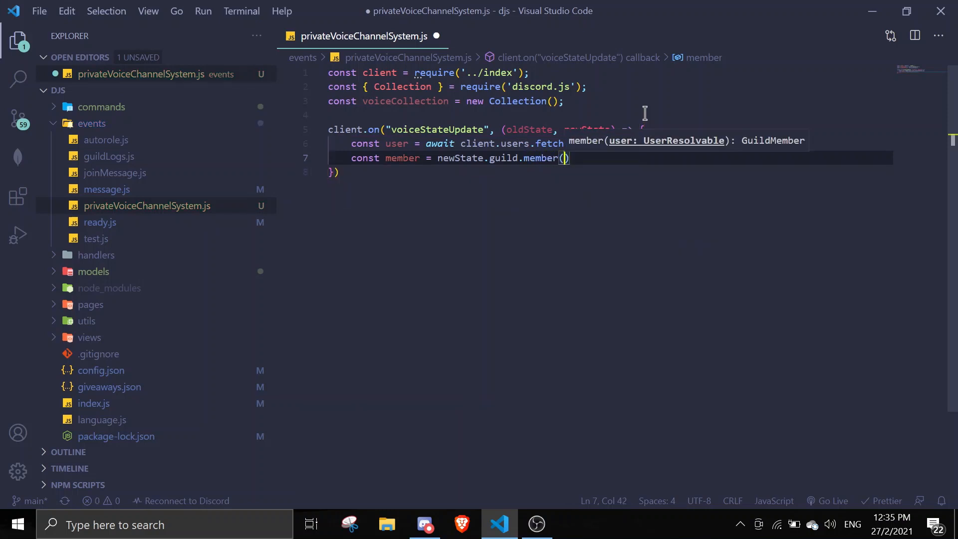
pyautogui.write('user')
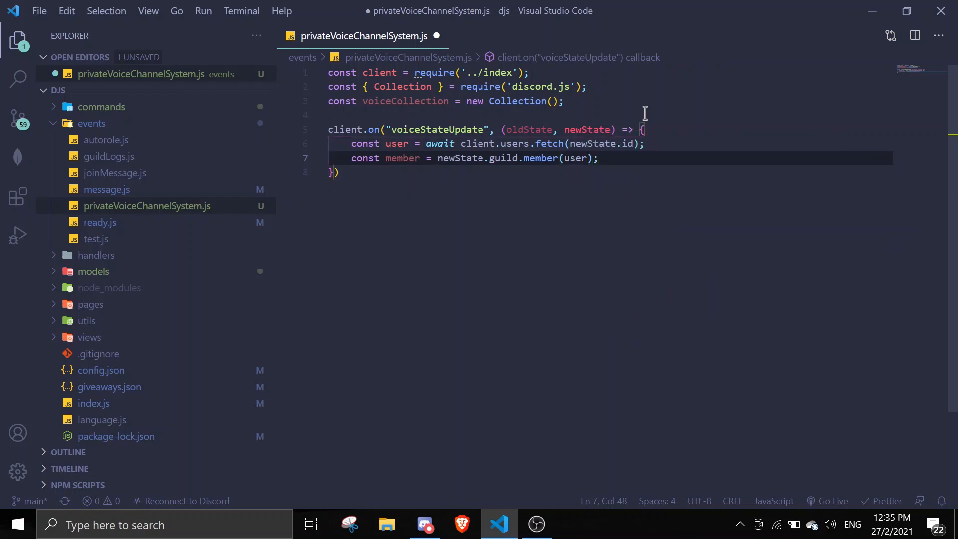
pyautogui.press('Enter')
pyautogui.write('if(')
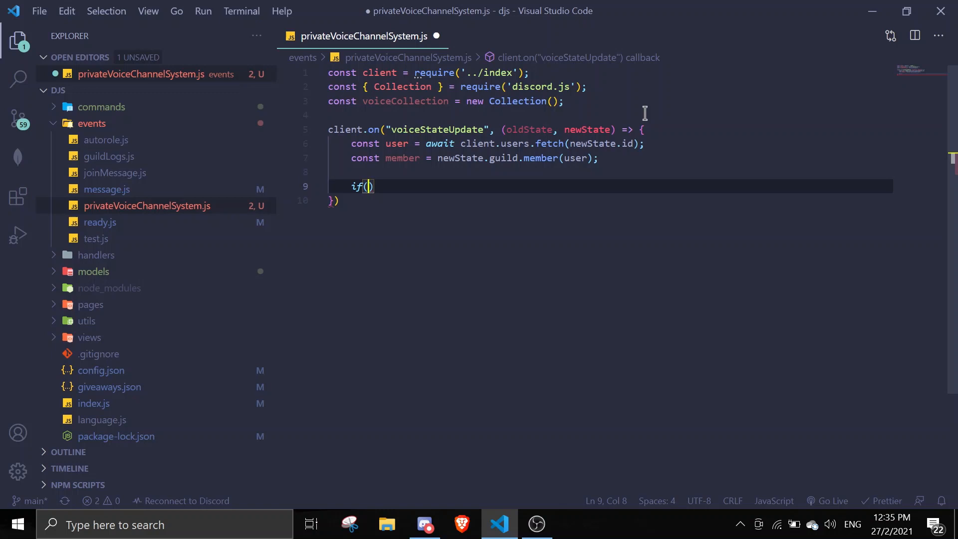
# Write the condition if(!oldState && newState.channel.id === with the comparison value left empty, then switch to Discord
pyautogui.write('!')
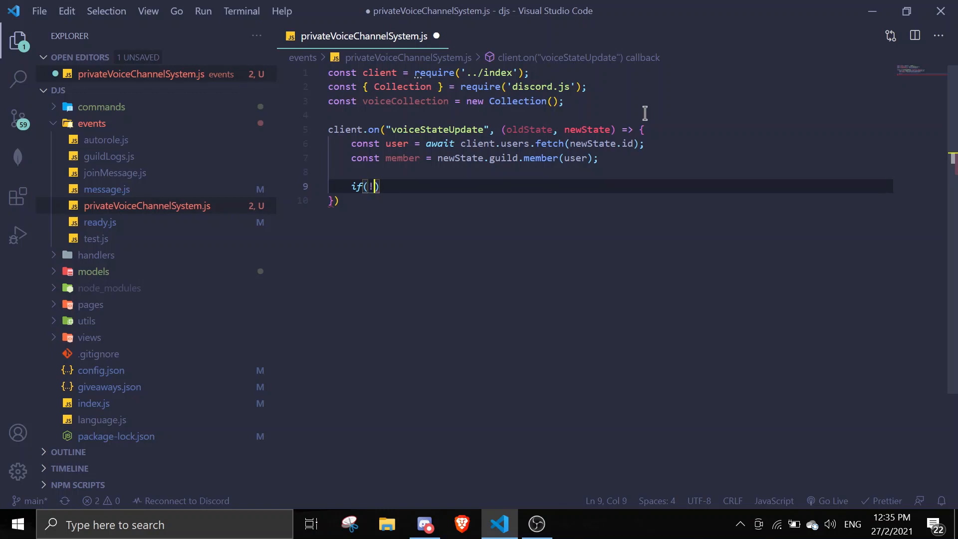
pyautogui.write('o')
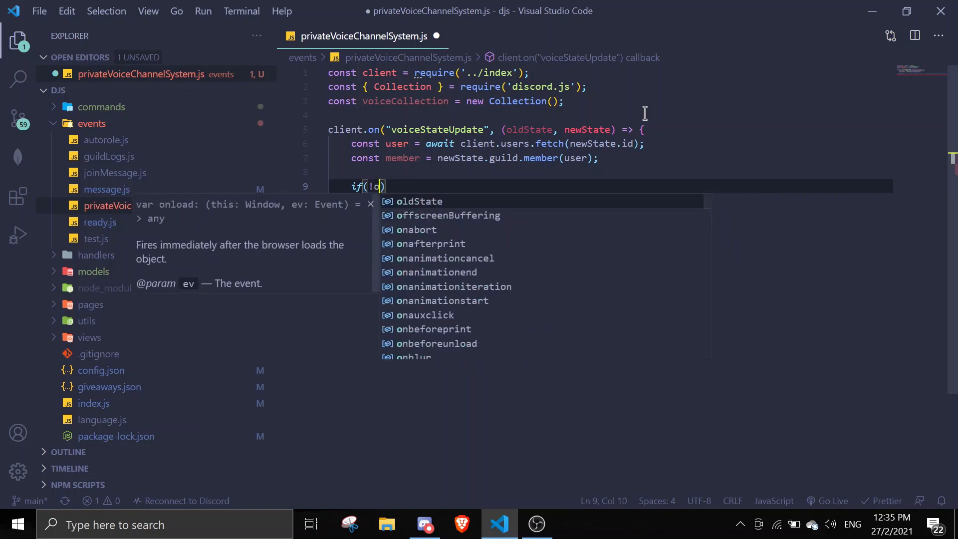
pyautogui.write('ldmemb')
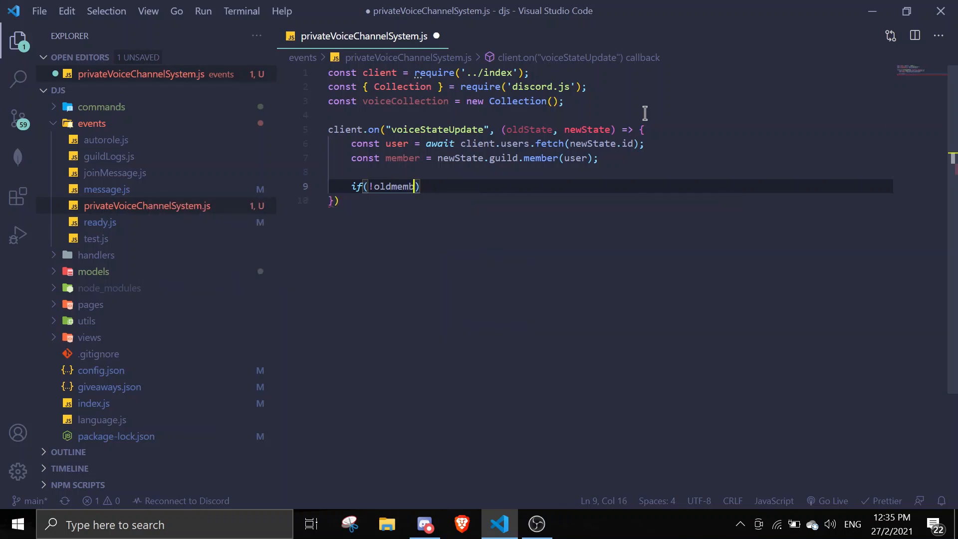
pyautogui.write('oldstate && new')
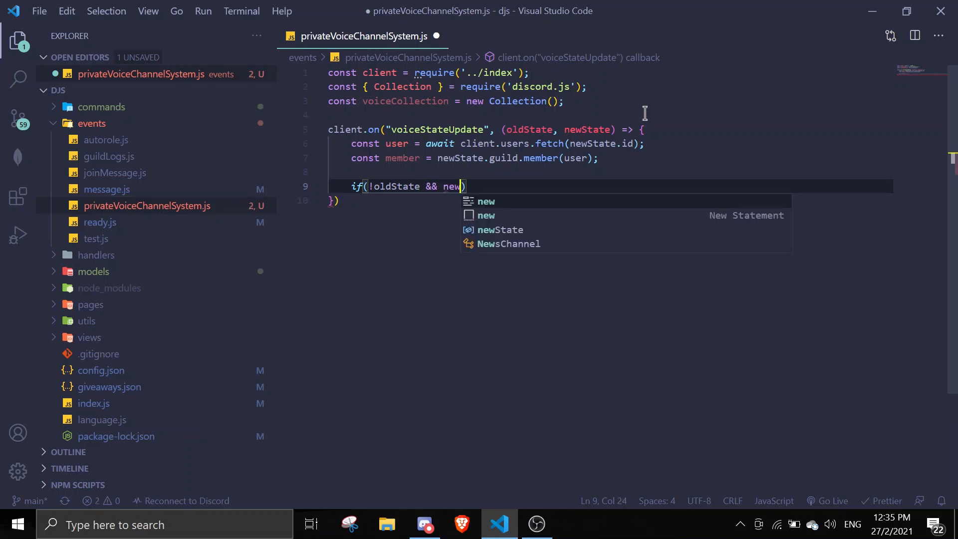
pyautogui.write('m')
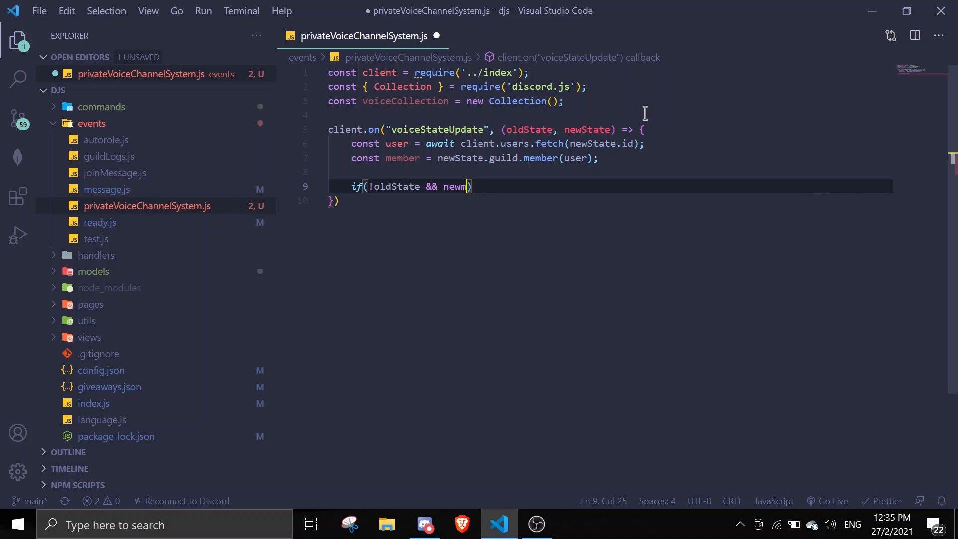
pyautogui.write('e')
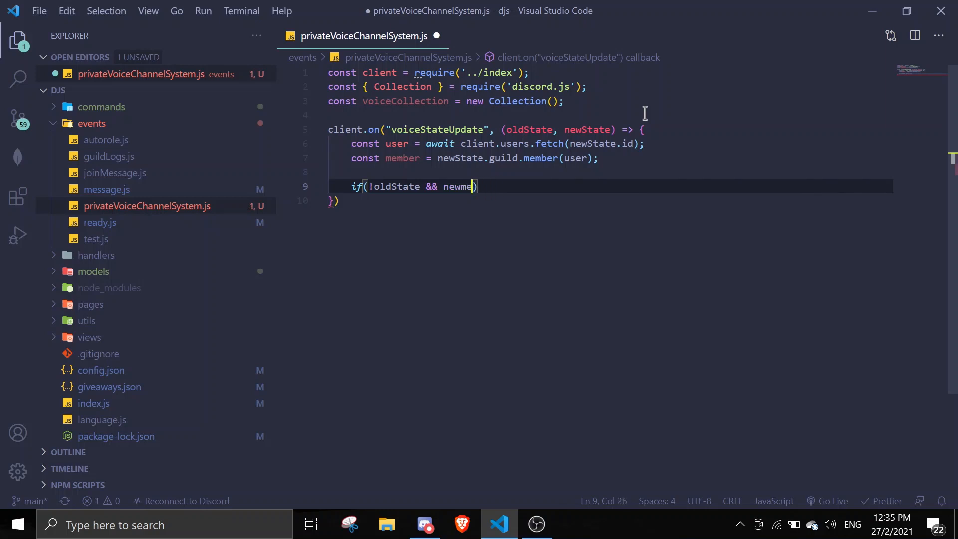
pyautogui.write('State')
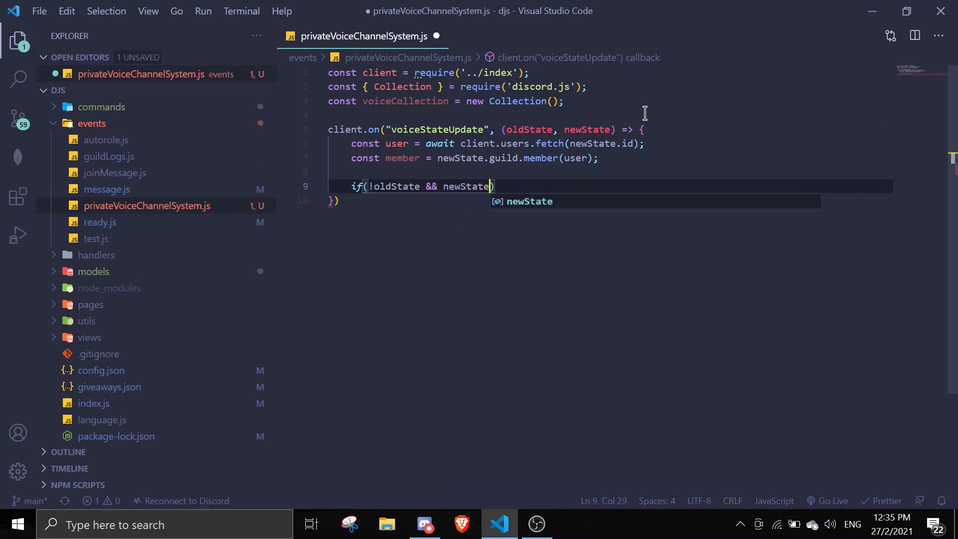
pyautogui.write('.channel')
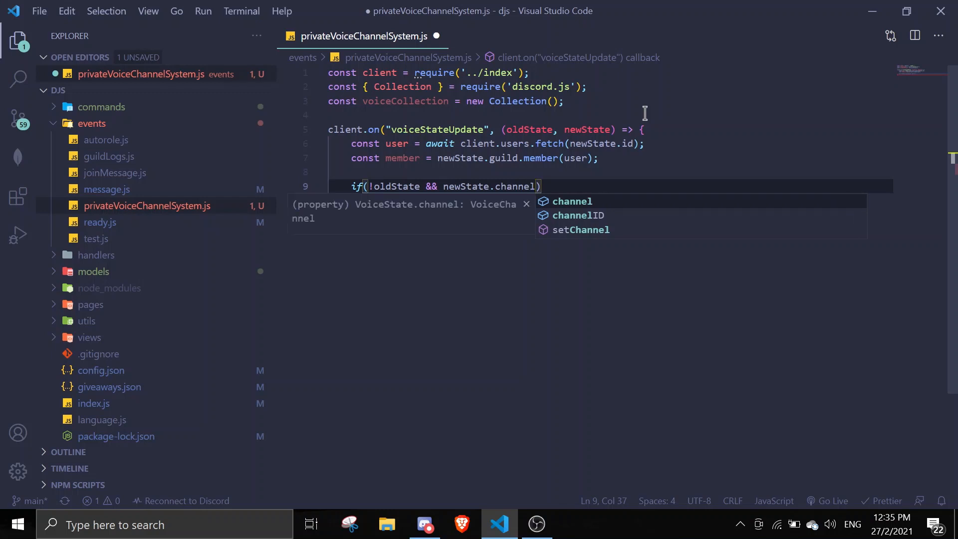
pyautogui.write('.id ===')
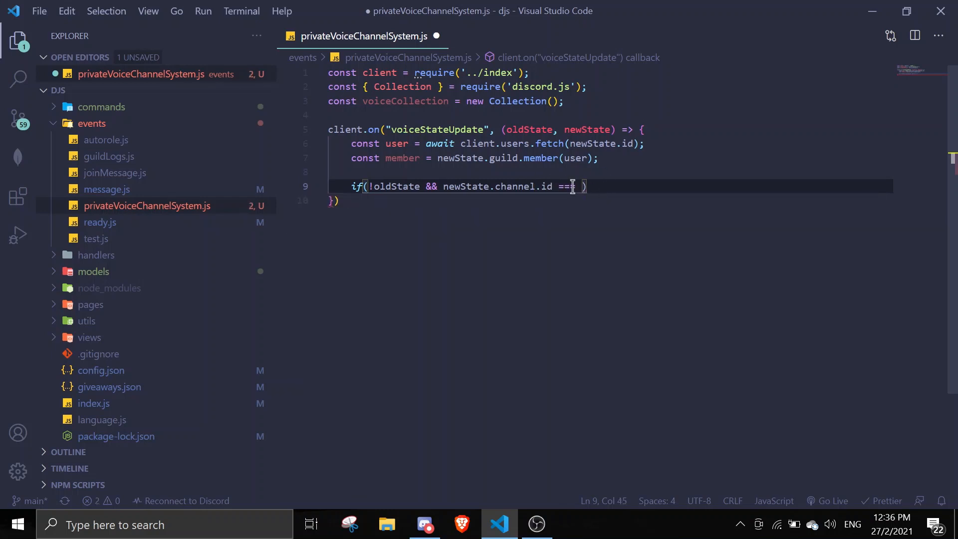
pyautogui.click(425, 524)
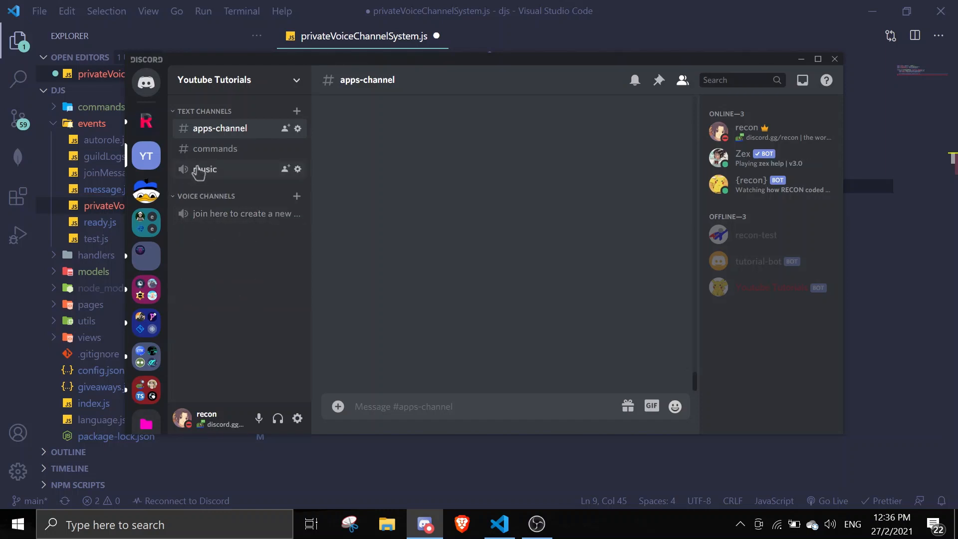
pyautogui.moveTo(518, 139)
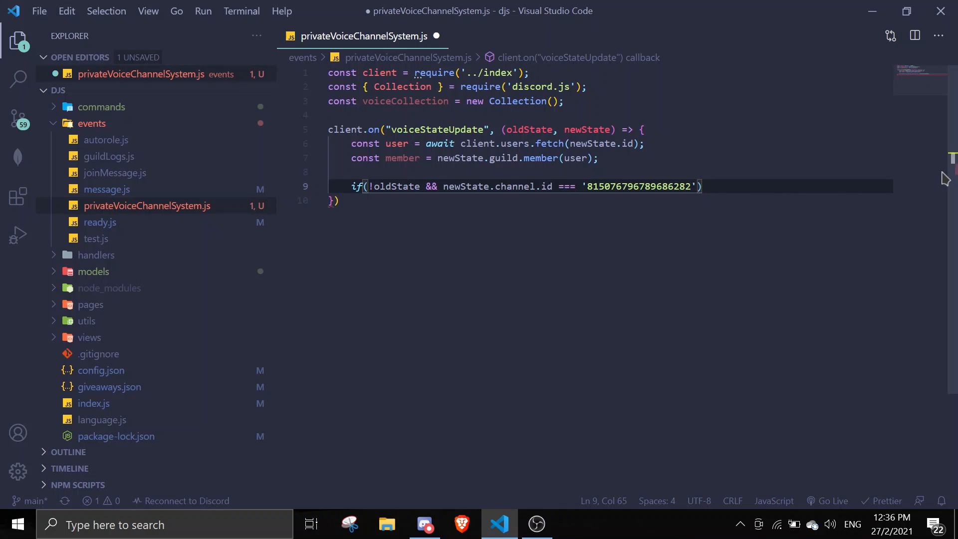
# Inside the if block, write const channel = await newState.guild.channels.create(user.tag, {
pyautogui.write('{')
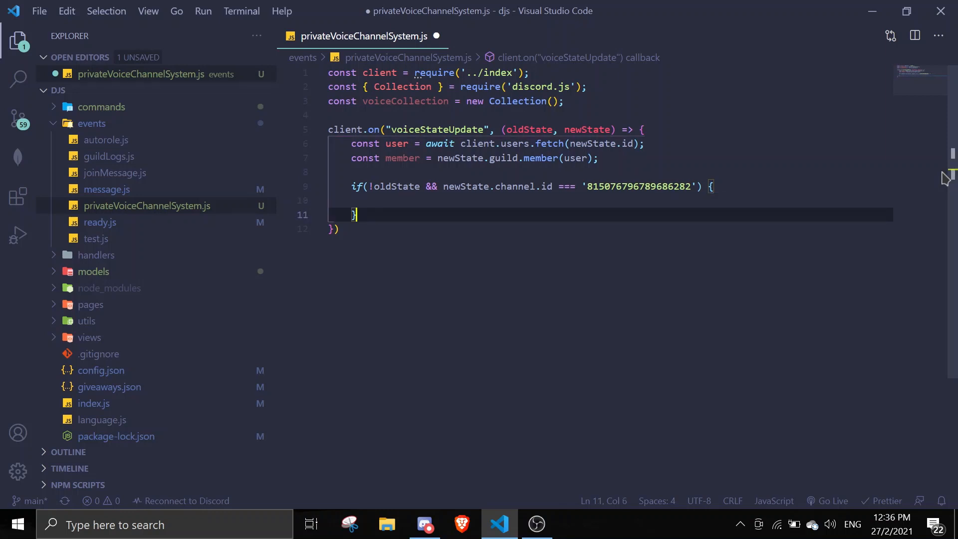
pyautogui.write('const chann')
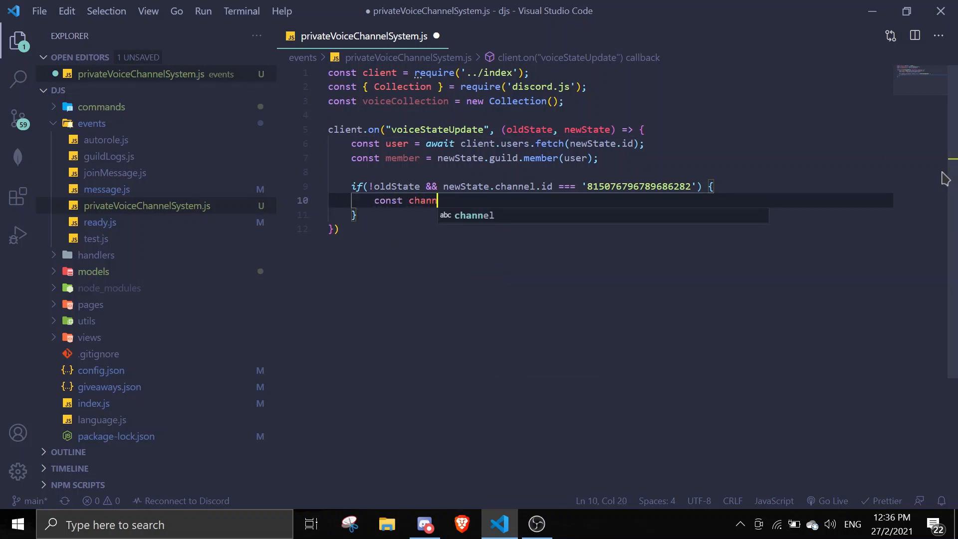
pyautogui.write('el =')
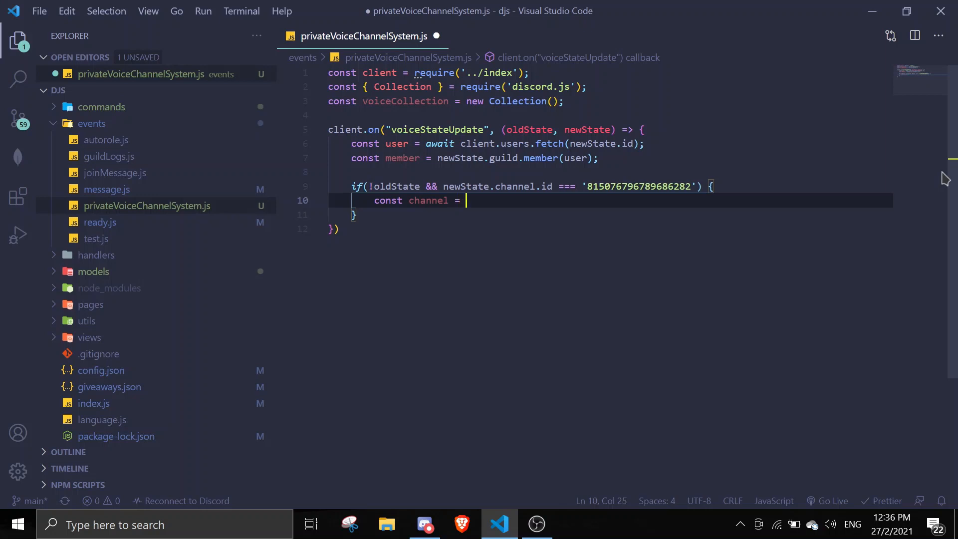
pyautogui.write('await')
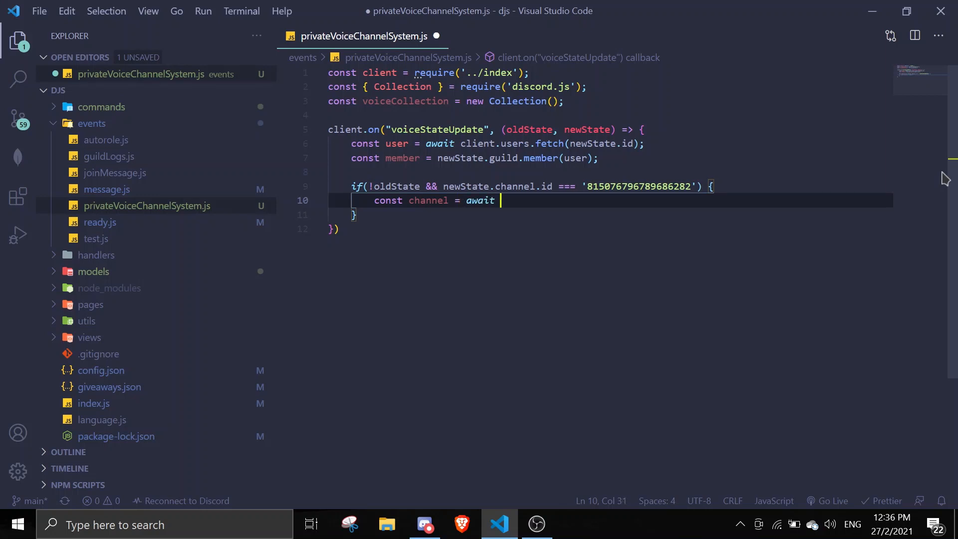
pyautogui.write('new')
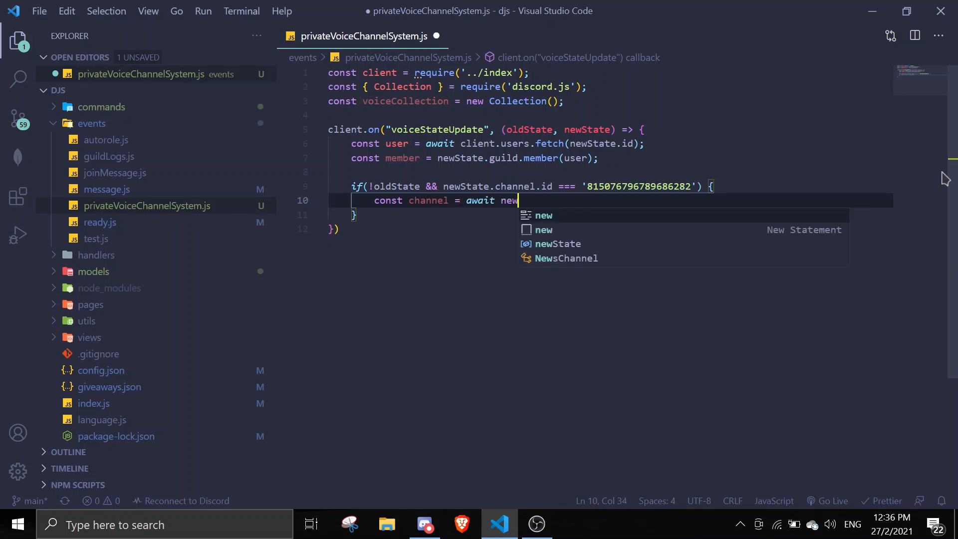
pyautogui.write('State.')
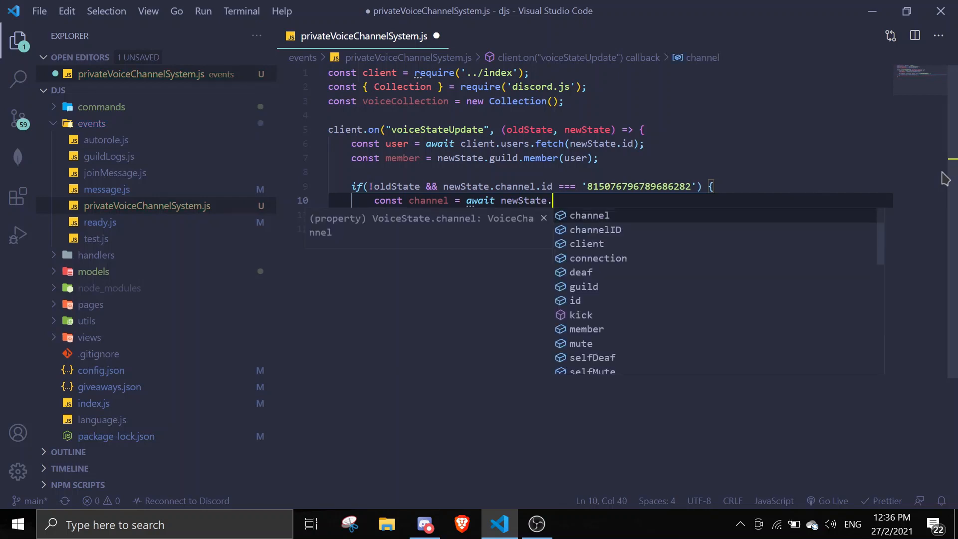
pyautogui.write('guild.m')
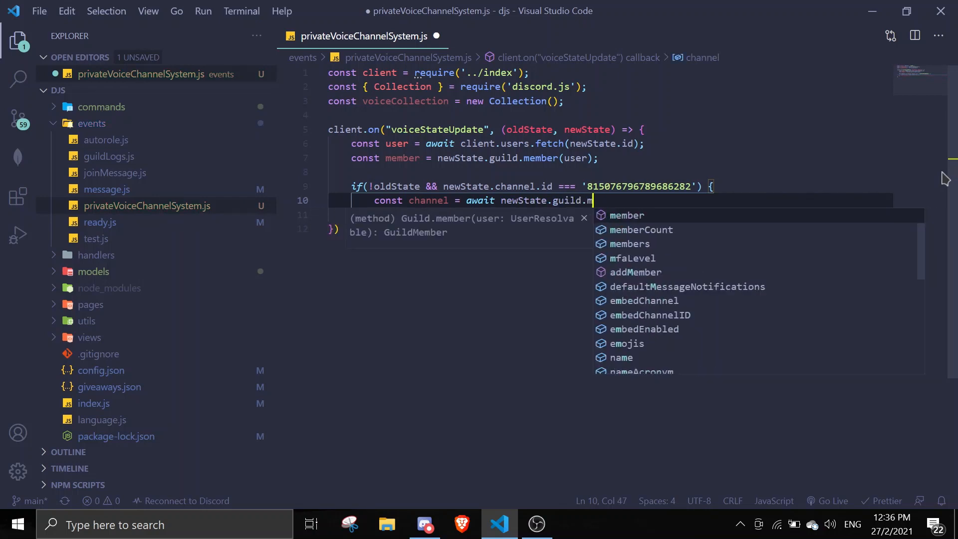
pyautogui.write('channels.create')
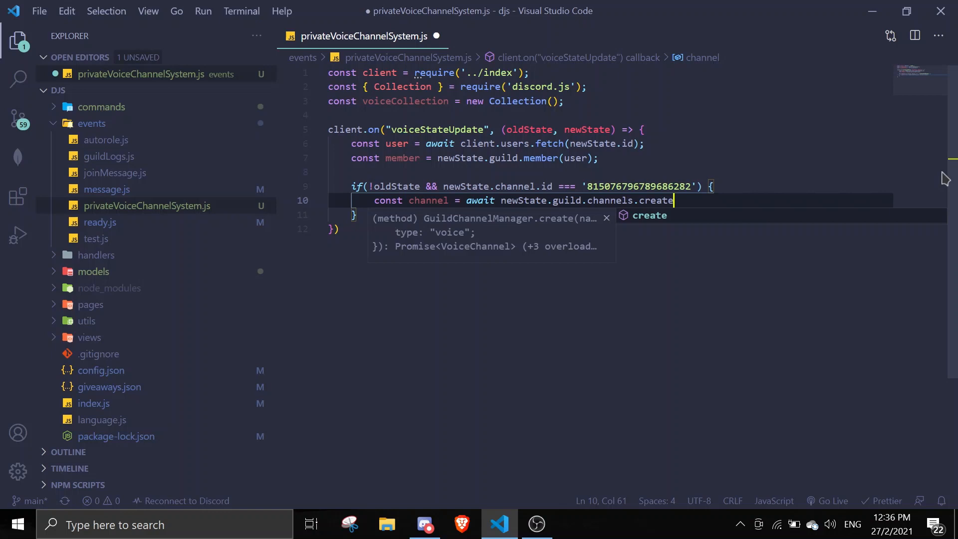
pyautogui.write('(user.')
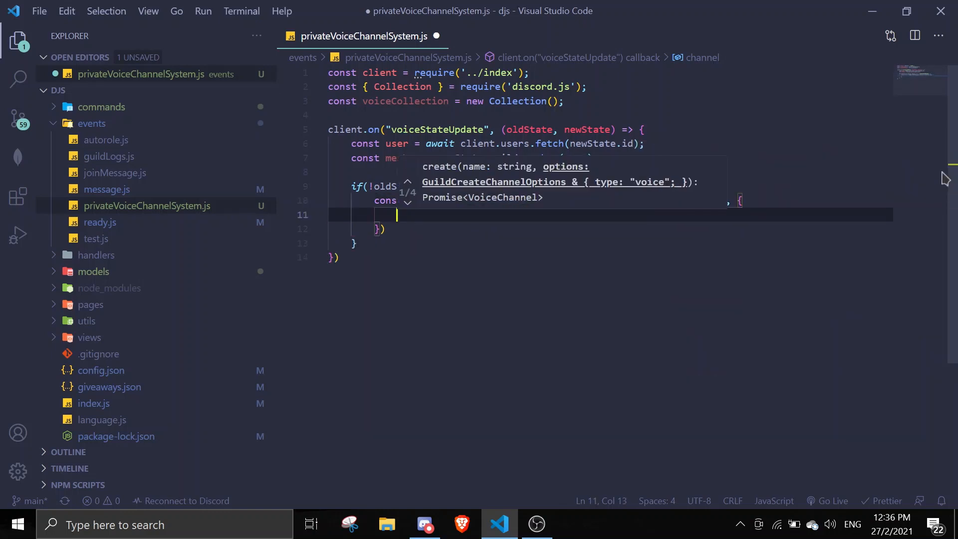
pyautogui.write('t')
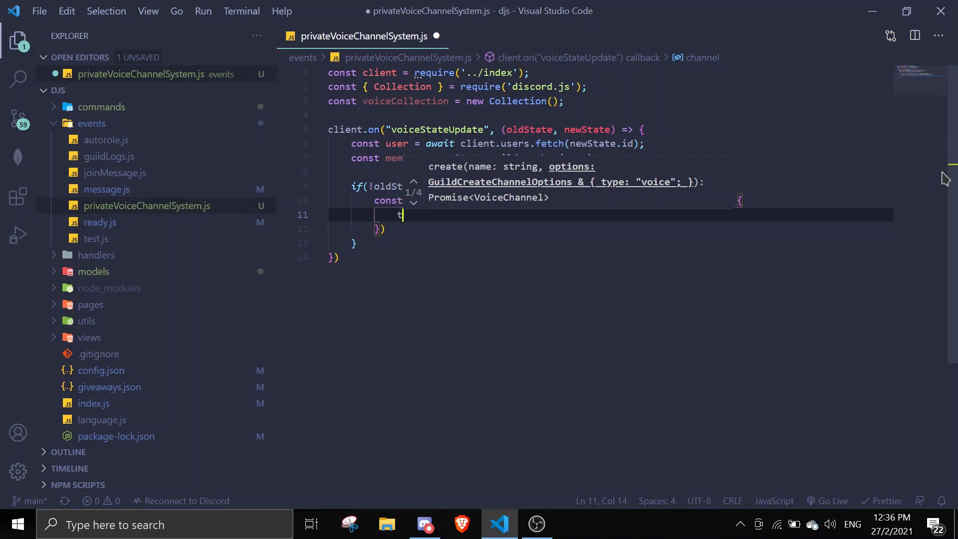
# Give the new channel type 'voice' and parent newState.channel.parent, then bring up Discord
pyautogui.write("type: 'void")
pyautogui.write('[are')
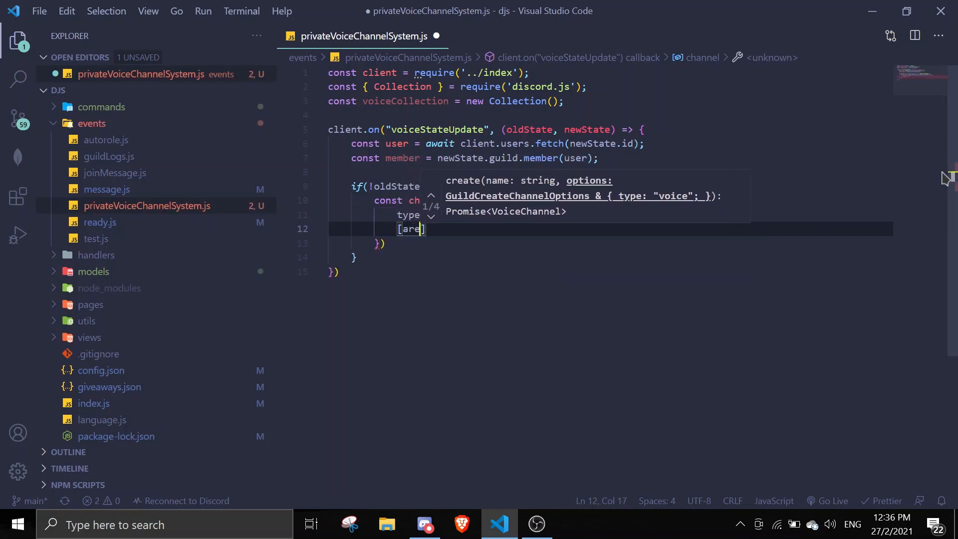
pyautogui.write("parent: ''")
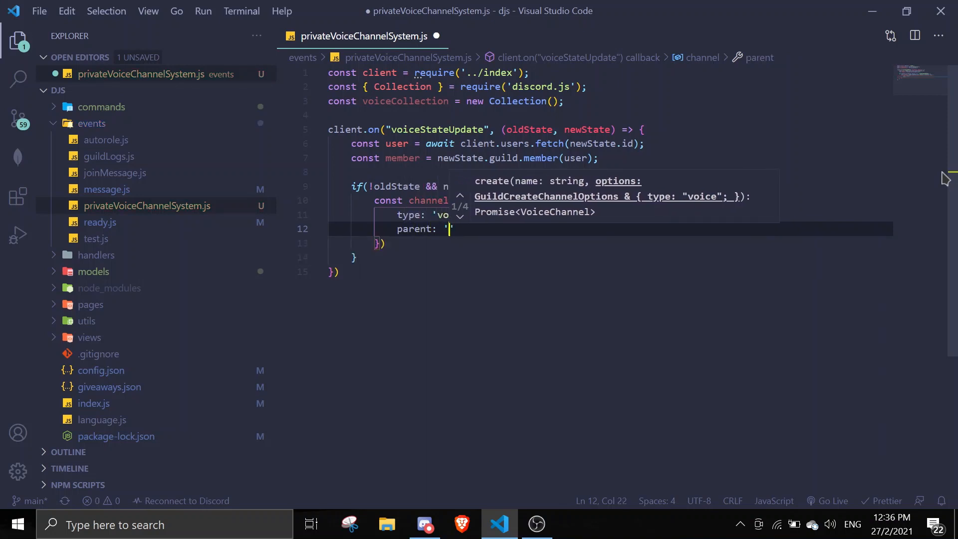
pyautogui.write('new')
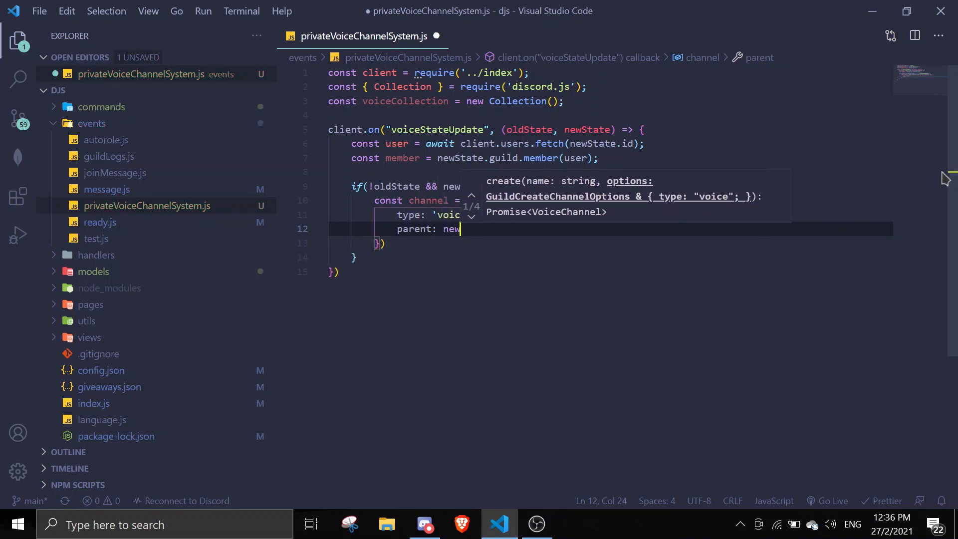
pyautogui.write('m')
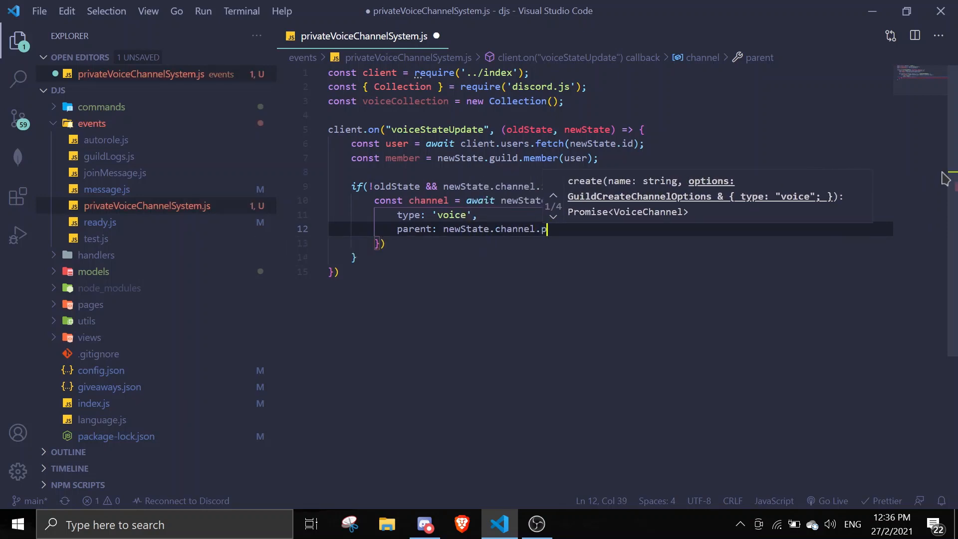
pyautogui.write('arent,')
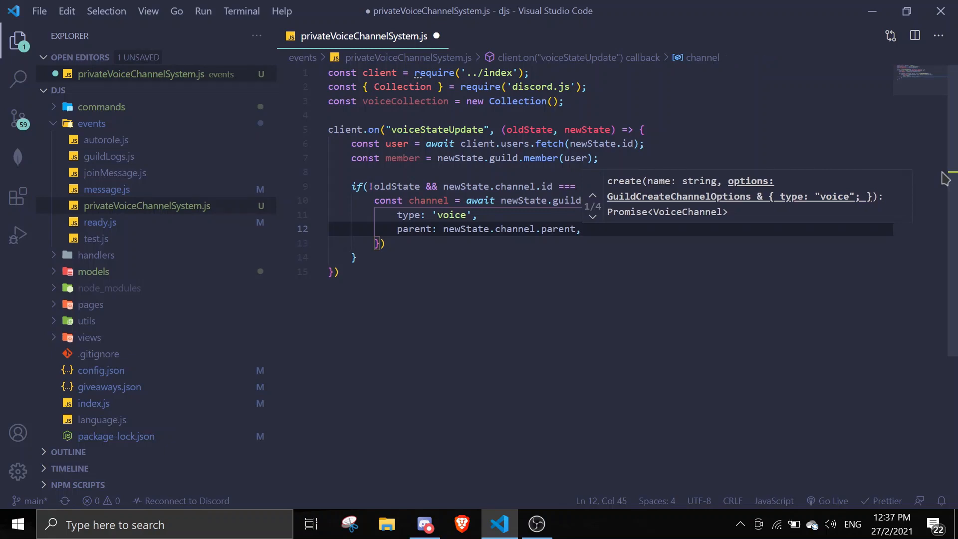
pyautogui.click(425, 523)
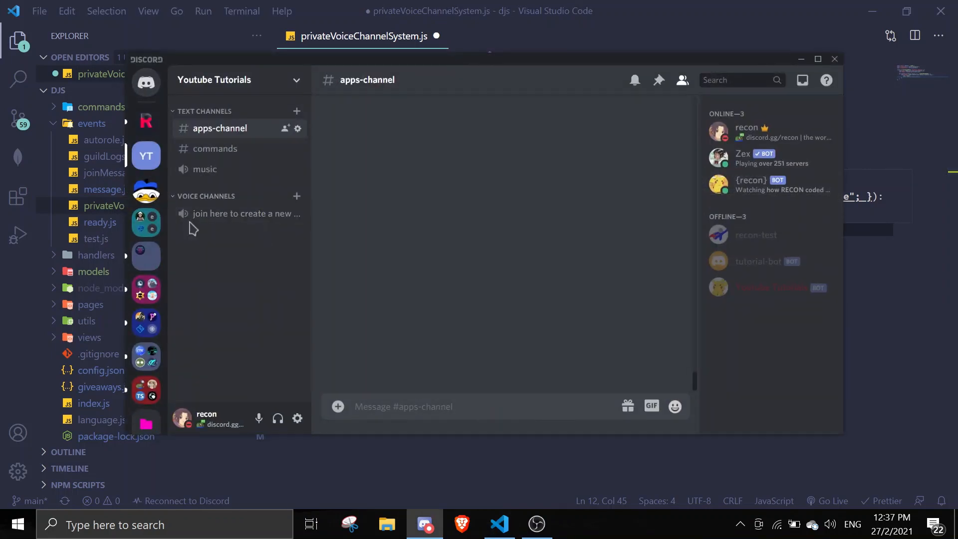
pyautogui.moveTo(211, 238)
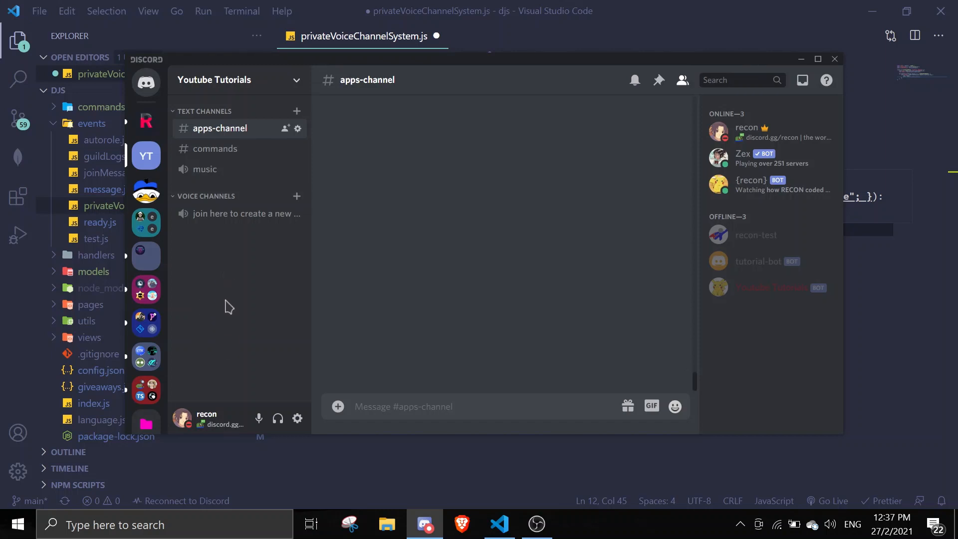
# Return from Discord to the code editor
pyautogui.click(499, 523)
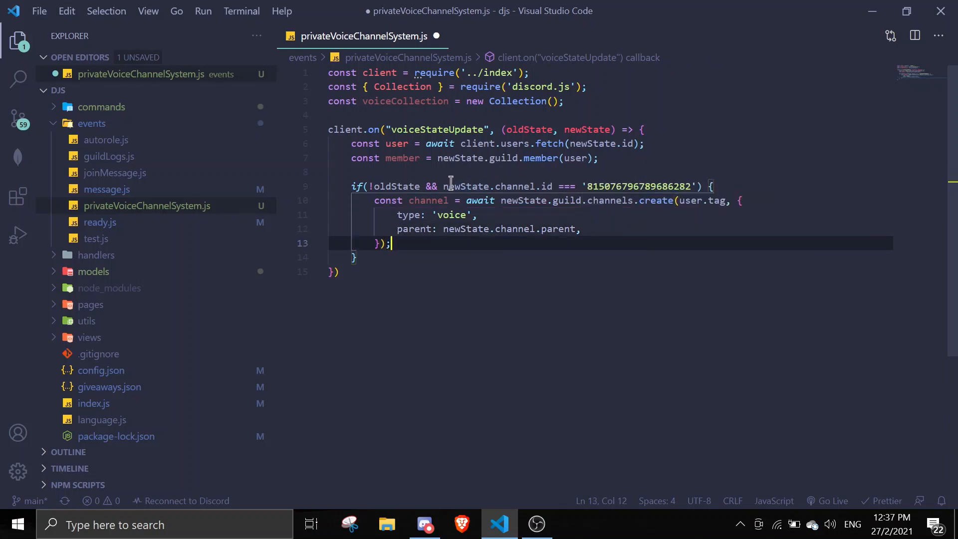
# Move the member into the new channel with member.voice.setChannel(channel), then bring up Discord
pyautogui.write('member.voice')
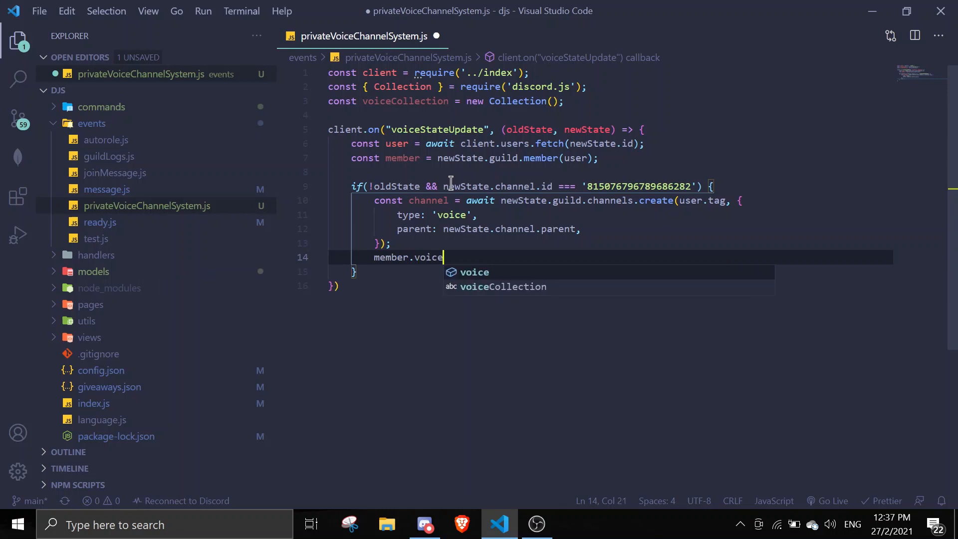
pyautogui.write('.setChannel')
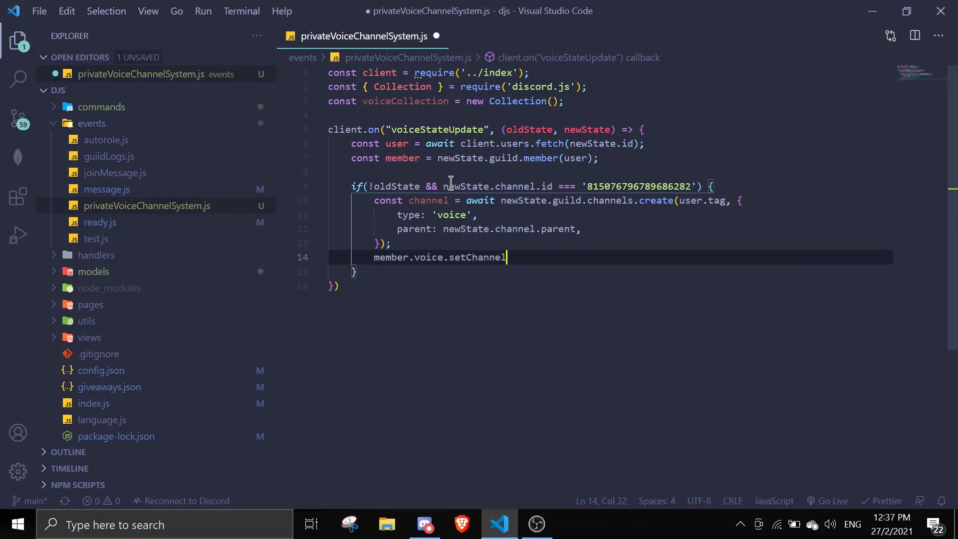
pyautogui.write('(c')
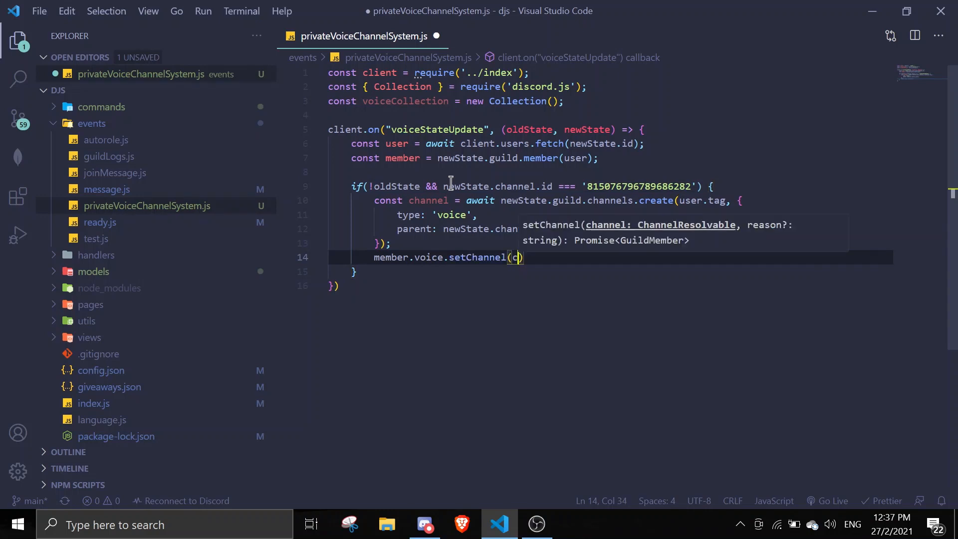
pyautogui.write('hannel')
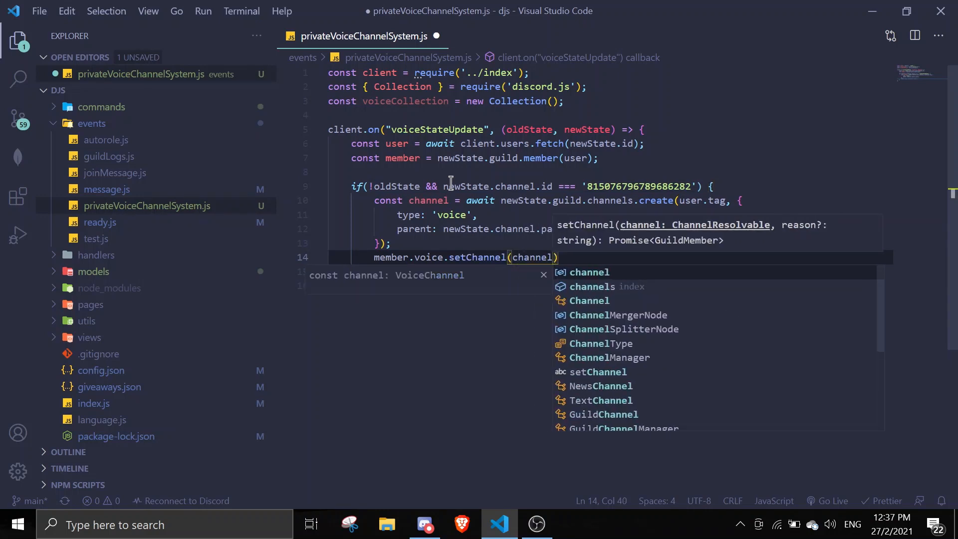
pyautogui.write(';')
pyautogui.press('Enter')
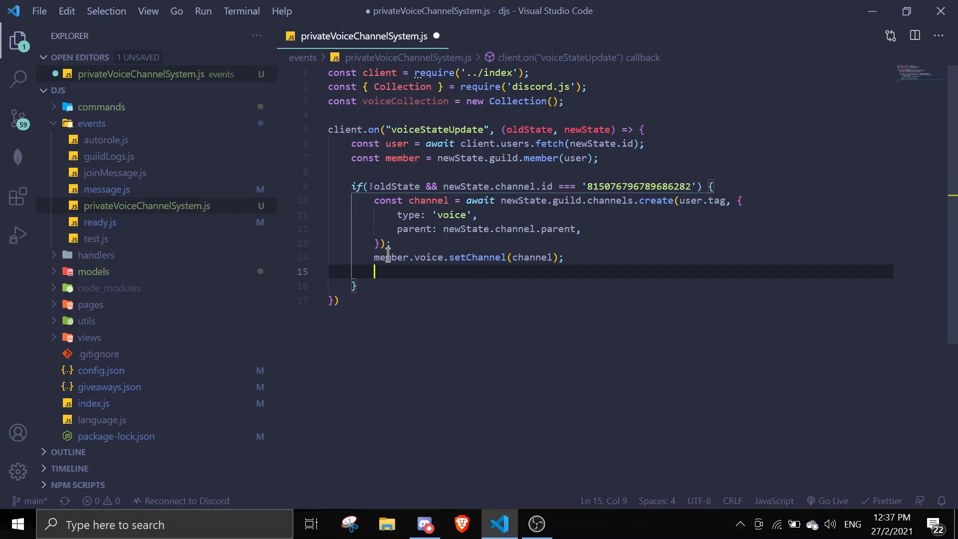
pyautogui.click(424, 523)
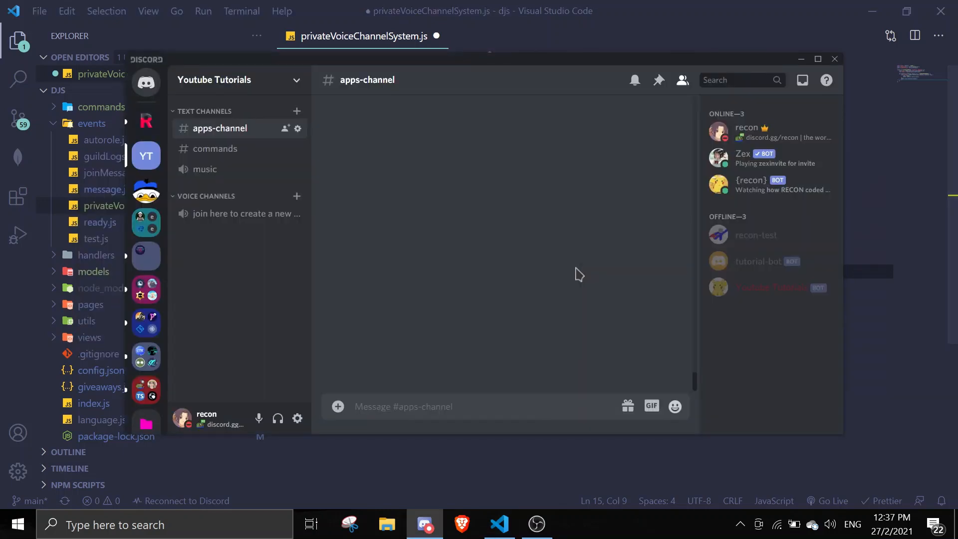
pyautogui.moveTo(222, 213)
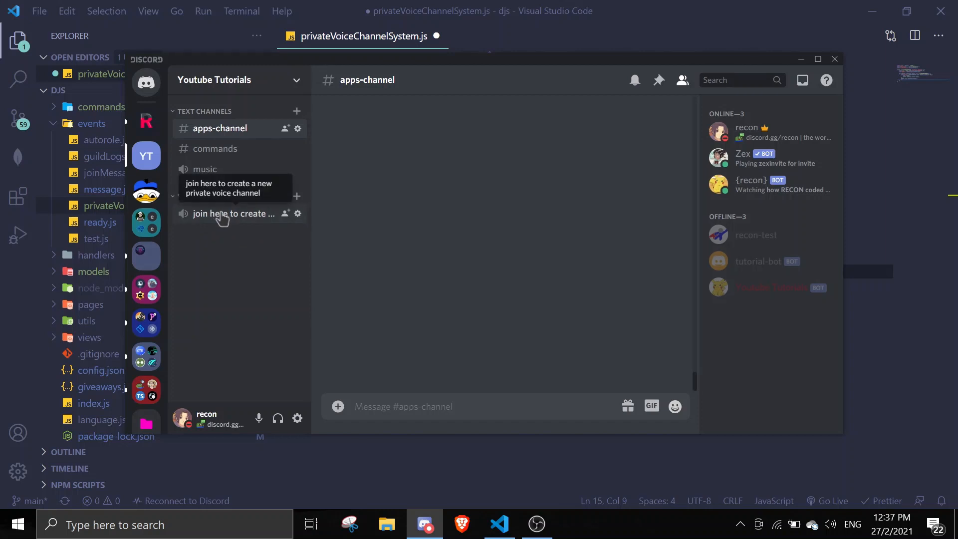
# Join the join-to-create voice channel in Discord and return to the editor
pyautogui.click(233, 214)
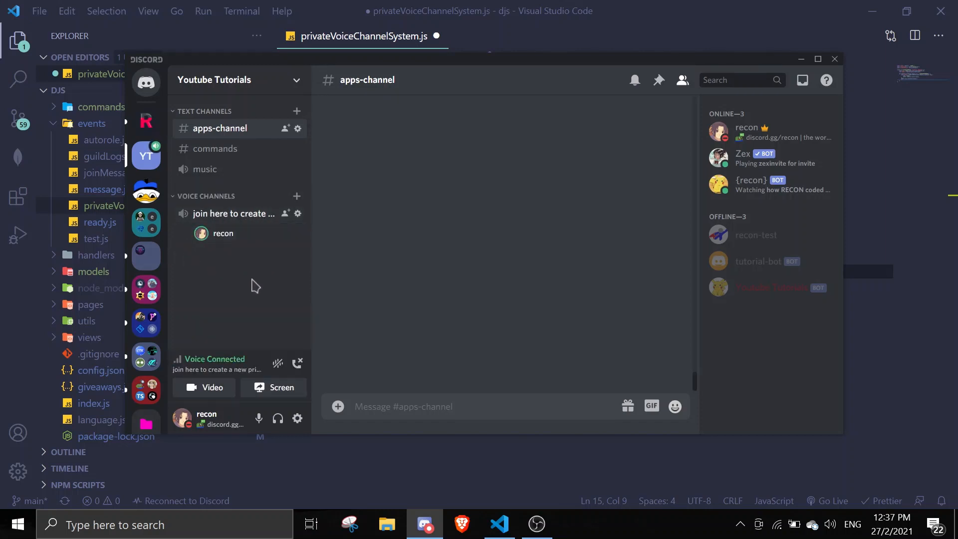
pyautogui.moveTo(280, 308)
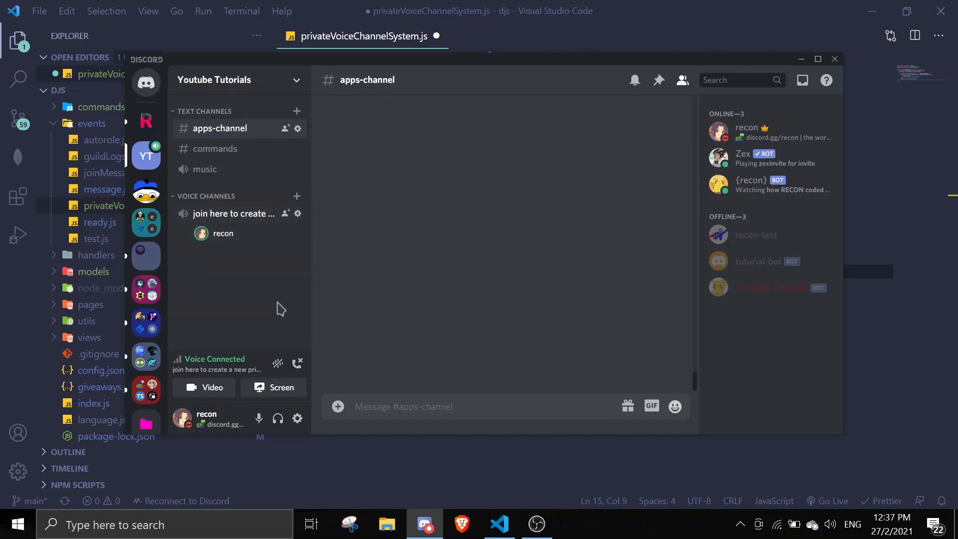
pyautogui.click(499, 524)
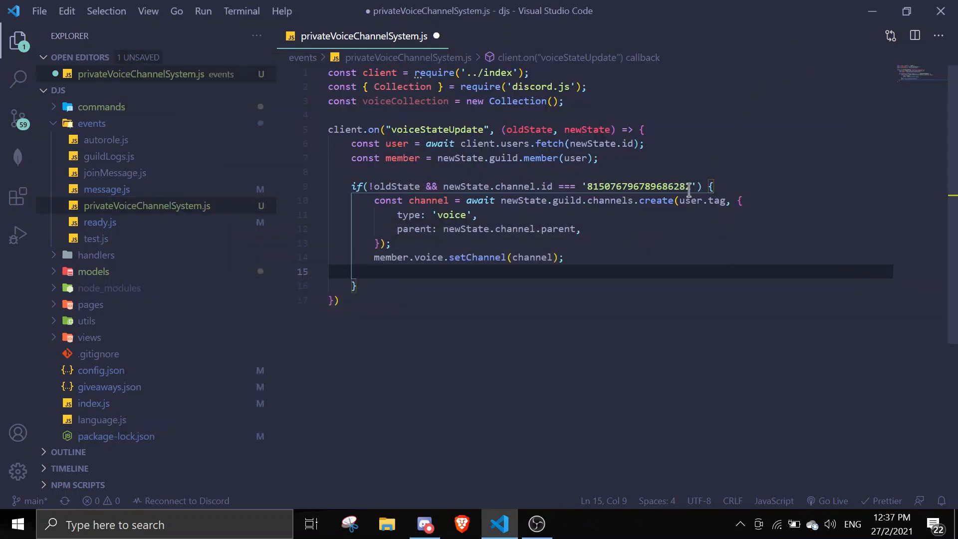
# Store the channel with voiceCollection.set(user.id, channel.id) and move past the if block to start an else branch
pyautogui.write('voiceCollection')
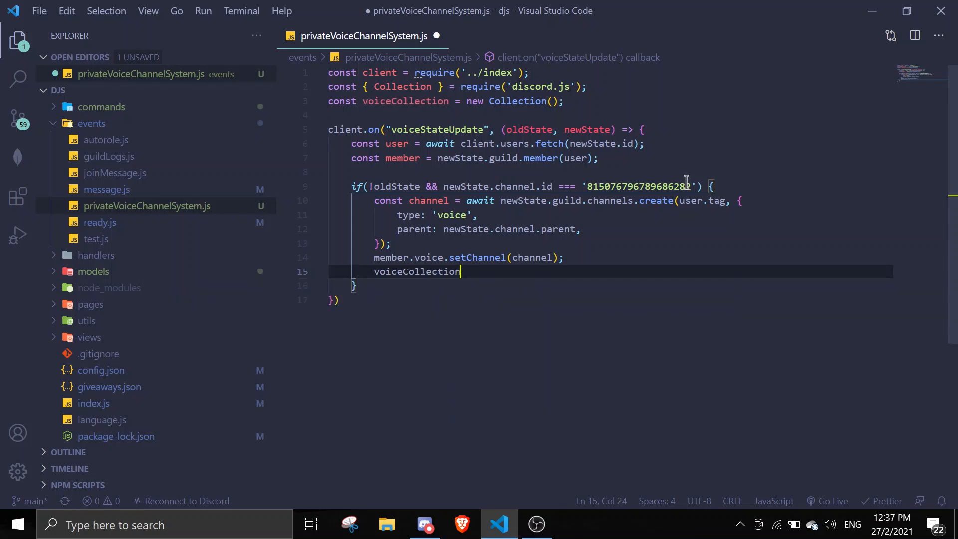
pyautogui.write('.set(user.id')
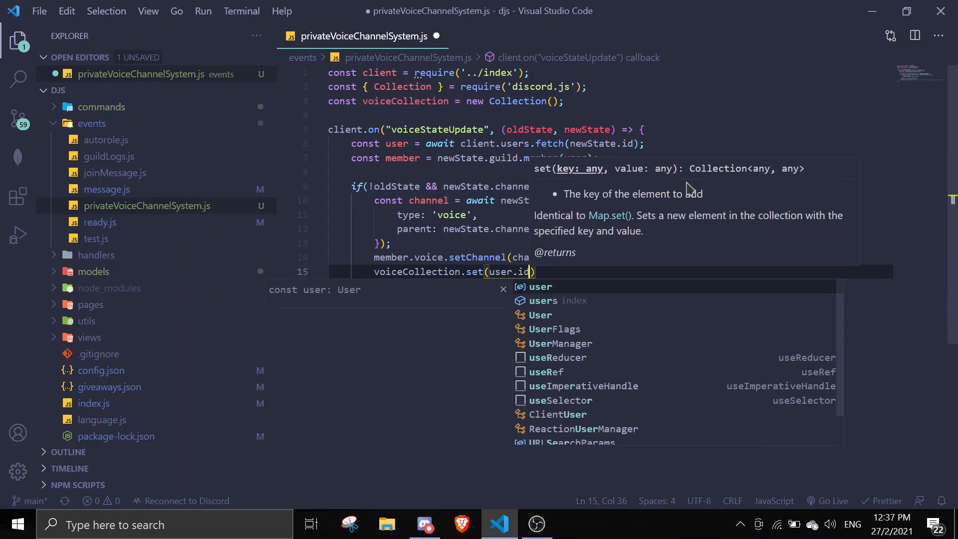
pyautogui.write(', c')
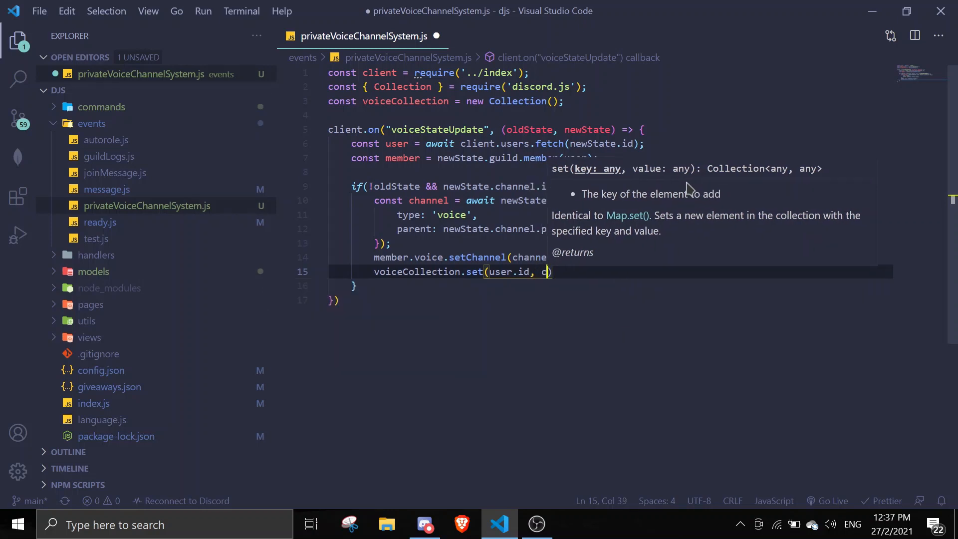
pyautogui.write('hannel.id')
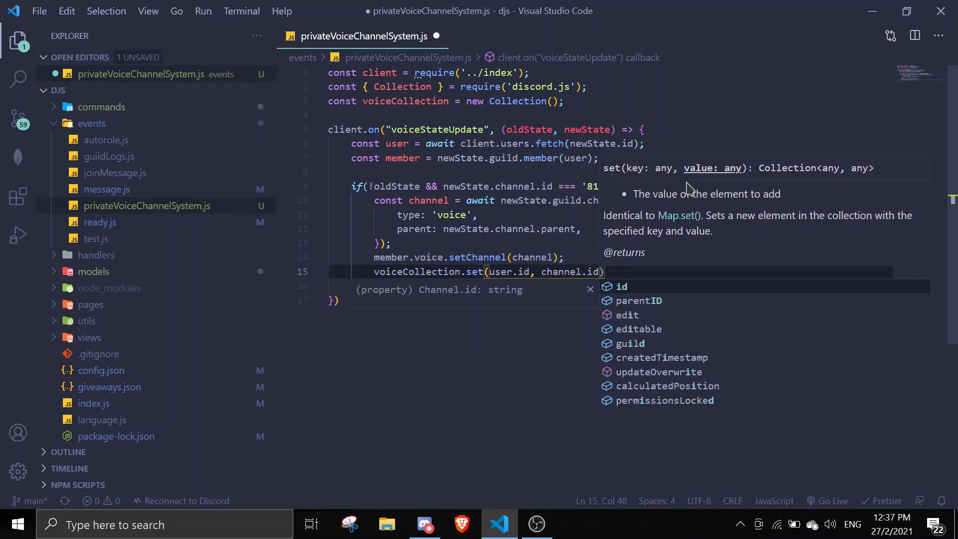
pyautogui.press('Escape')
pyautogui.write(' else i')
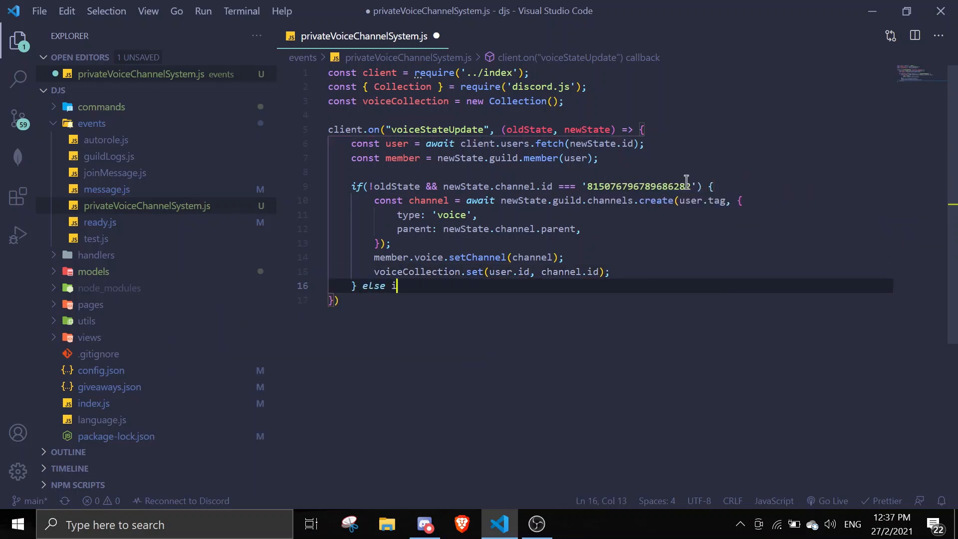
# Add an else-if (!newState.channel) branch checking oldState.channel === voiceCollection.get(newState.id), and save
pyautogui.write('f(!')
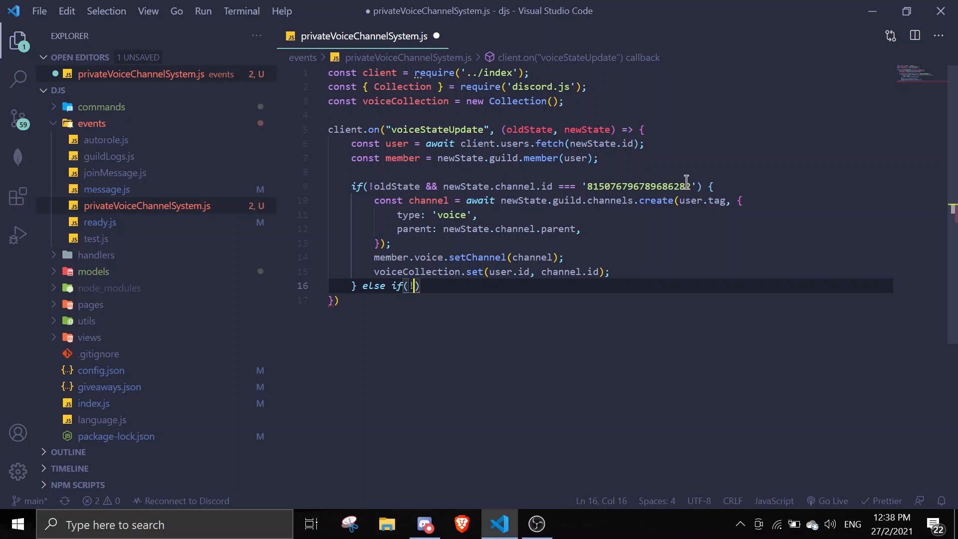
pyautogui.write('newch')
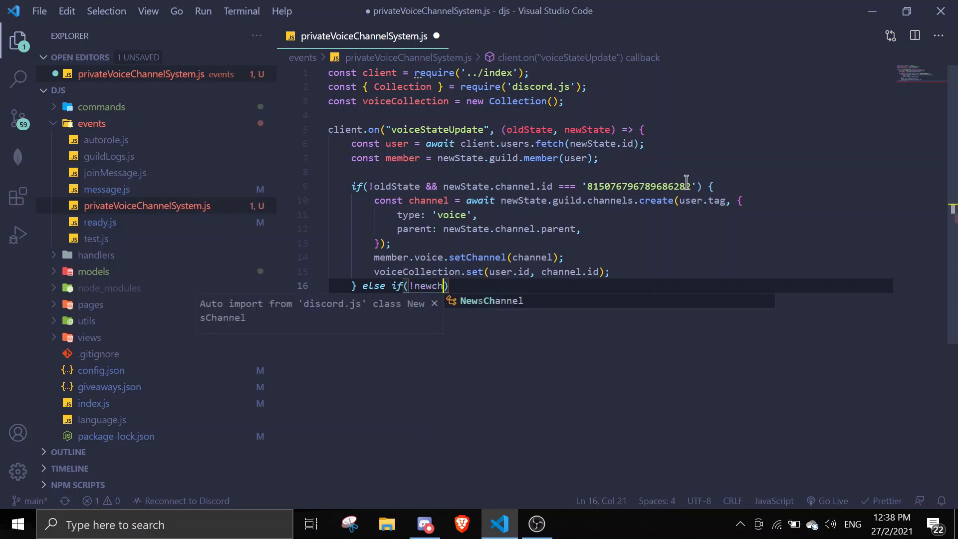
pyautogui.write('ember')
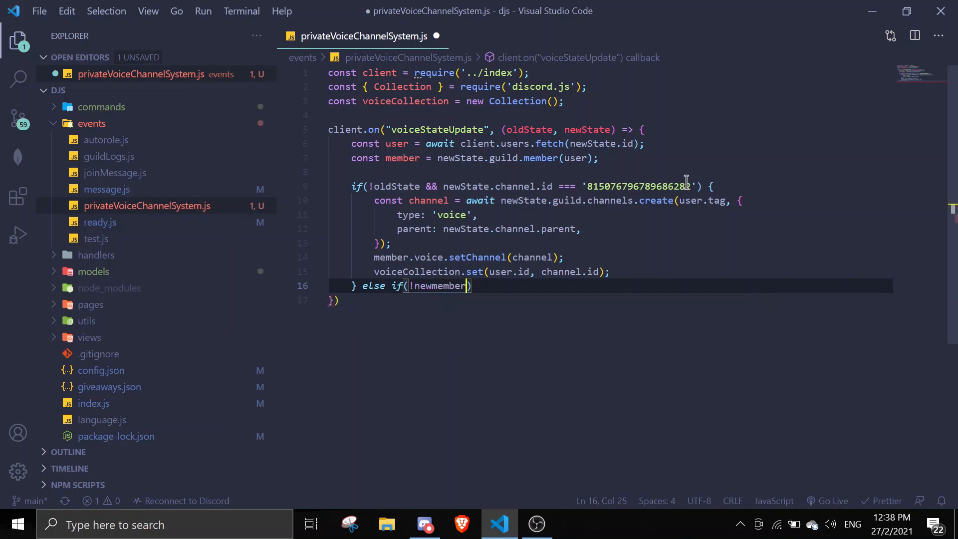
pyautogui.press('Backspace')
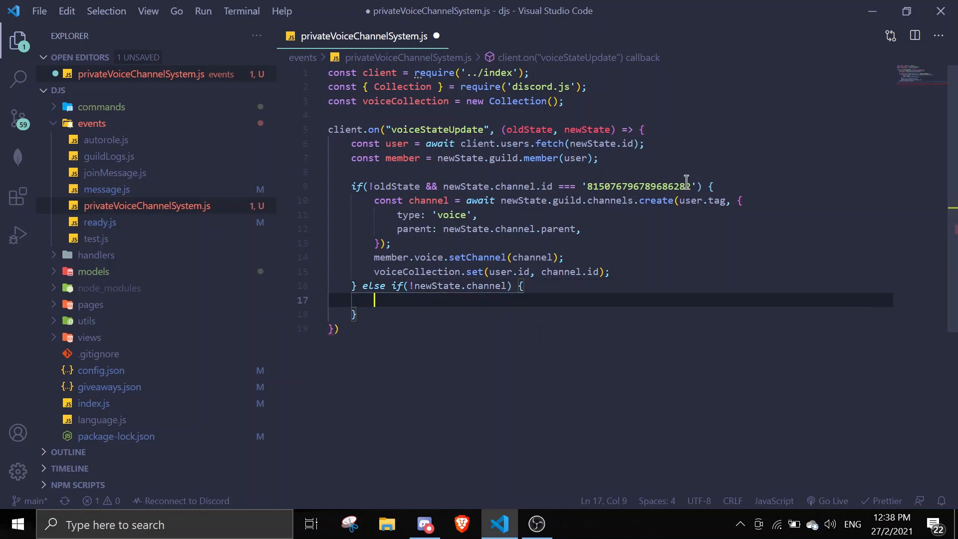
pyautogui.write('if')
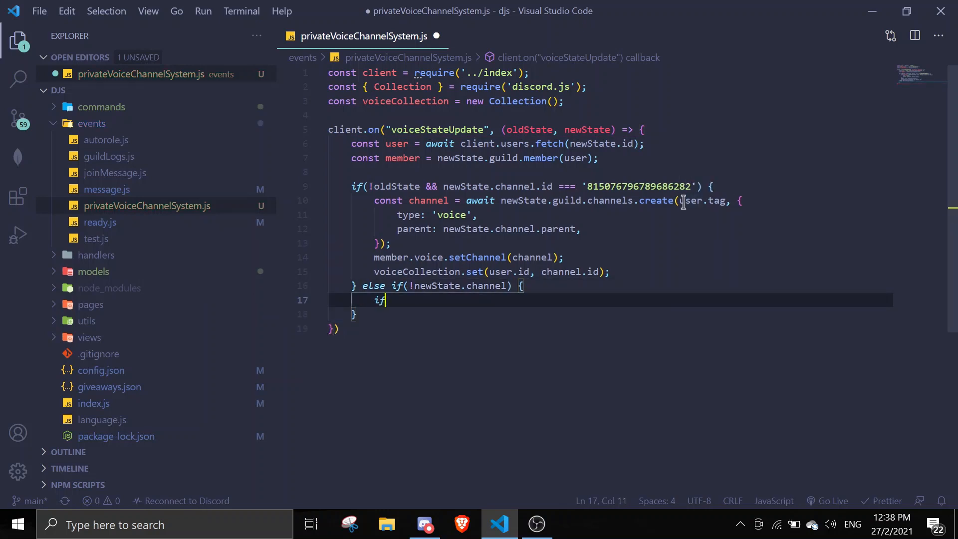
pyautogui.write('(oldst')
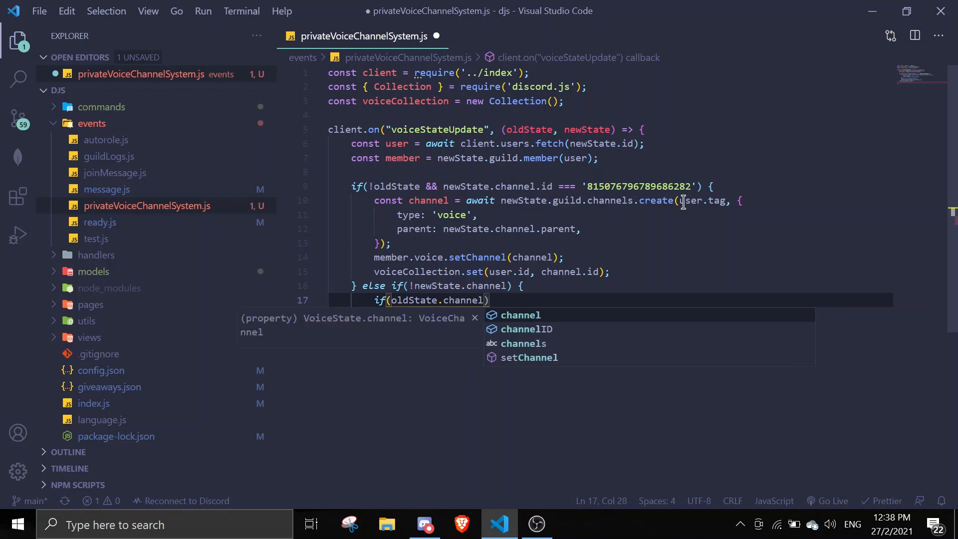
pyautogui.write('=== voiceCollection.get(')
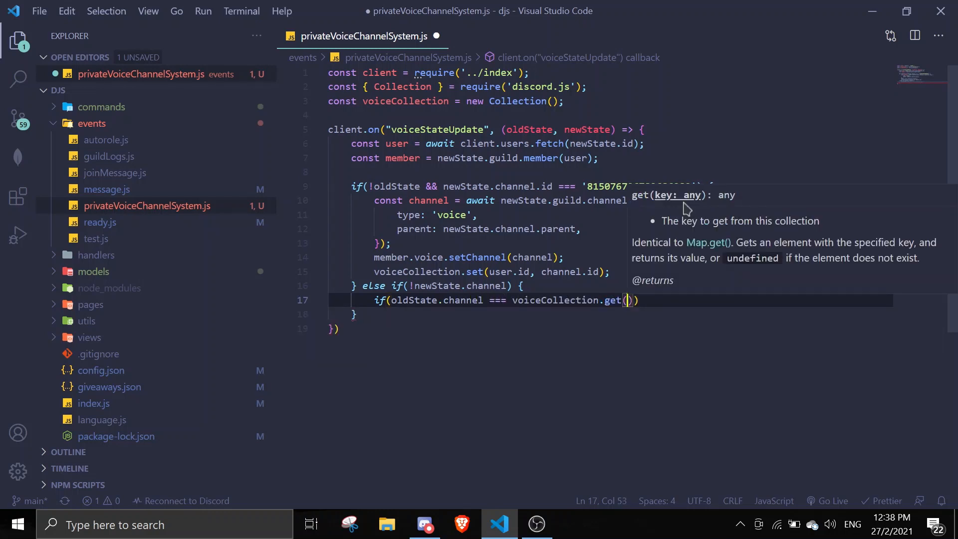
pyautogui.write('newstae')
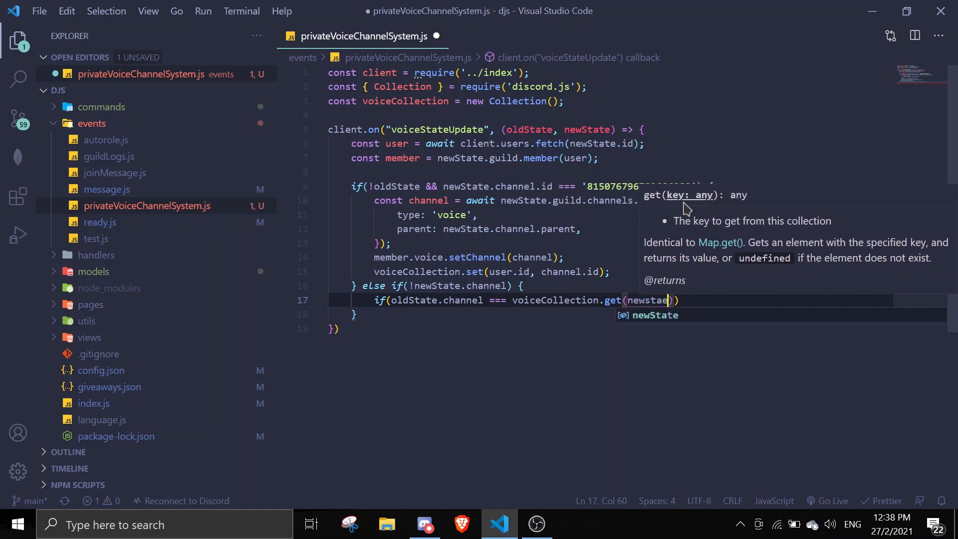
pyautogui.press('Backspace')
pyautogui.write('State.id')
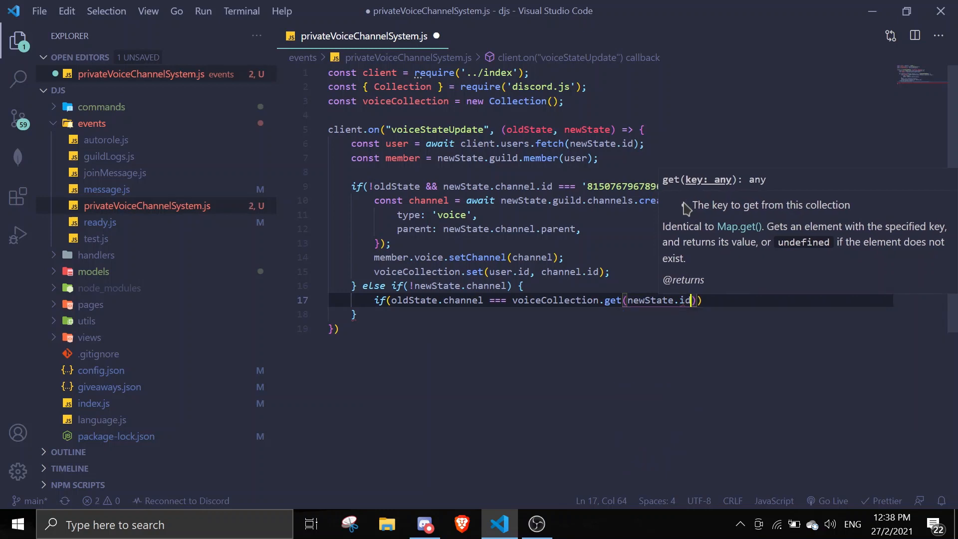
pyautogui.press('ctrl+s')
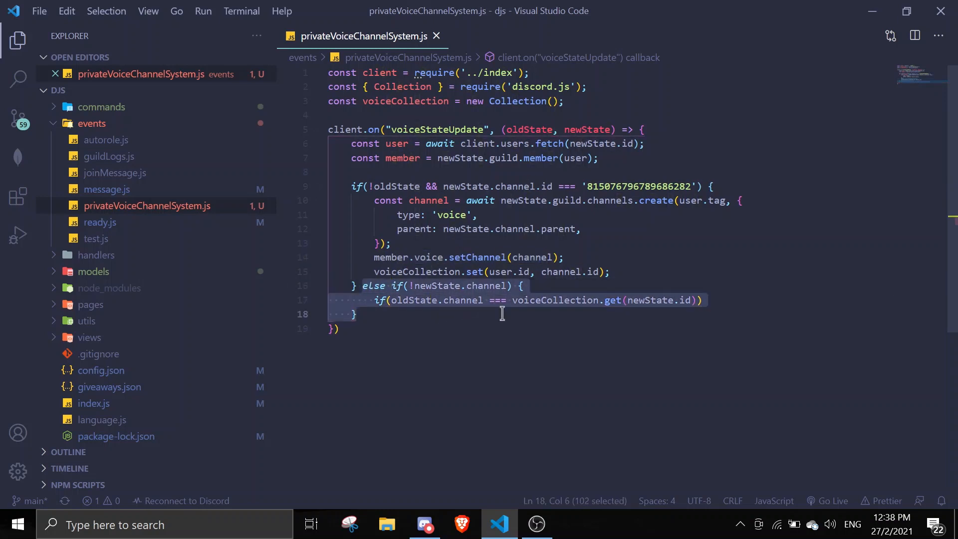
# Complete the condition with return oldState.channel.delete()
pyautogui.click(580, 300)
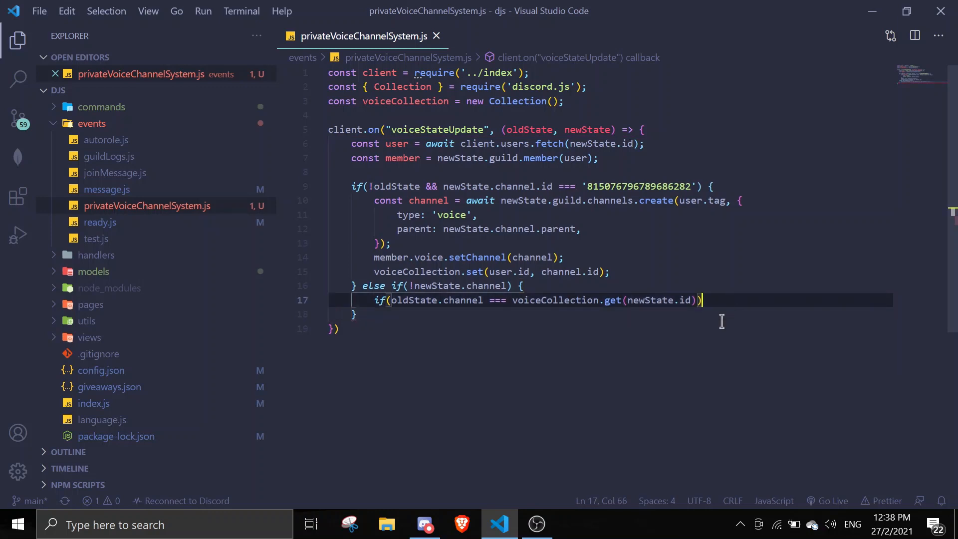
pyautogui.write('return')
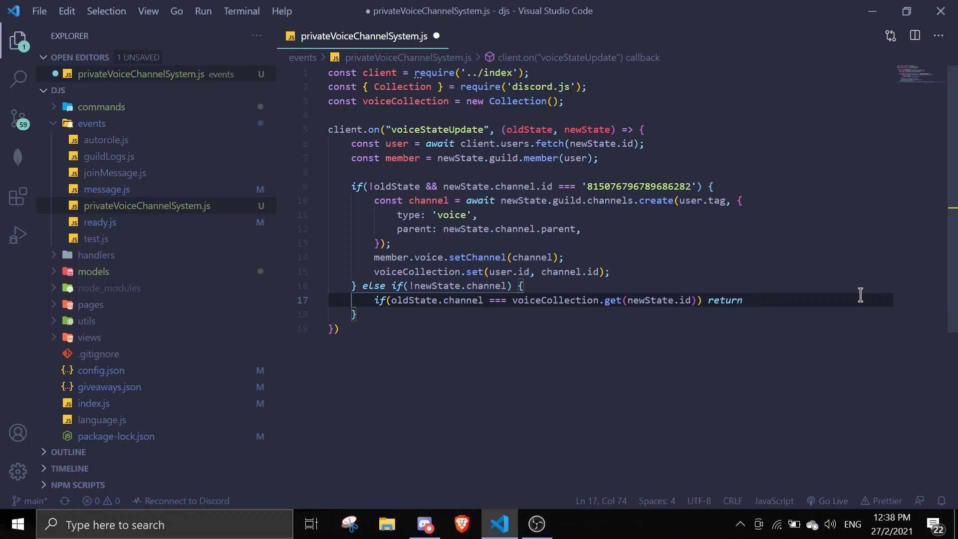
pyautogui.write('old')
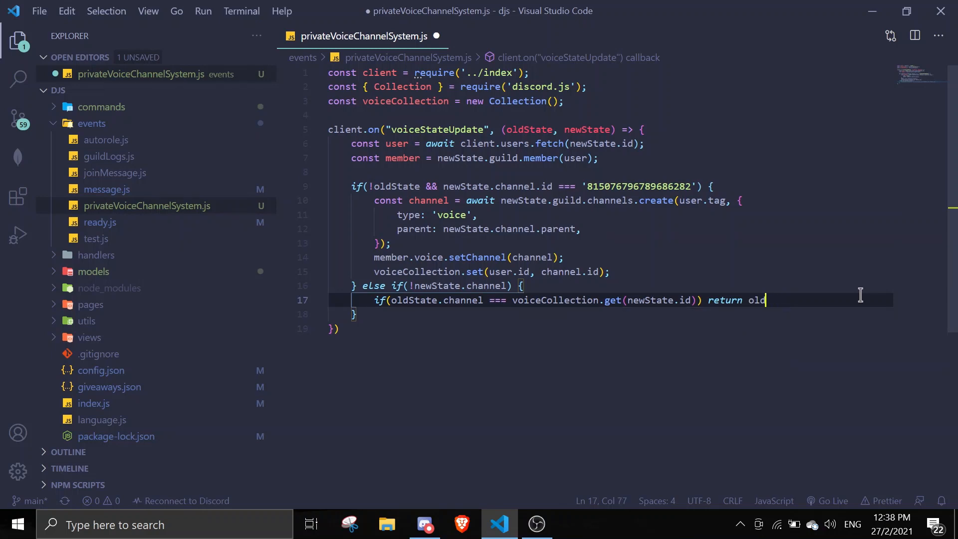
pyautogui.write('State.channel.')
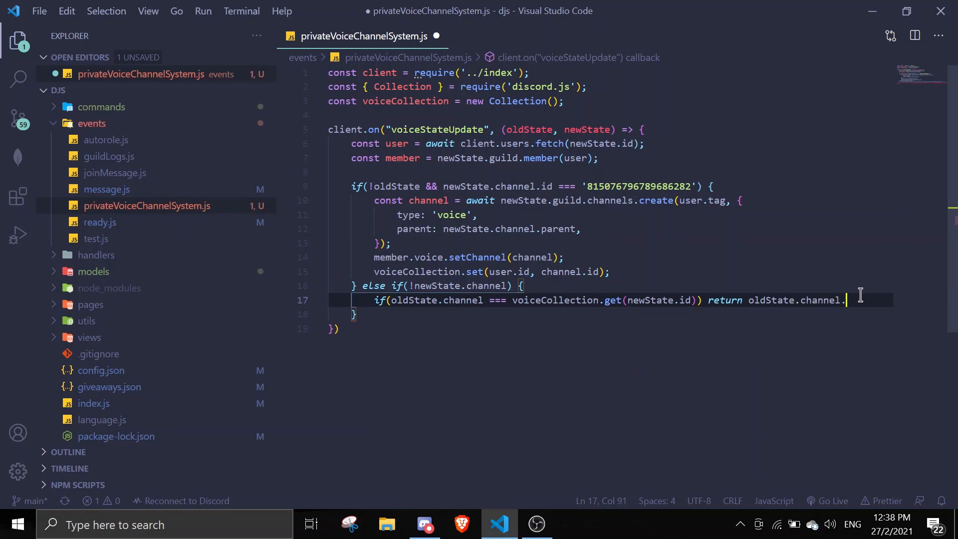
pyautogui.write('delete()')
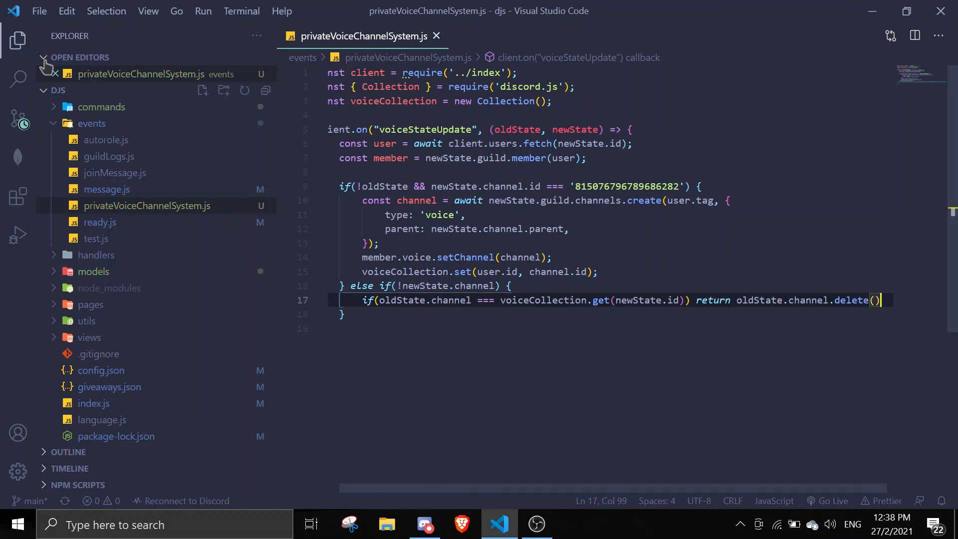
# Run node . in the terminal, make the voiceStateUpdate callback async after the await SyntaxError, and rerun
pyautogui.click(19, 46)
pyautogui.write('node .')
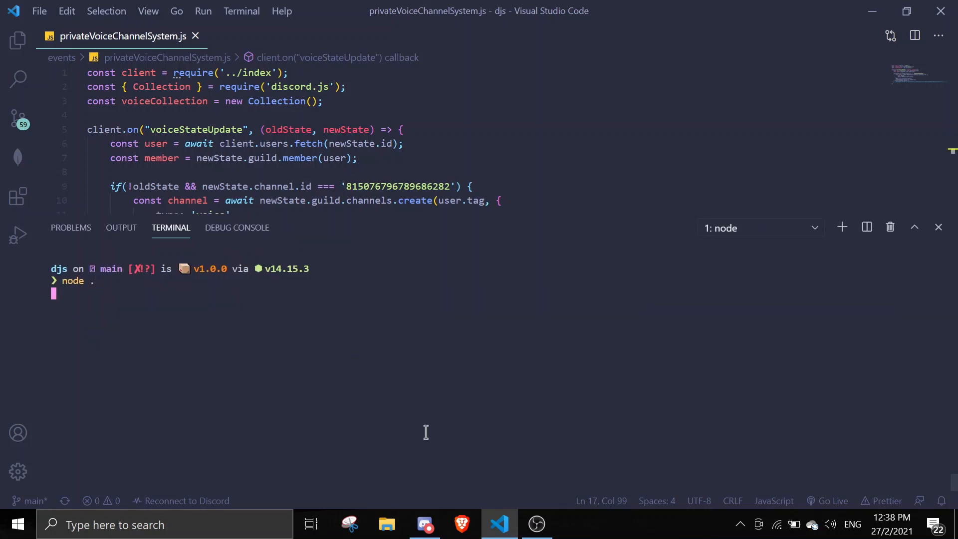
pyautogui.press('Enter')
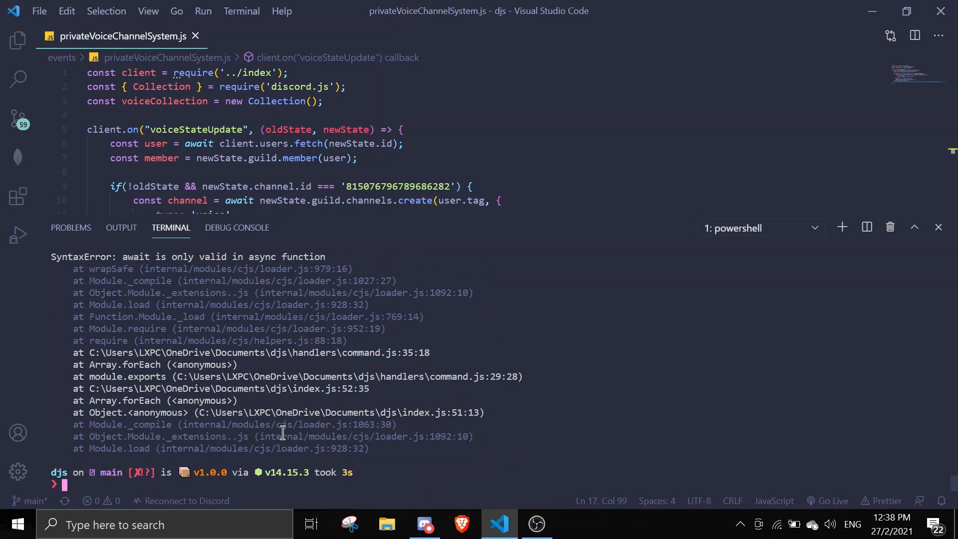
pyautogui.write('asyncv')
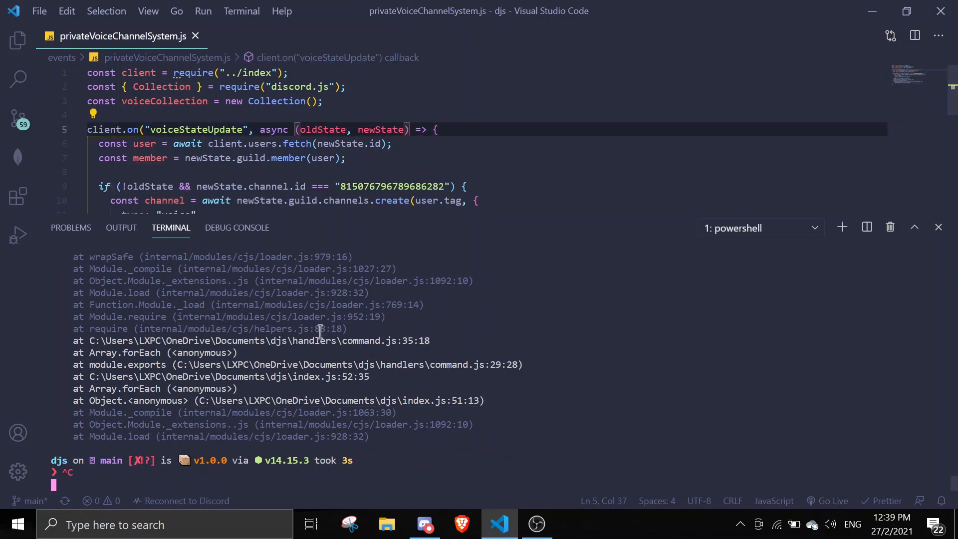
pyautogui.write('node .')
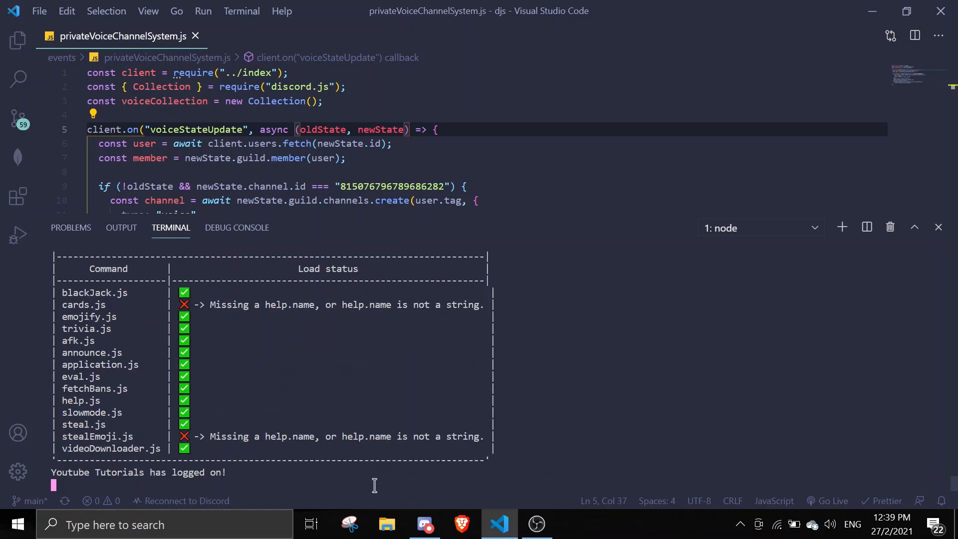
# In Discord, mute audio and join the join-here voice channel, then return to the editor
pyautogui.click(424, 524)
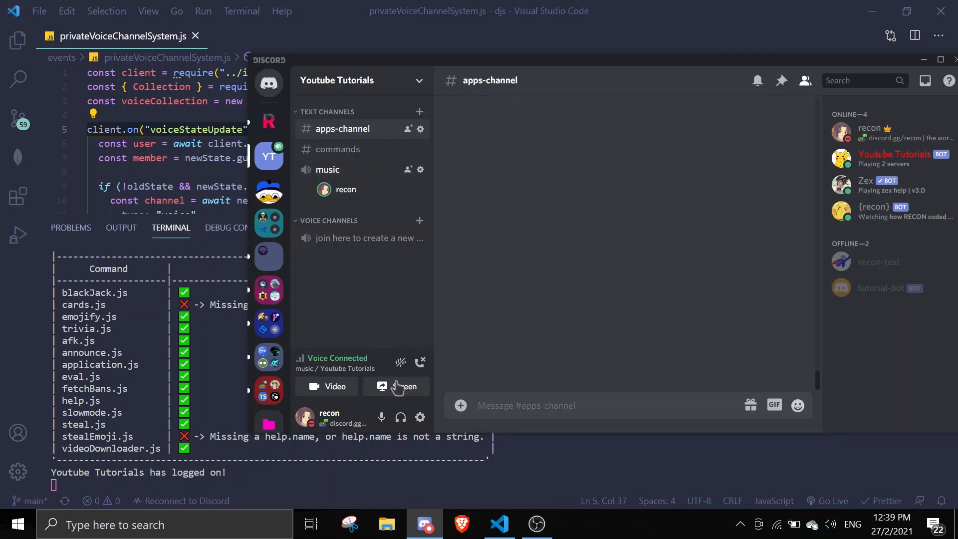
pyautogui.click(382, 416)
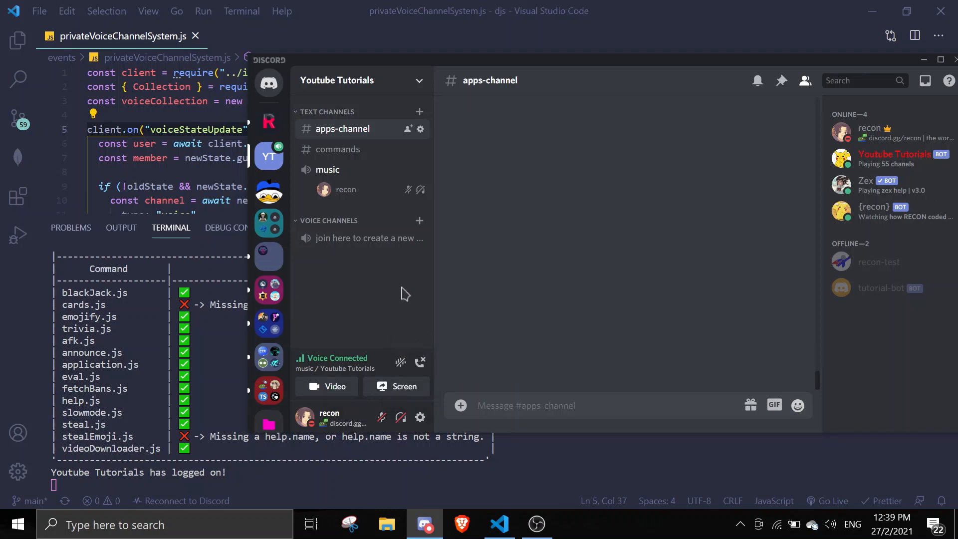
pyautogui.moveTo(393, 246)
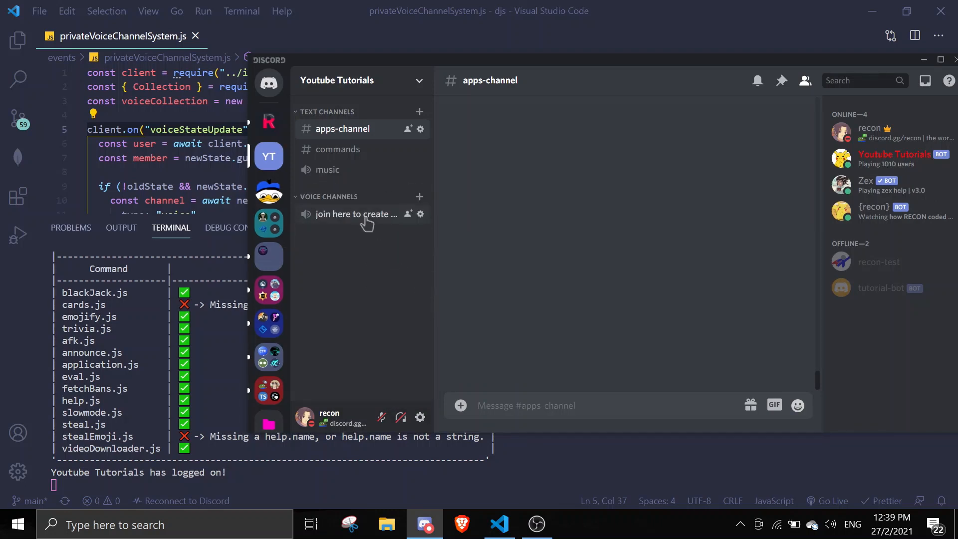
pyautogui.click(356, 214)
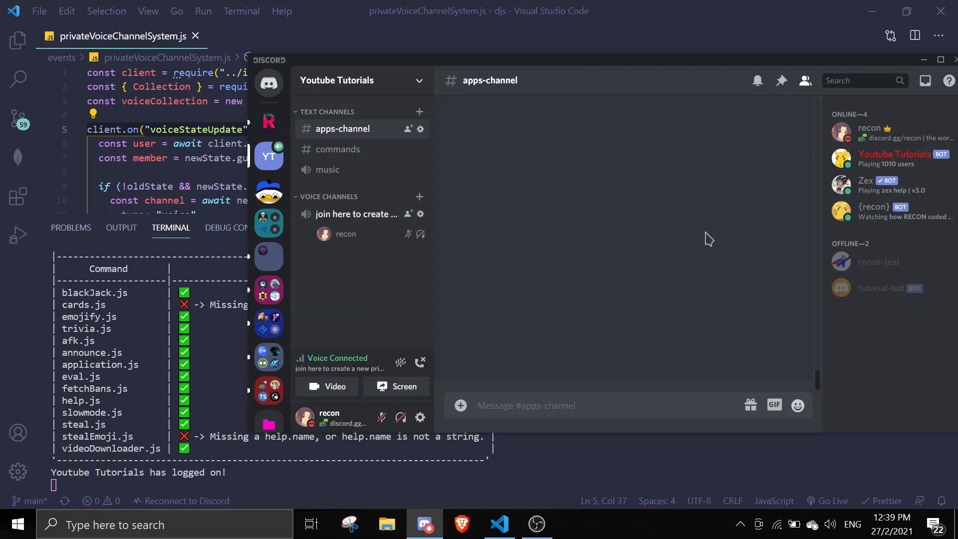
pyautogui.moveTo(684, 283)
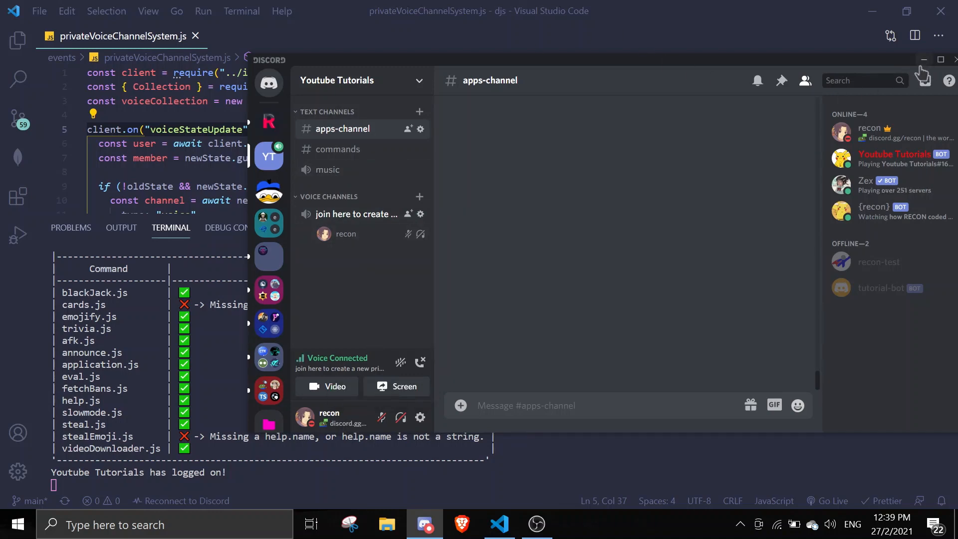
pyautogui.click(499, 525)
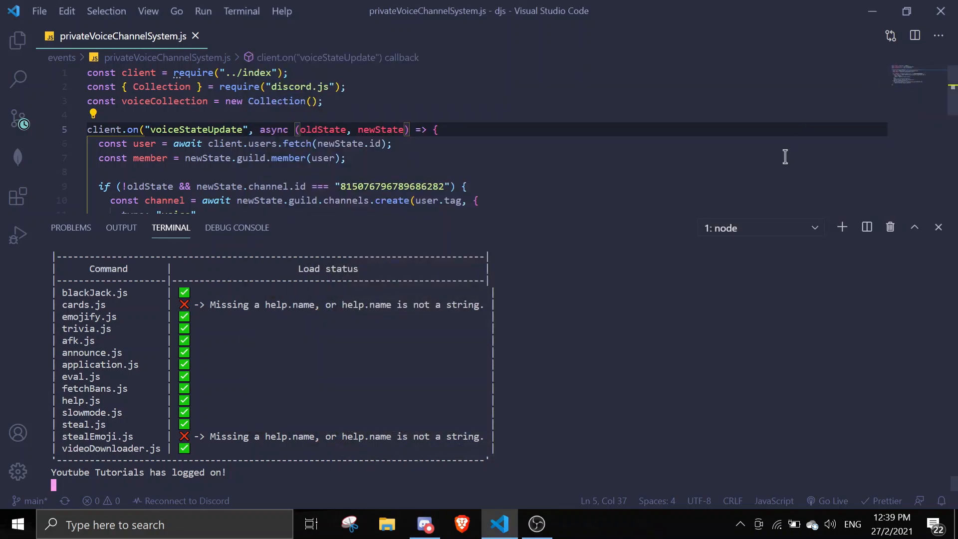
# Change the first condition from !oldState to !oldState.channel
pyautogui.scroll(-3)
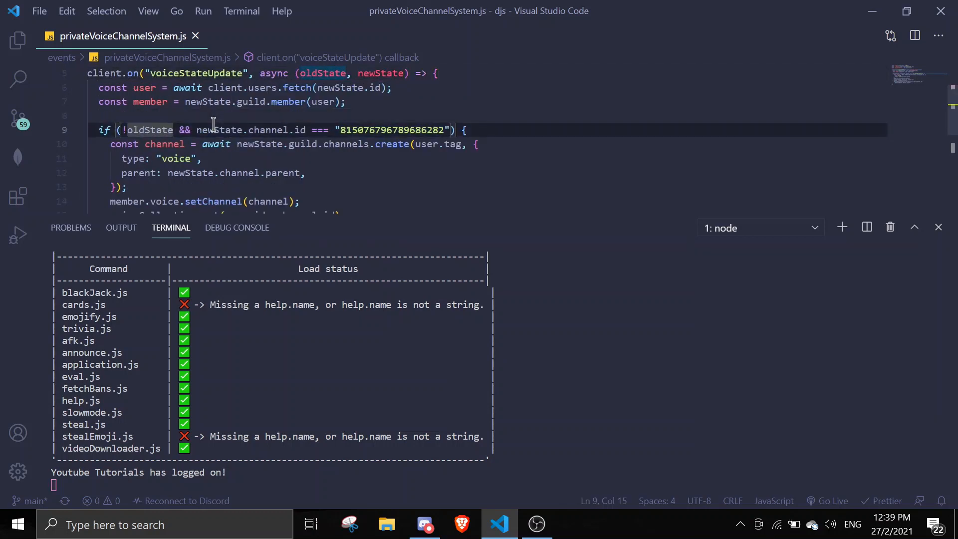
pyautogui.write('channel')
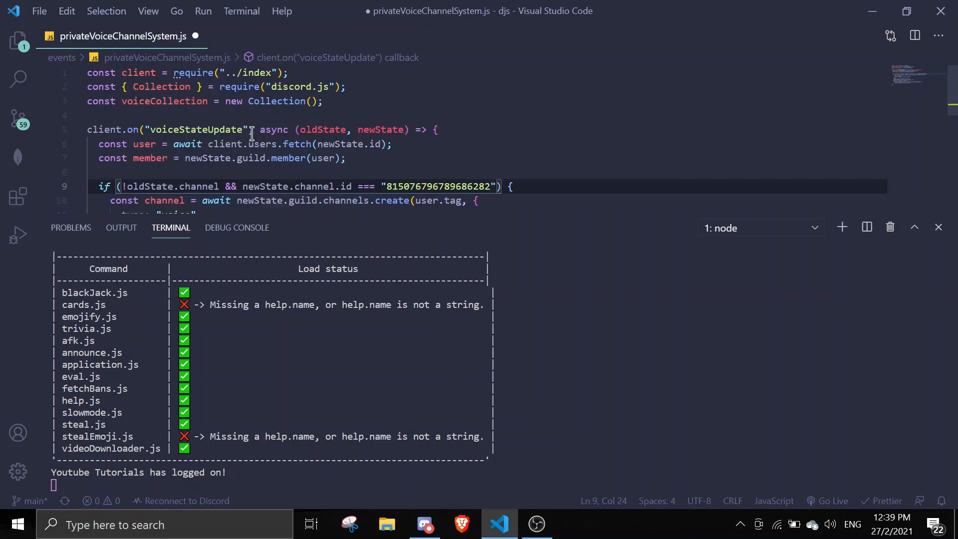
pyautogui.moveTo(342, 129)
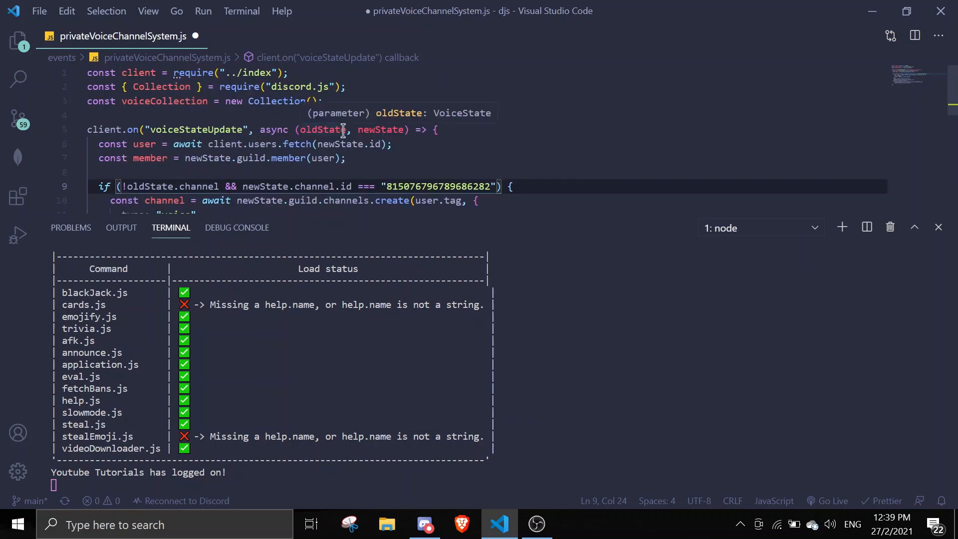
# Disconnect from the voice channel in Discord and return to the code
pyautogui.click(425, 524)
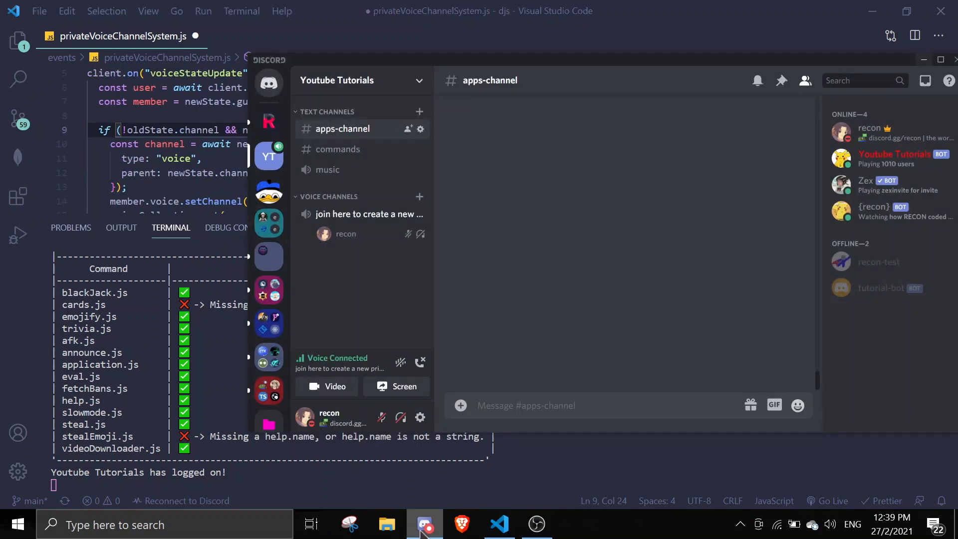
pyautogui.click(420, 362)
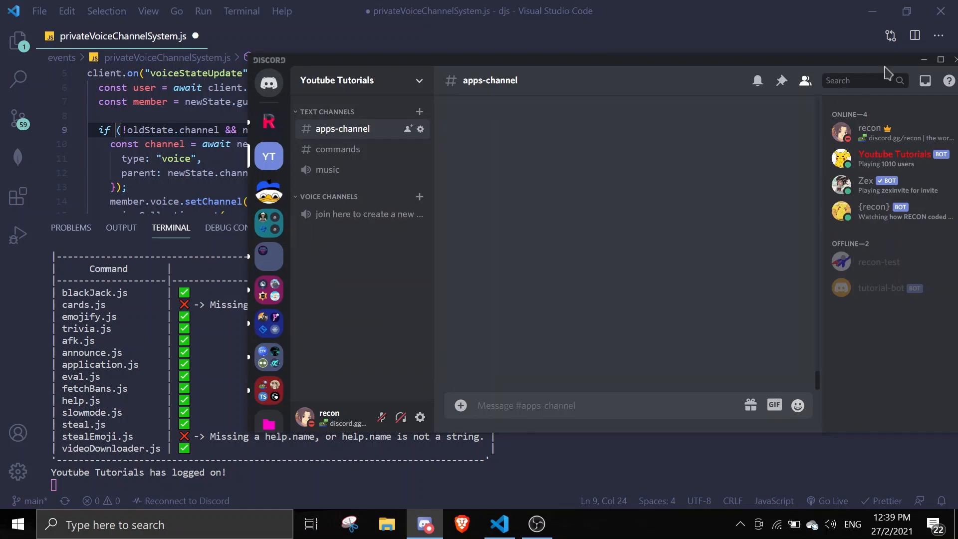
pyautogui.click(499, 523)
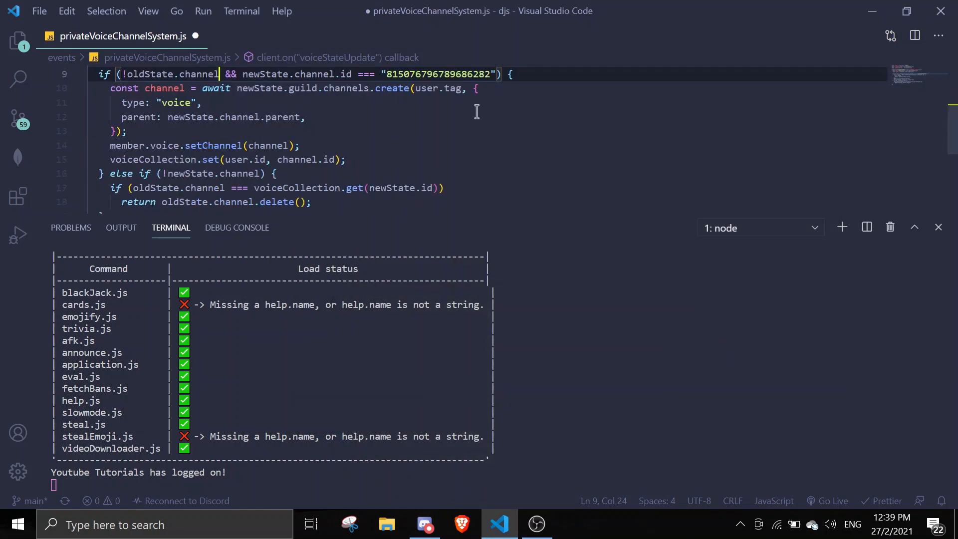
pyautogui.moveTo(500, 129)
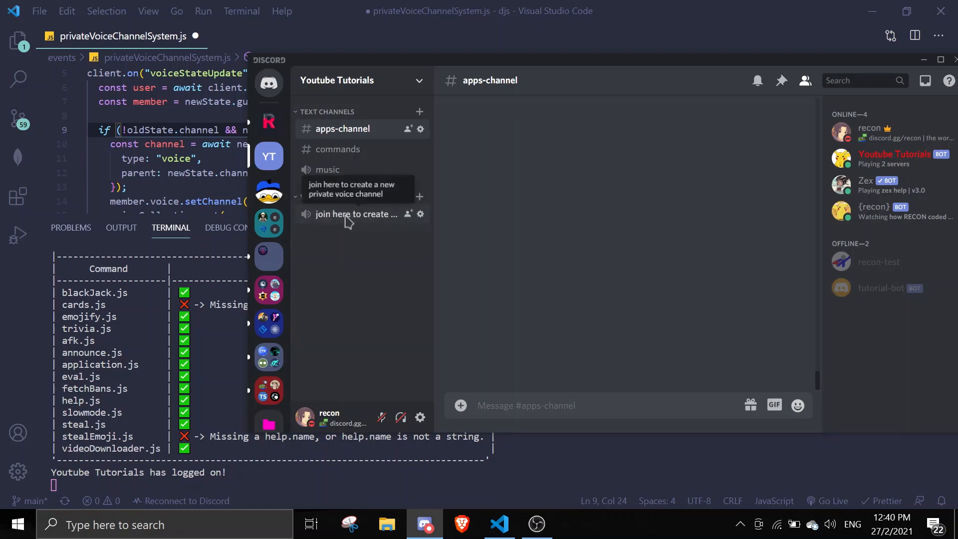
# Save the !oldState.channel fix, restart the bot with node ., and bring Discord forward
pyautogui.click(498, 524)
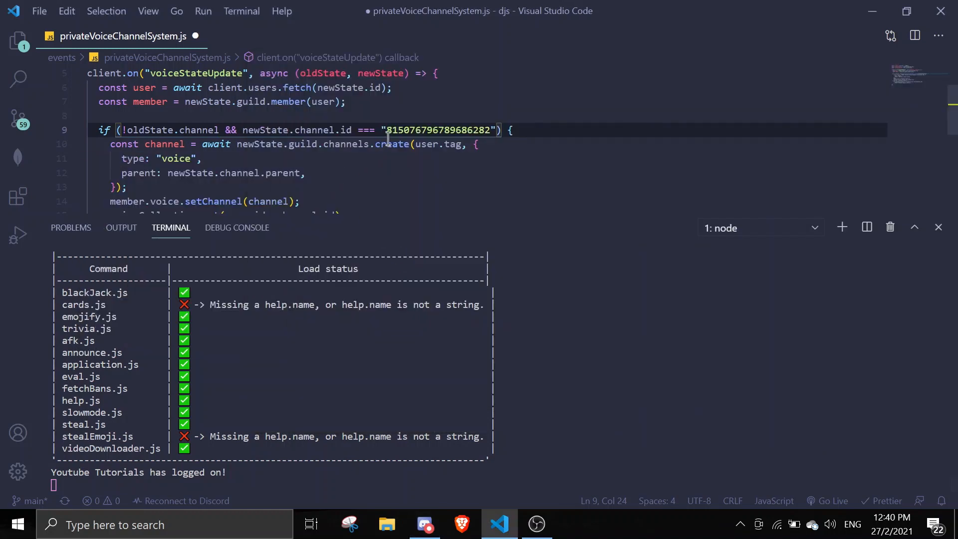
pyautogui.moveTo(386, 129); pyautogui.dragTo(487, 129)
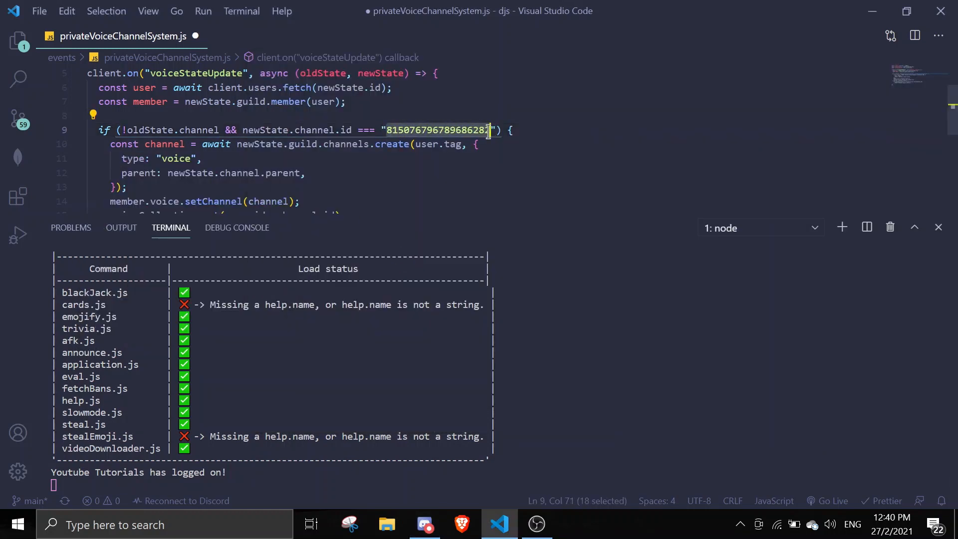
pyautogui.press('Ctrl+s')
pyautogui.write('n')
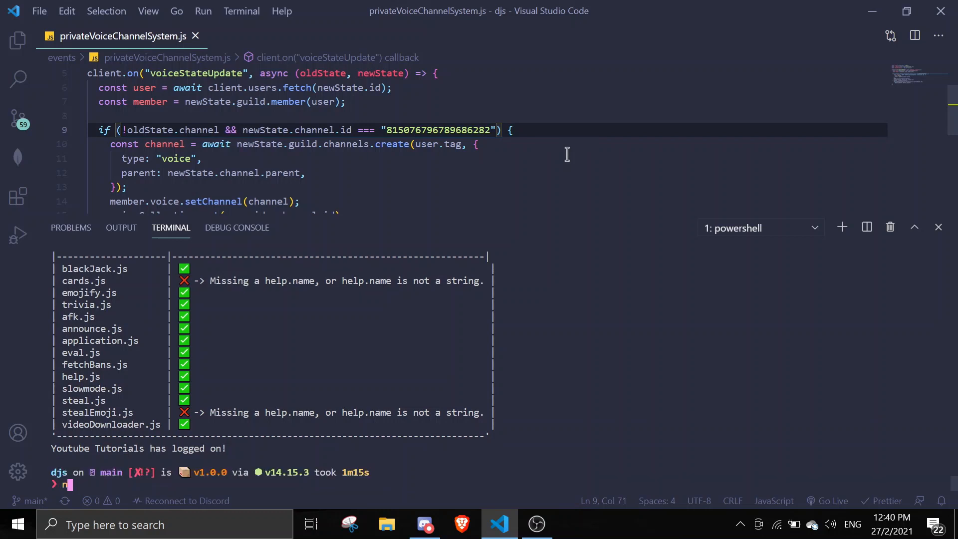
pyautogui.write('ode .')
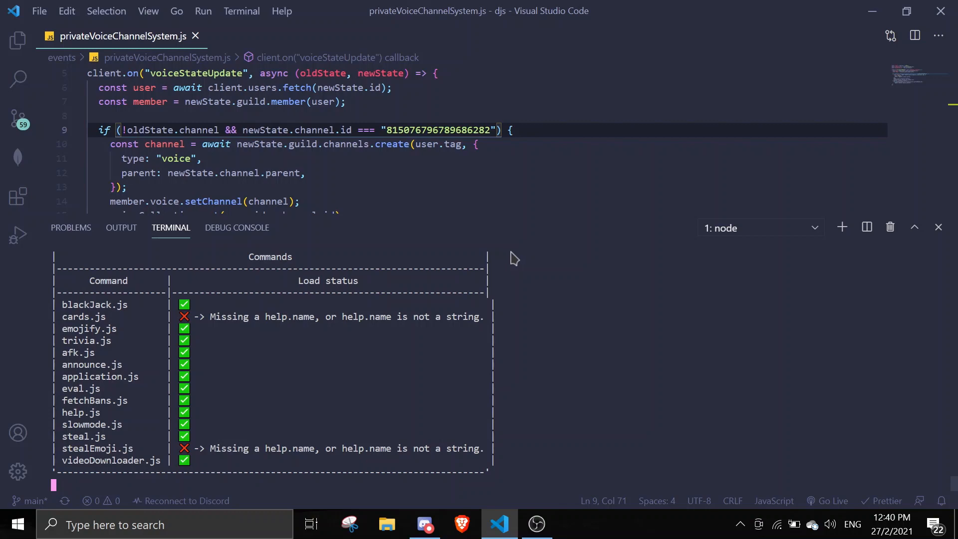
pyautogui.click(424, 523)
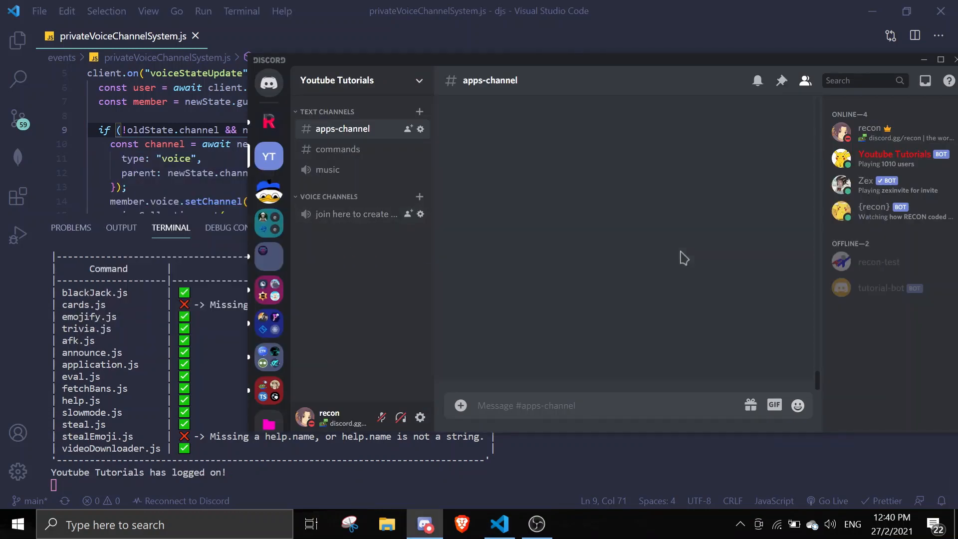
# Join the join-here channel to spawn a private recon#8448 channel, then disconnect from voice
pyautogui.click(356, 213)
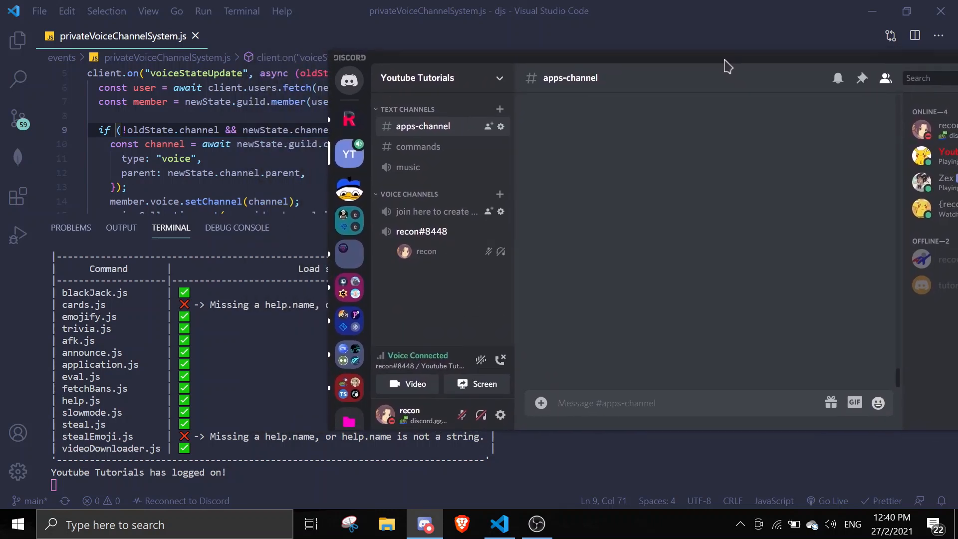
pyautogui.moveTo(427, 212)
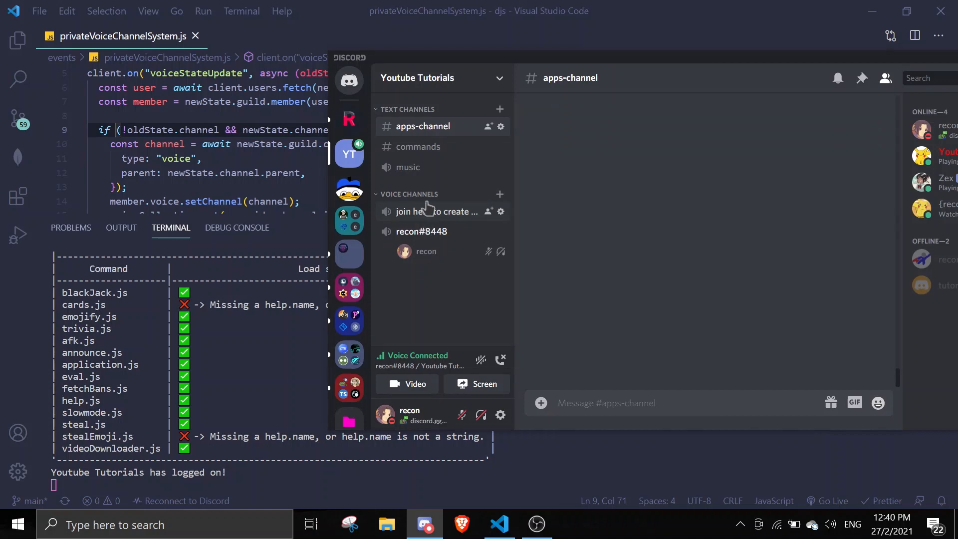
pyautogui.moveTo(407, 243)
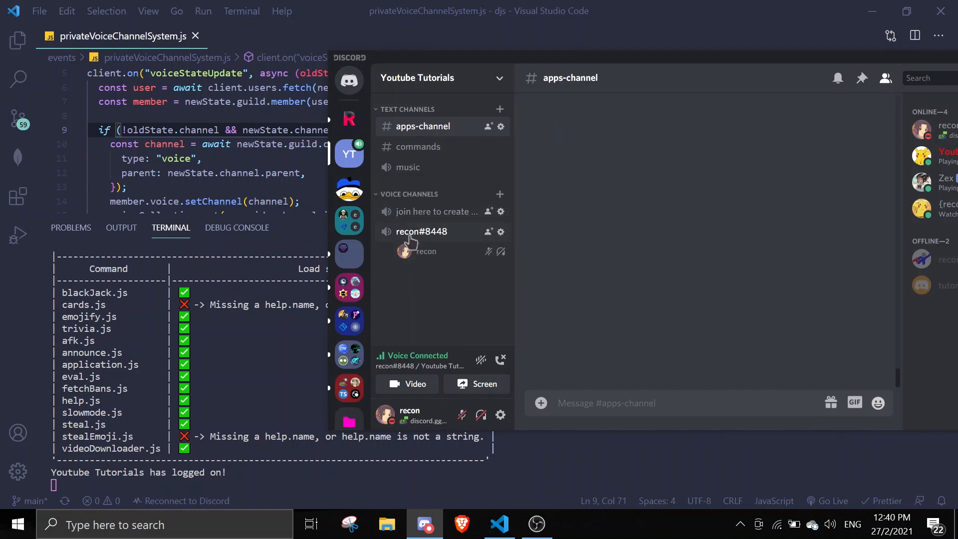
pyautogui.moveTo(499, 359)
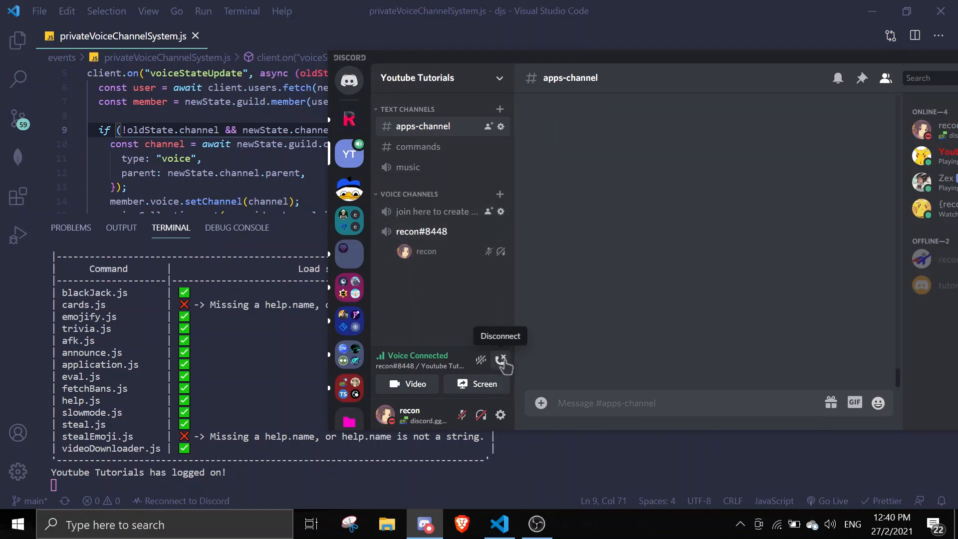
pyautogui.click(500, 360)
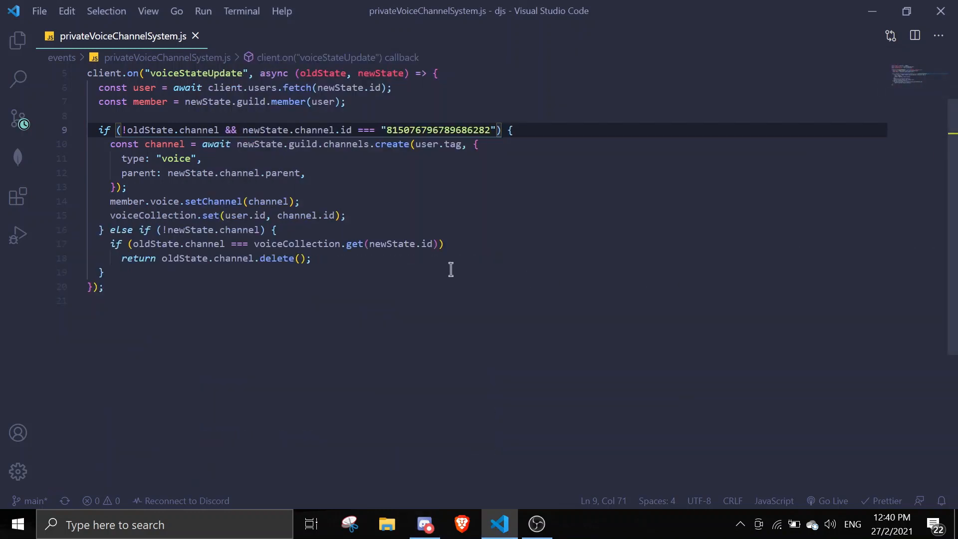
pyautogui.moveTo(285, 243)
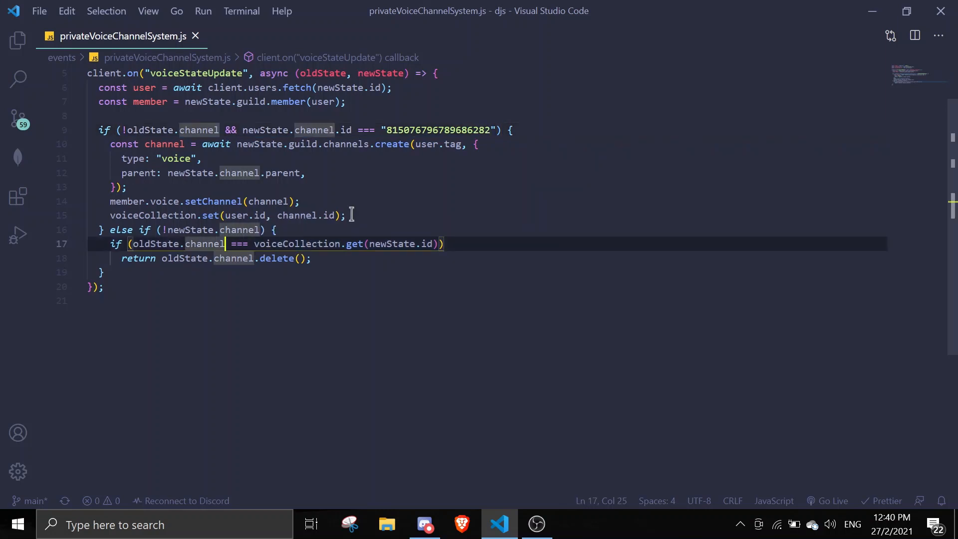
# Change the delete check to oldState.channelID, restart the bot with node ., and switch to Discord
pyautogui.write('ID')
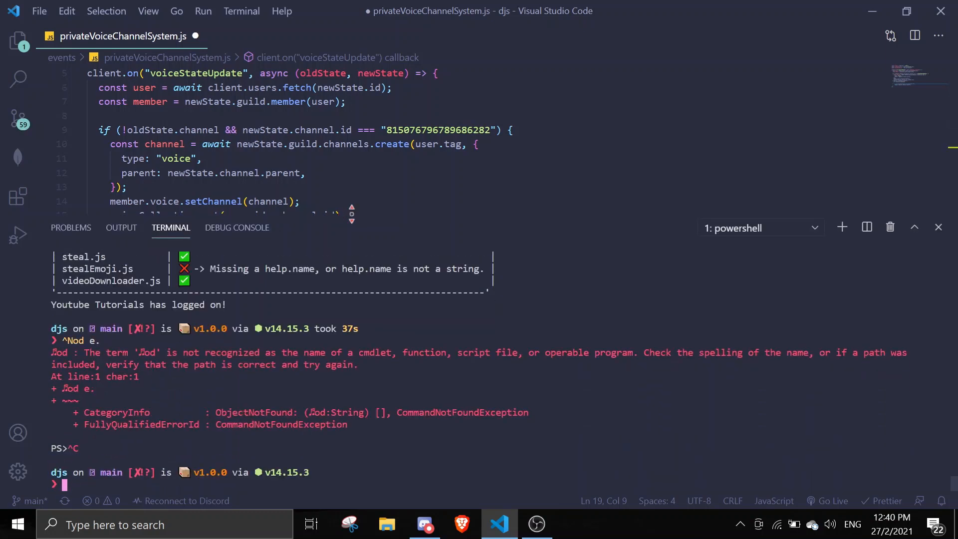
pyautogui.write('node .')
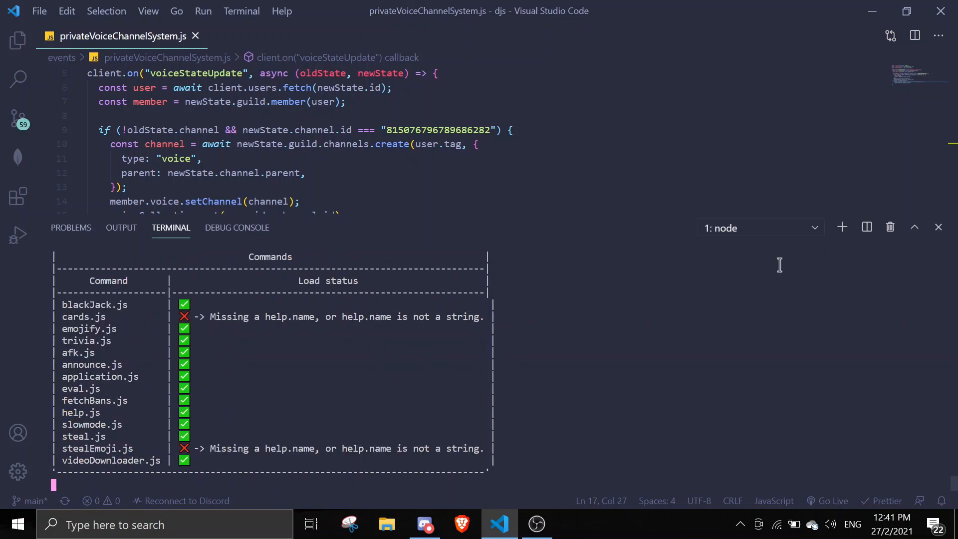
pyautogui.click(425, 523)
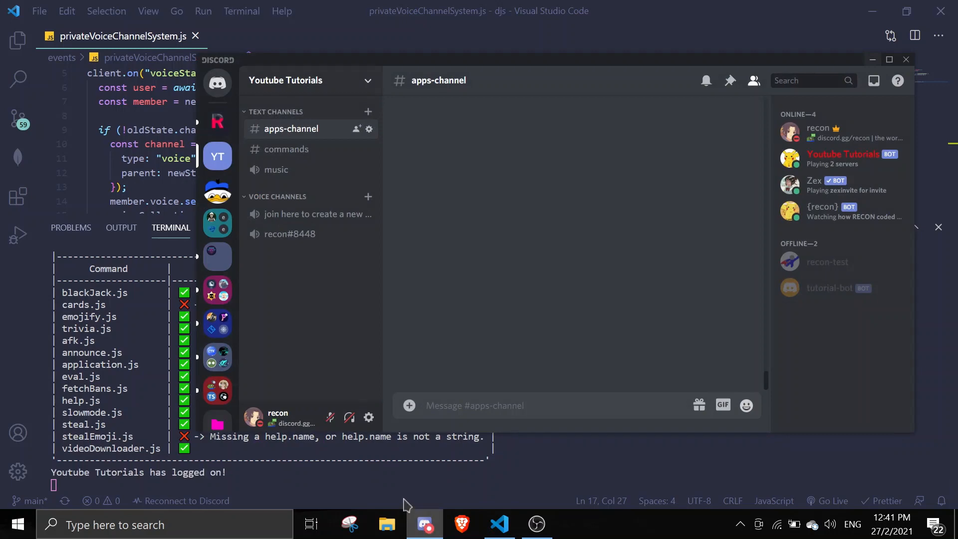
pyautogui.moveTo(397, 349)
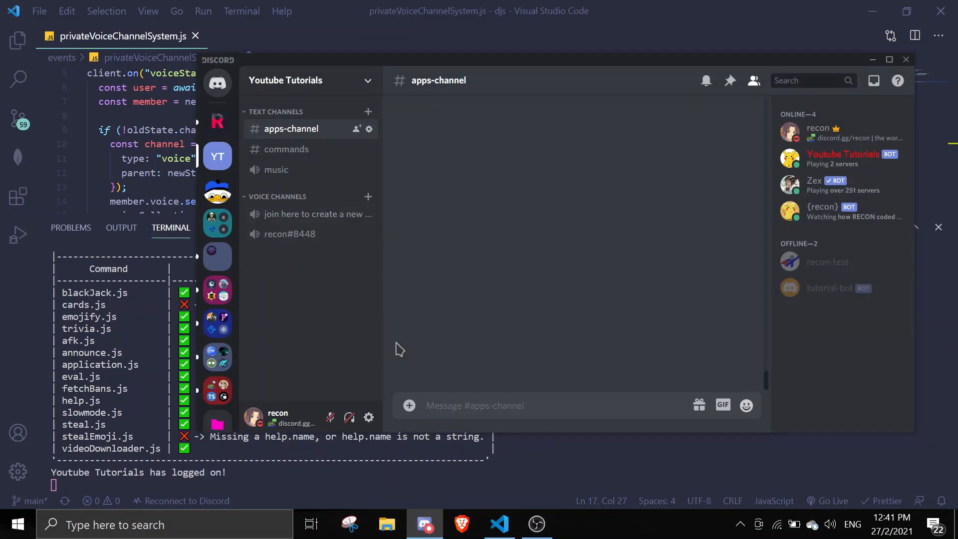
pyautogui.moveTo(323, 215)
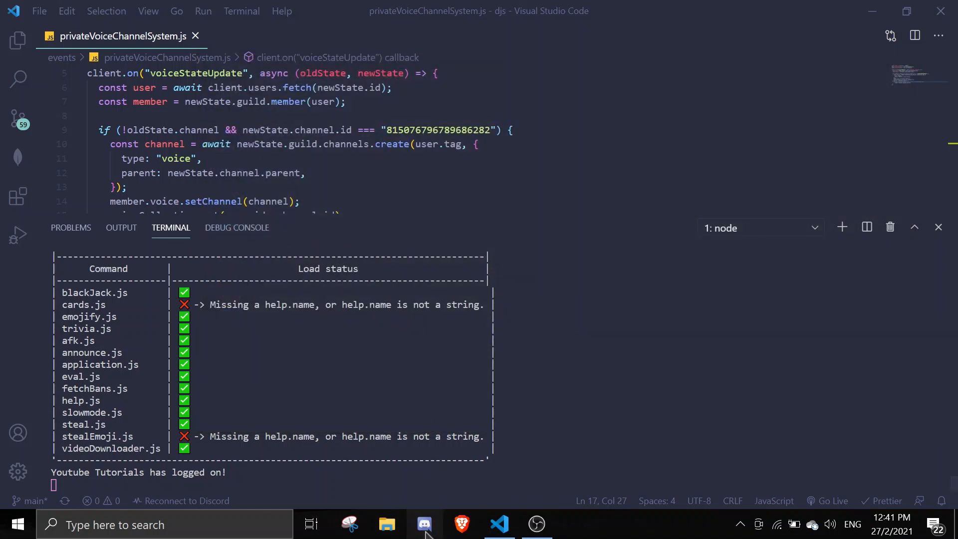
pyautogui.moveTo(439, 456)
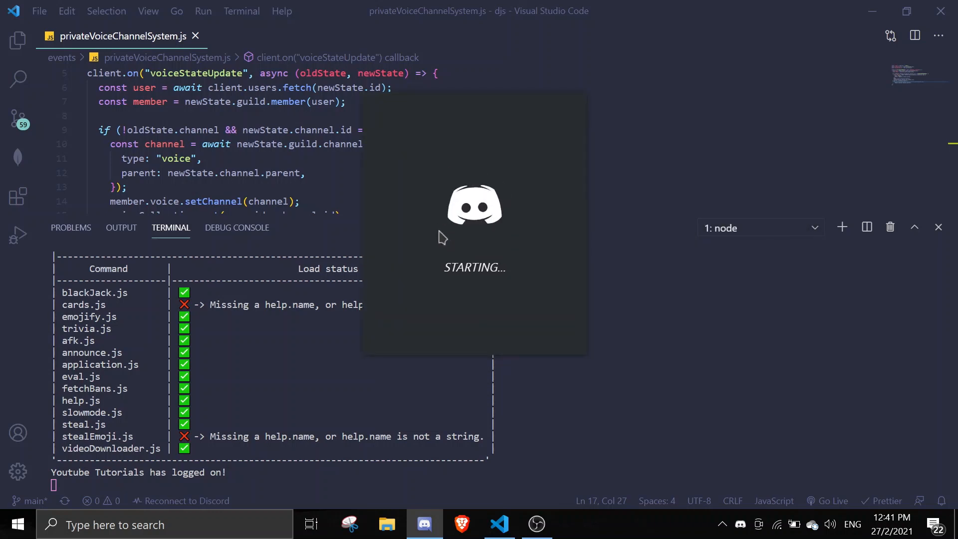
pyautogui.moveTo(424, 285)
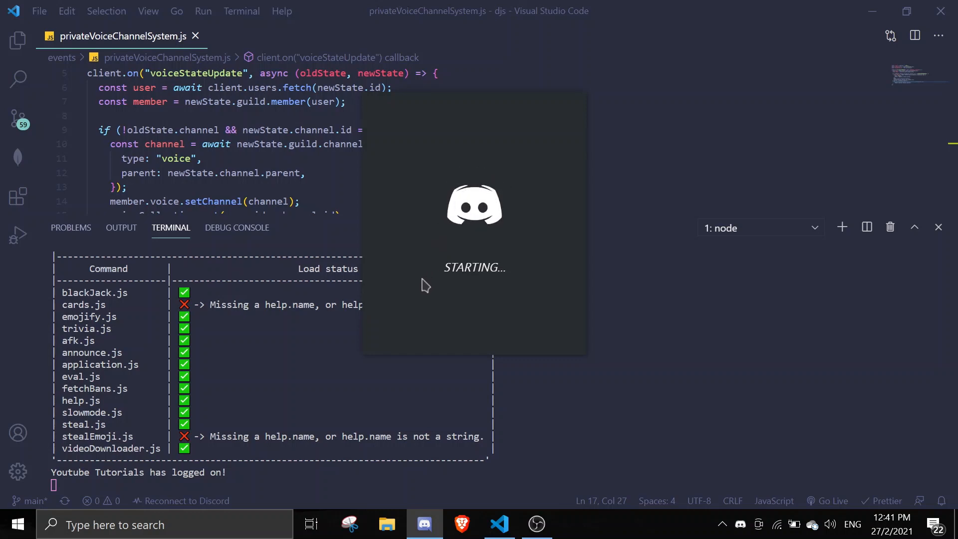
pyautogui.moveTo(469, 337)
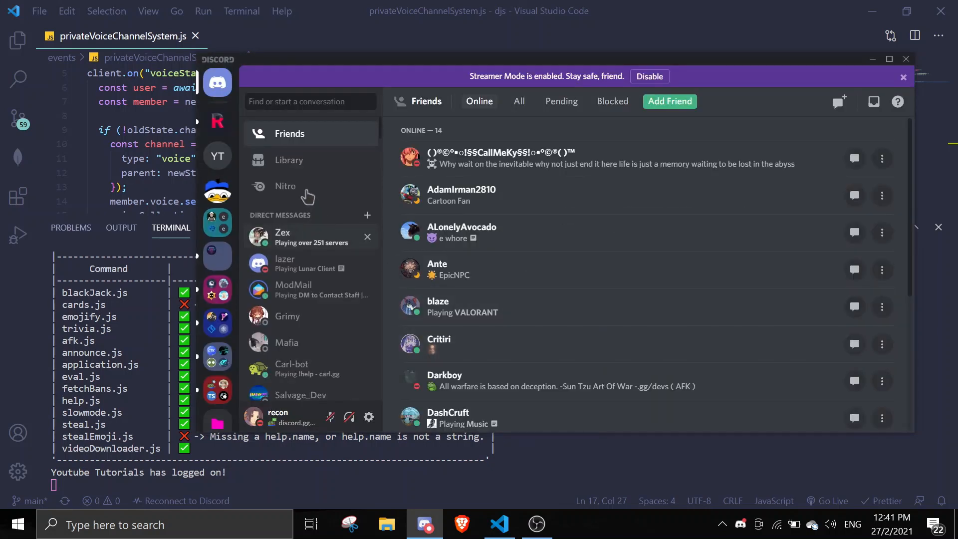
pyautogui.moveTo(216, 122)
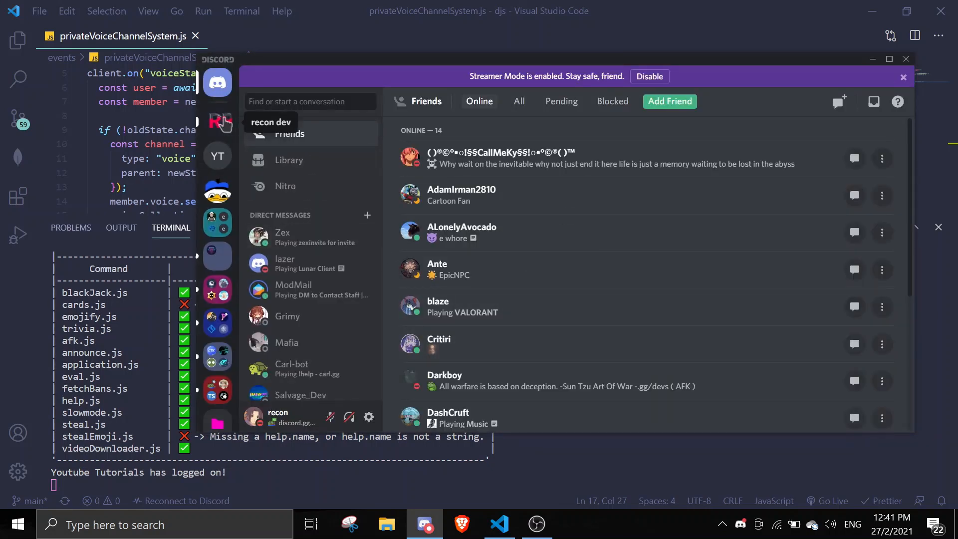
# In the Youtube Tutorials server, join the join-here channel to spawn recon#8448, then disconnect so it is deleted
pyautogui.click(217, 122)
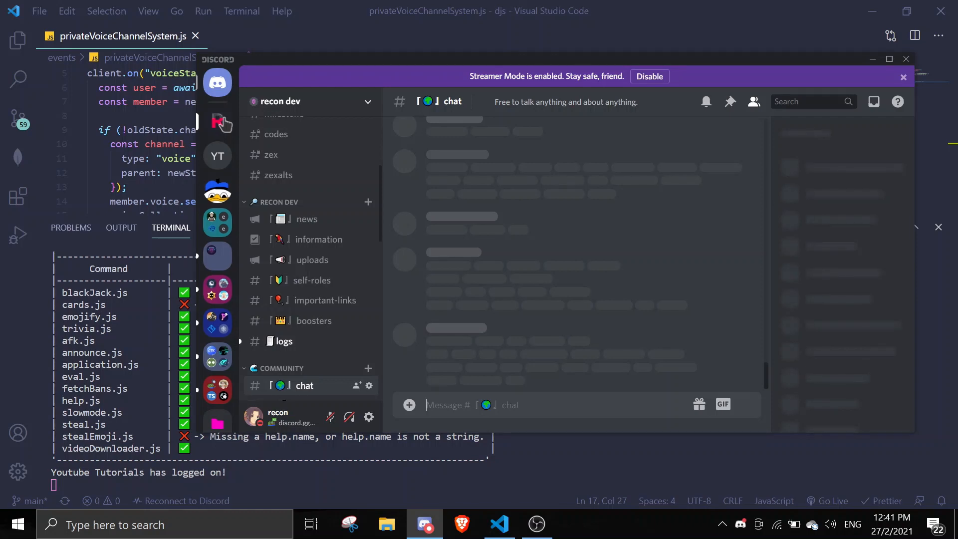
pyautogui.click(218, 155)
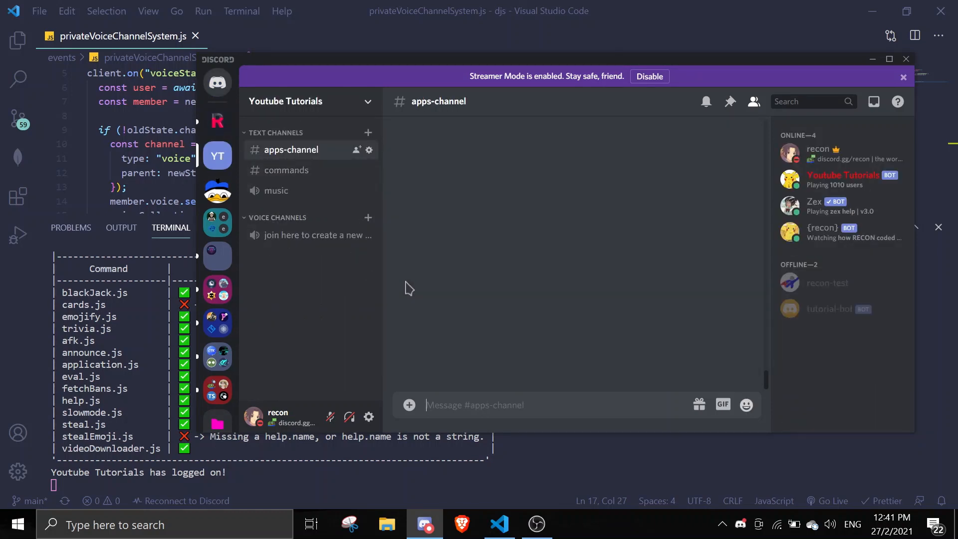
pyautogui.moveTo(316, 244)
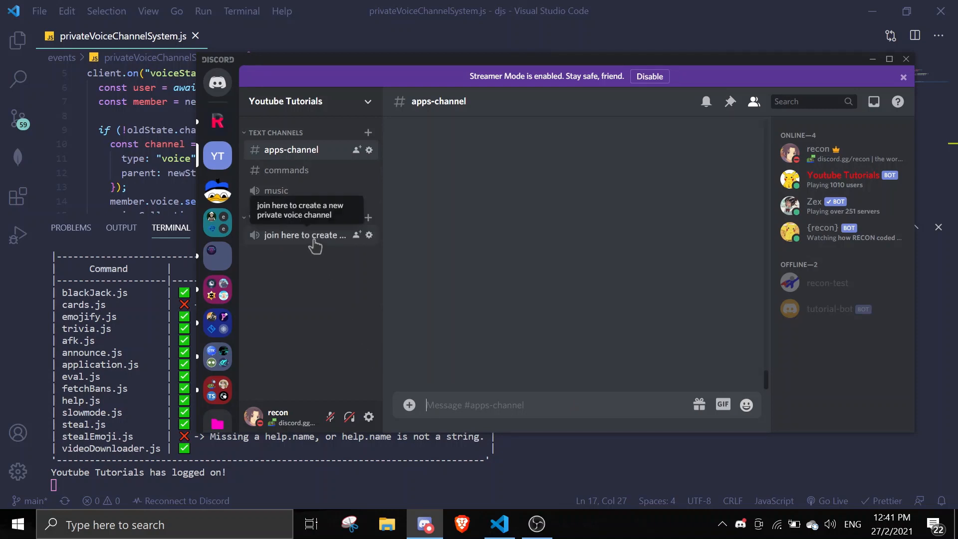
pyautogui.click(305, 235)
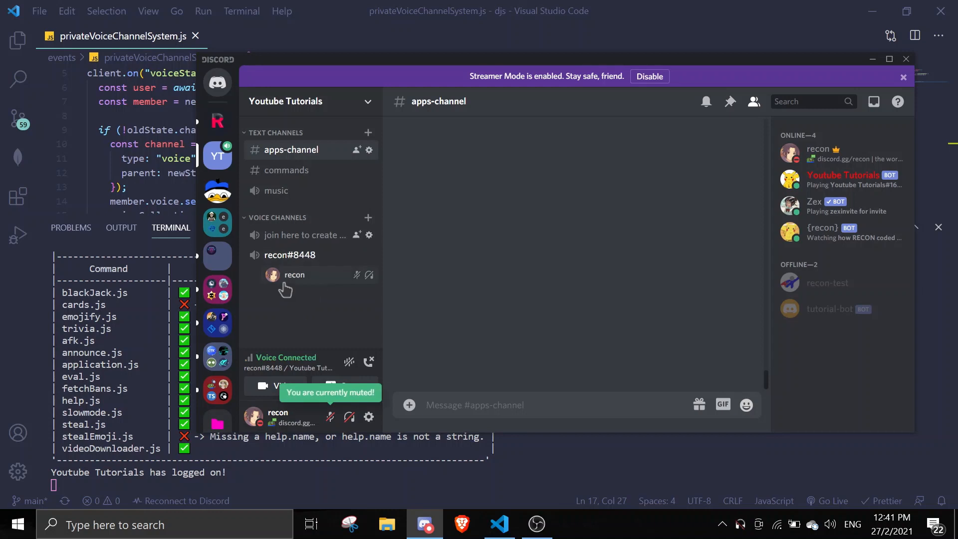
pyautogui.moveTo(368, 363)
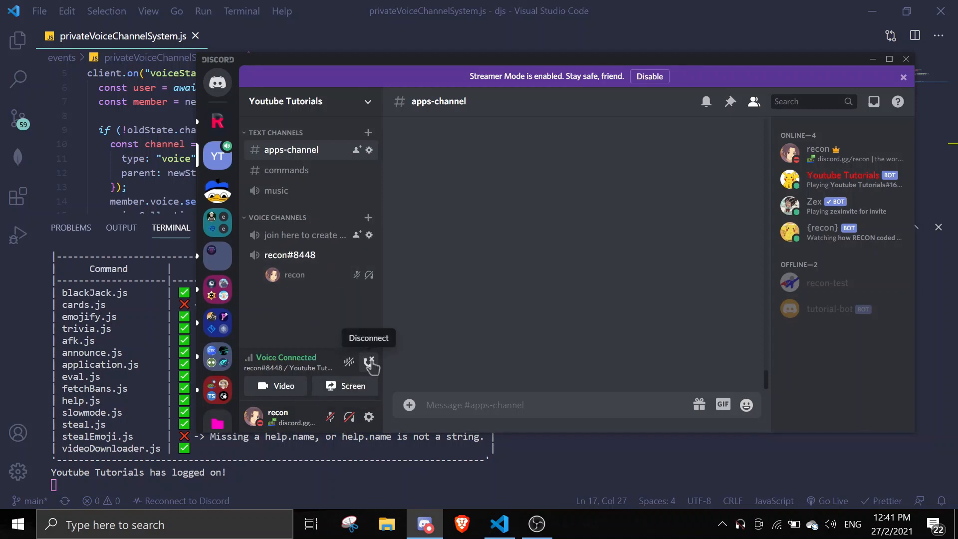
pyautogui.click(369, 362)
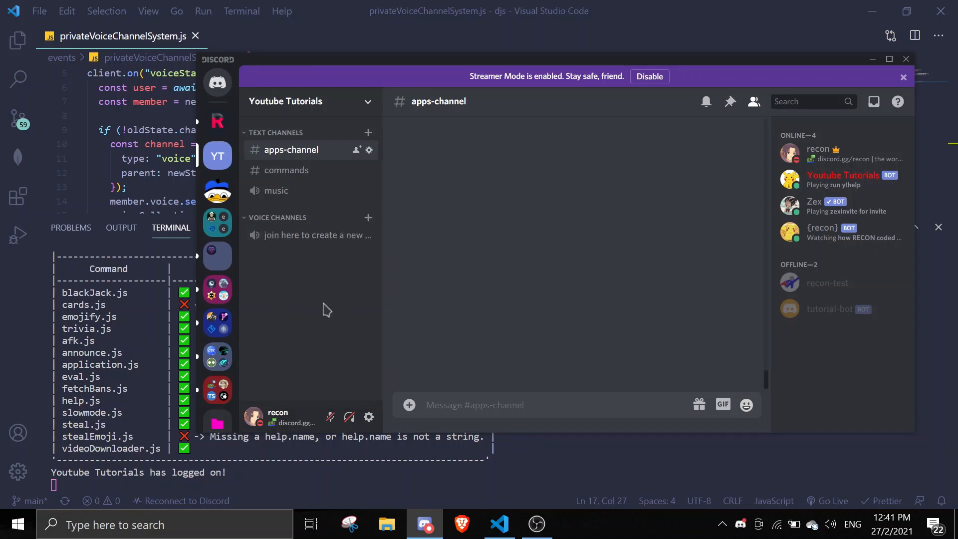
pyautogui.moveTo(694, 171)
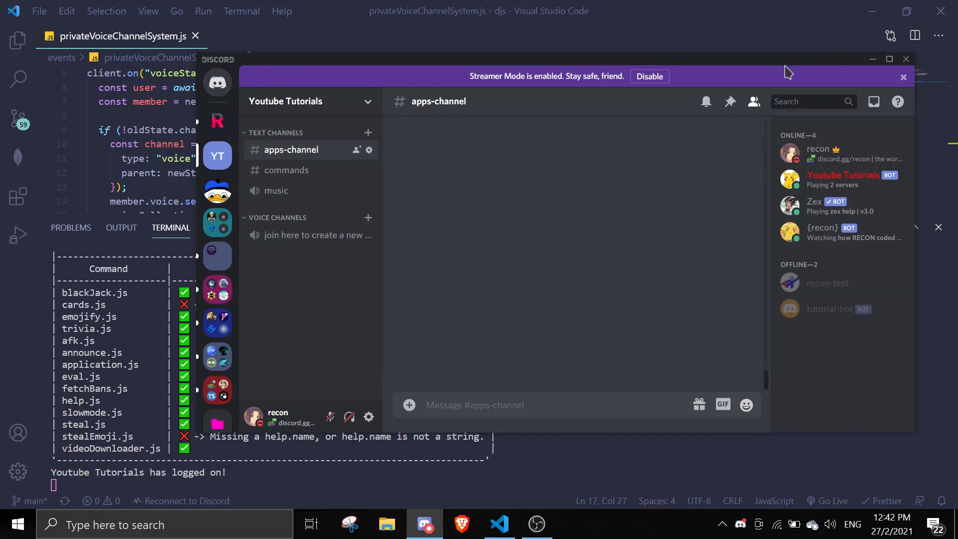
pyautogui.moveTo(771, 78)
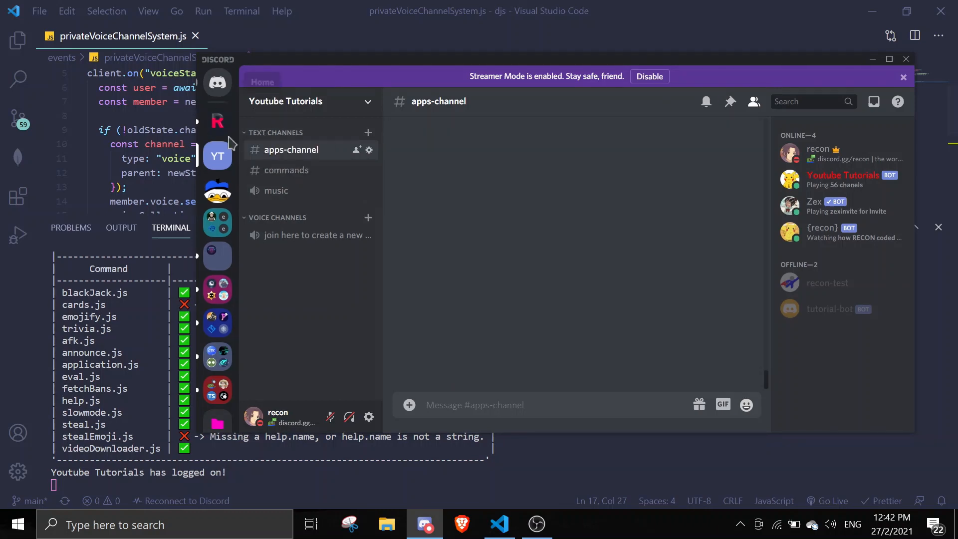
pyautogui.moveTo(490, 113)
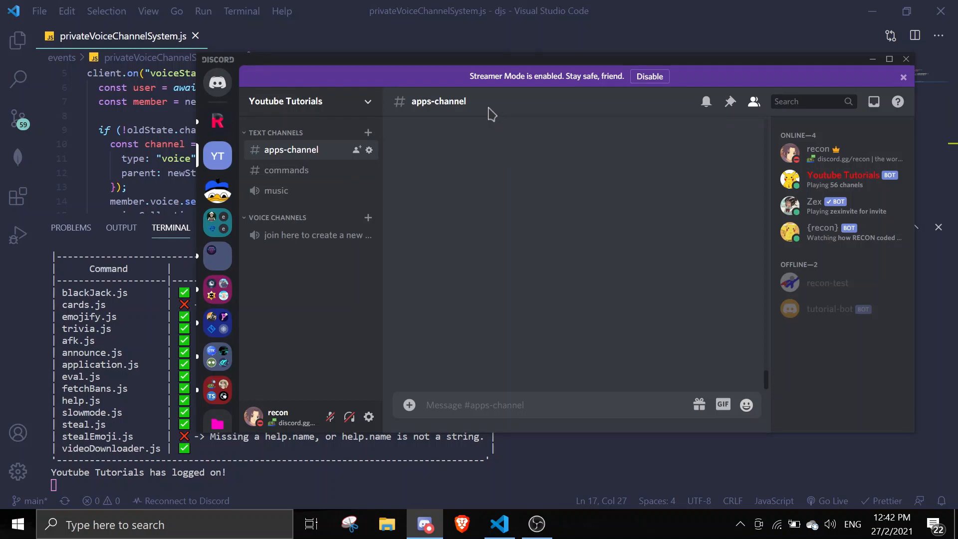